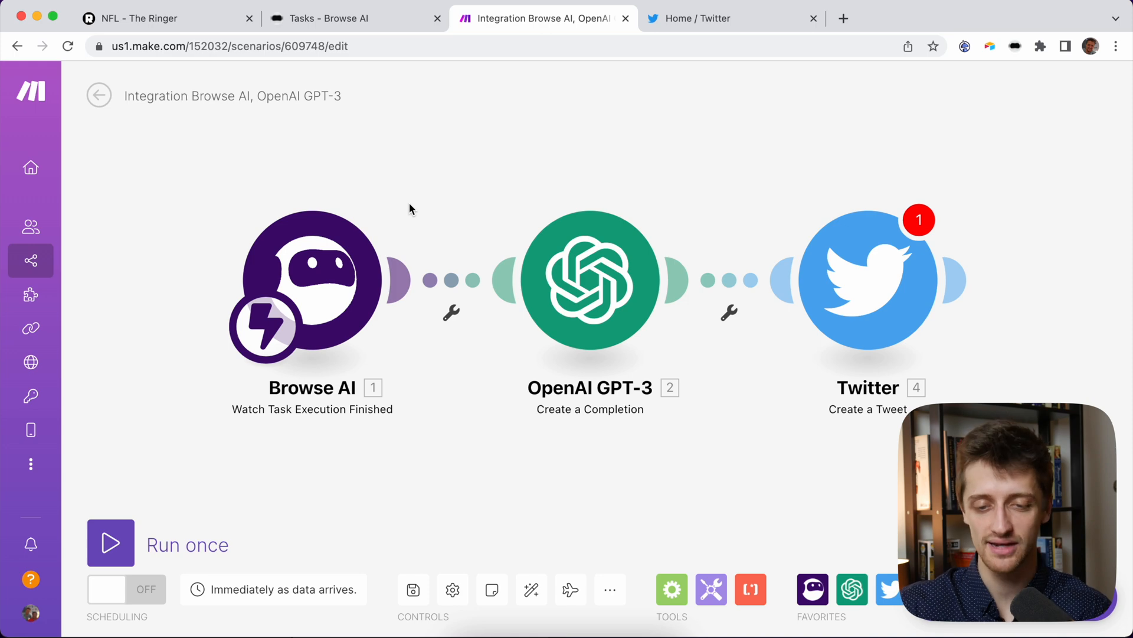
mouse_move(295, 259)
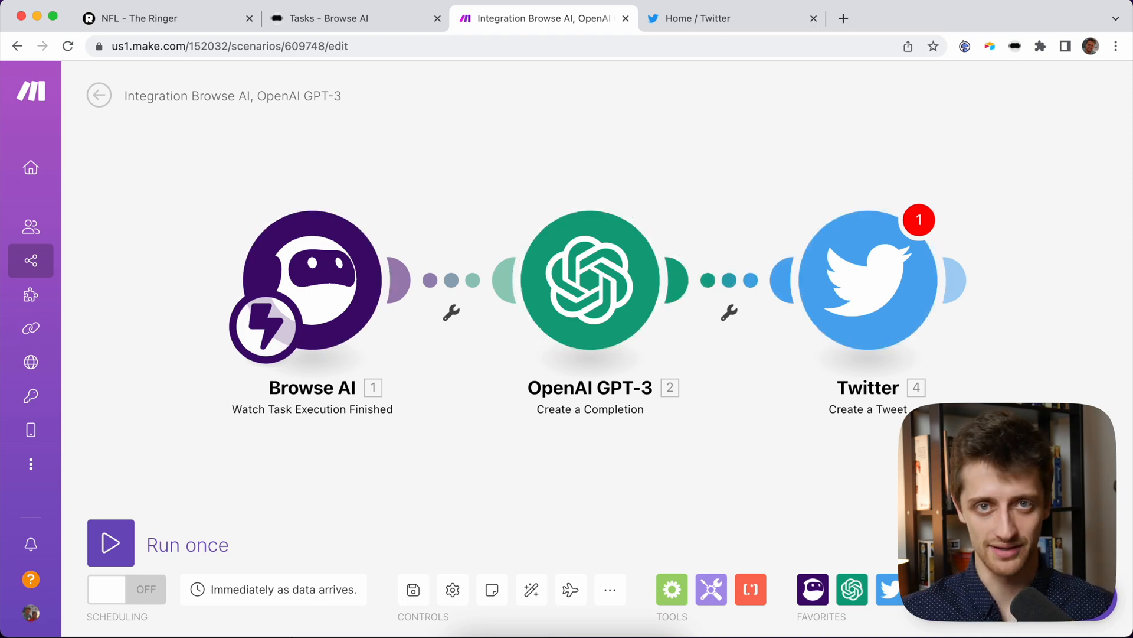
mouse_move(827, 282)
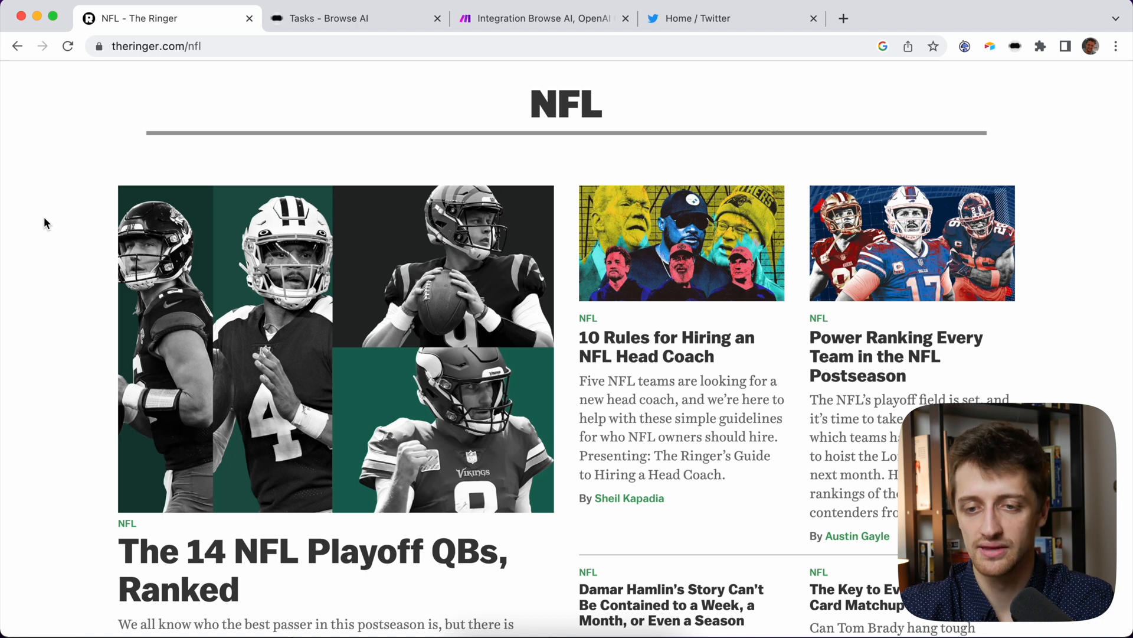
mouse_move(1095, 247)
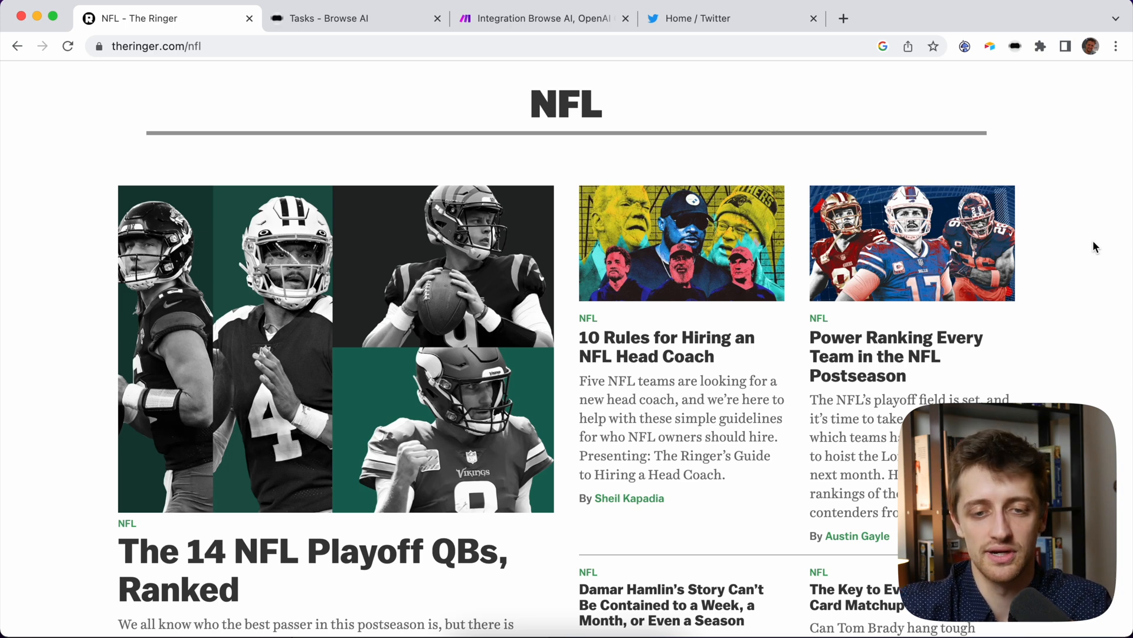
Leave The Ringer NFL page and switch to the Browse AI robots dashboard tab.
scroll(down, 3)
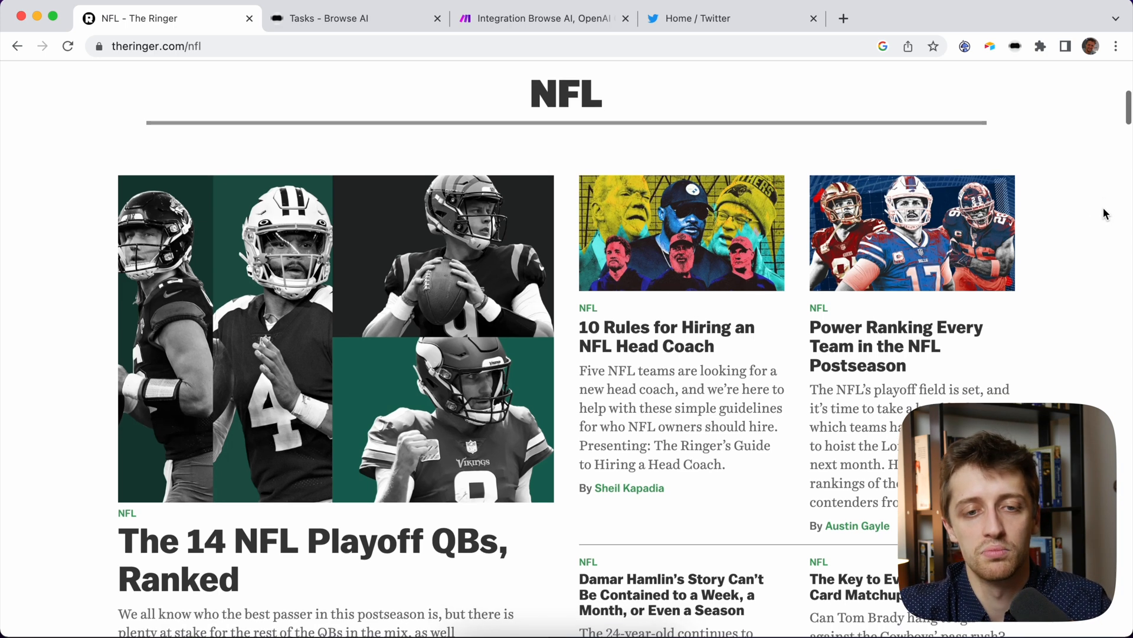
click(329, 18)
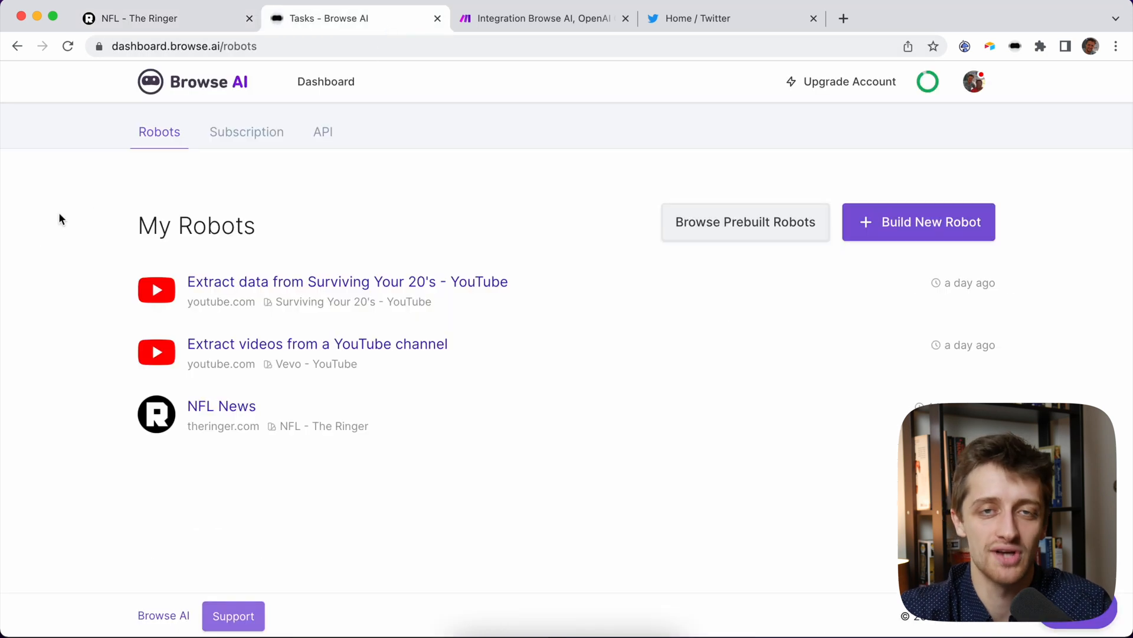
mouse_move(45, 233)
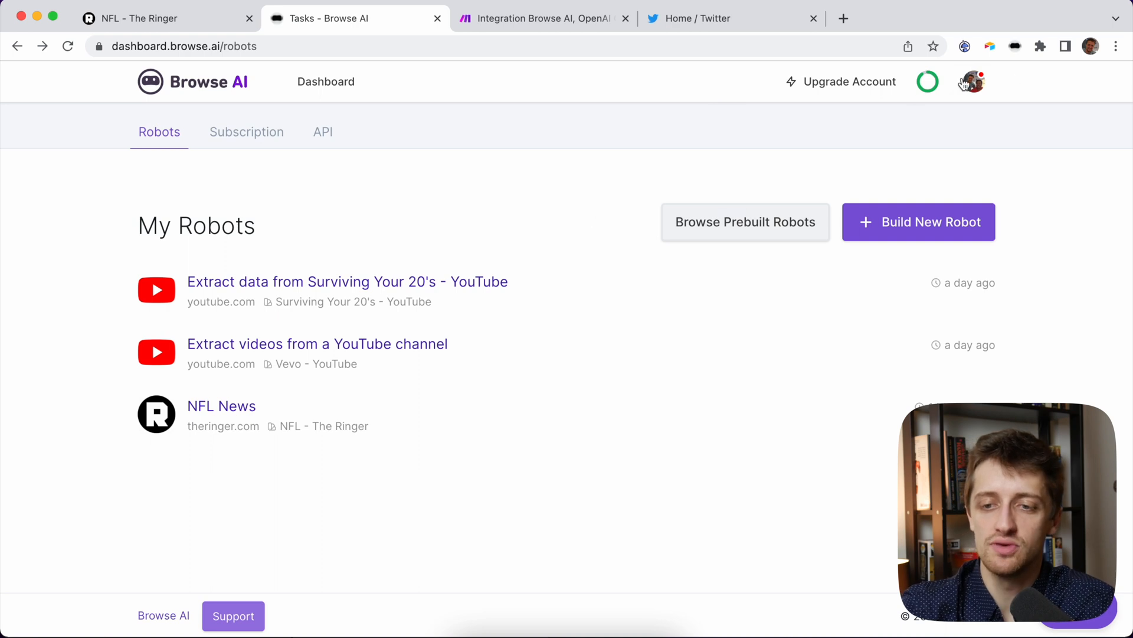
mouse_move(1016, 45)
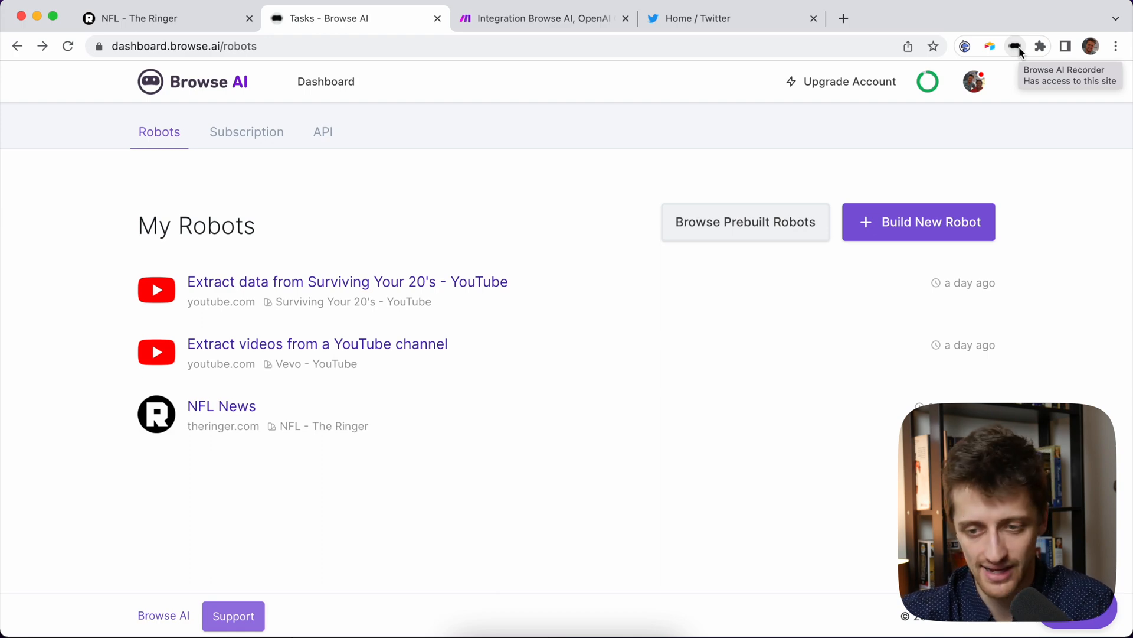
mouse_move(566, 42)
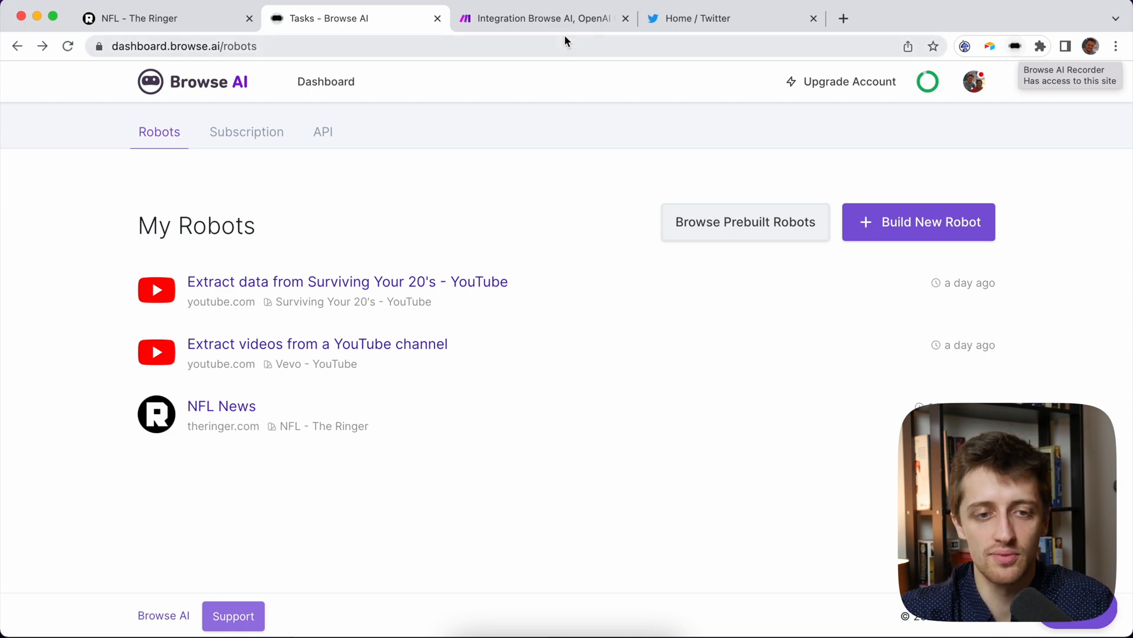
Start a Browse AI 'Monitor this page for changes' robot on The Ringer NFL page.
click(168, 18)
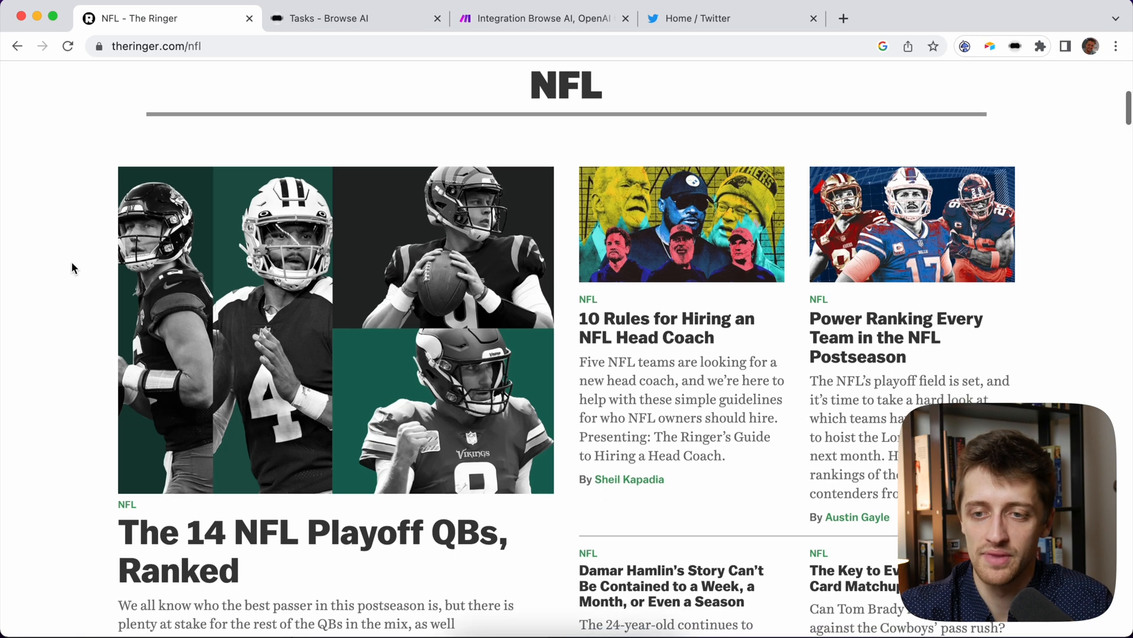
mouse_move(1016, 45)
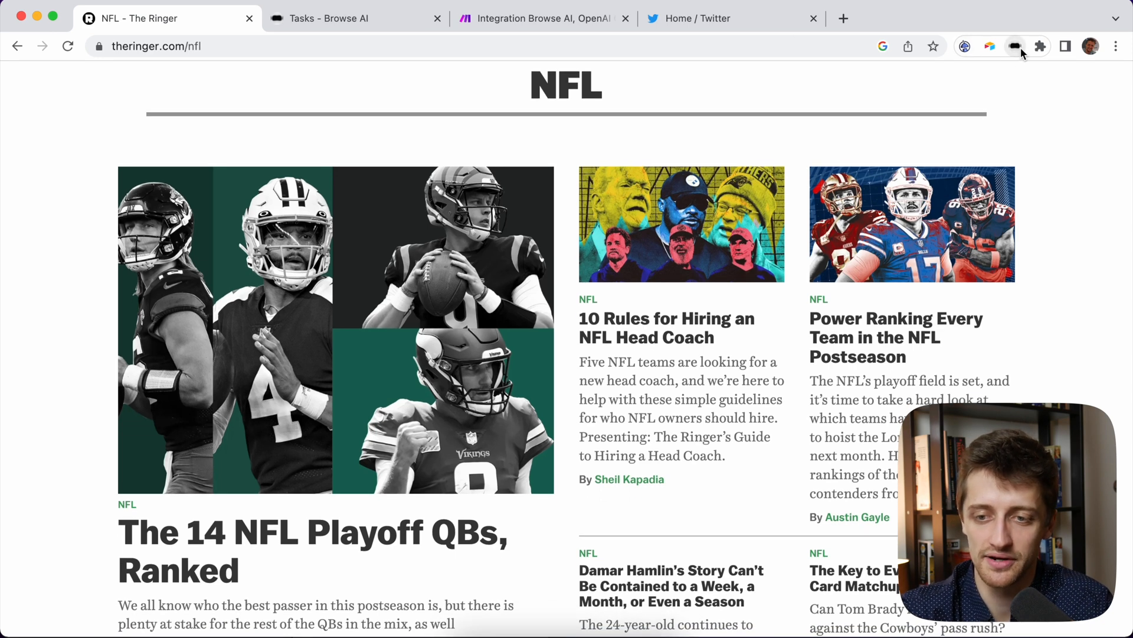
click(1015, 45)
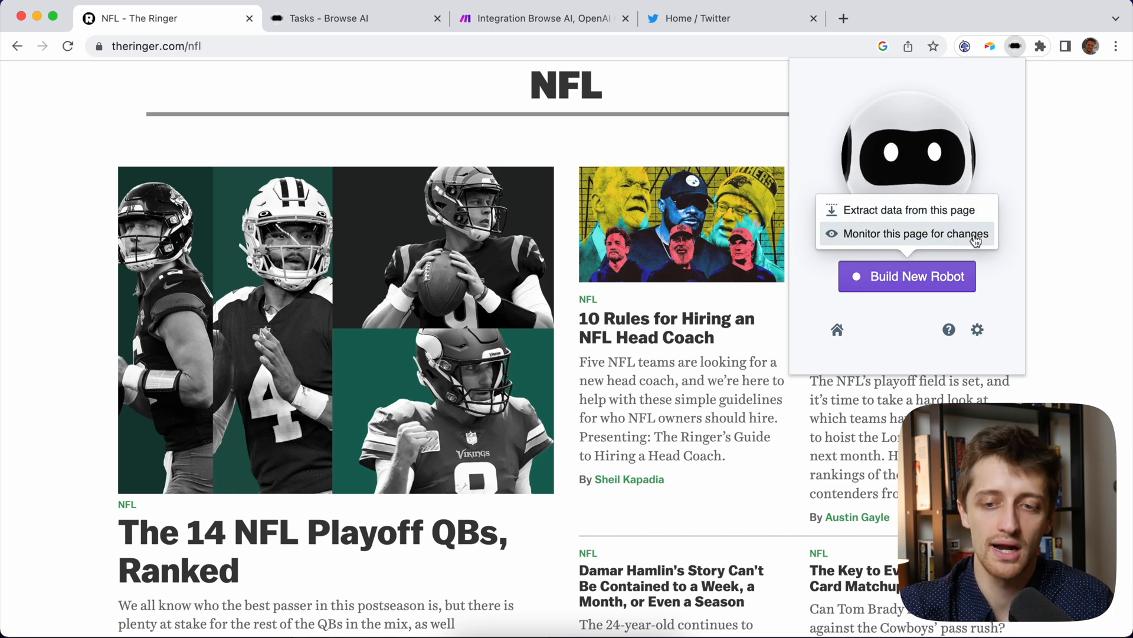
mouse_move(976, 235)
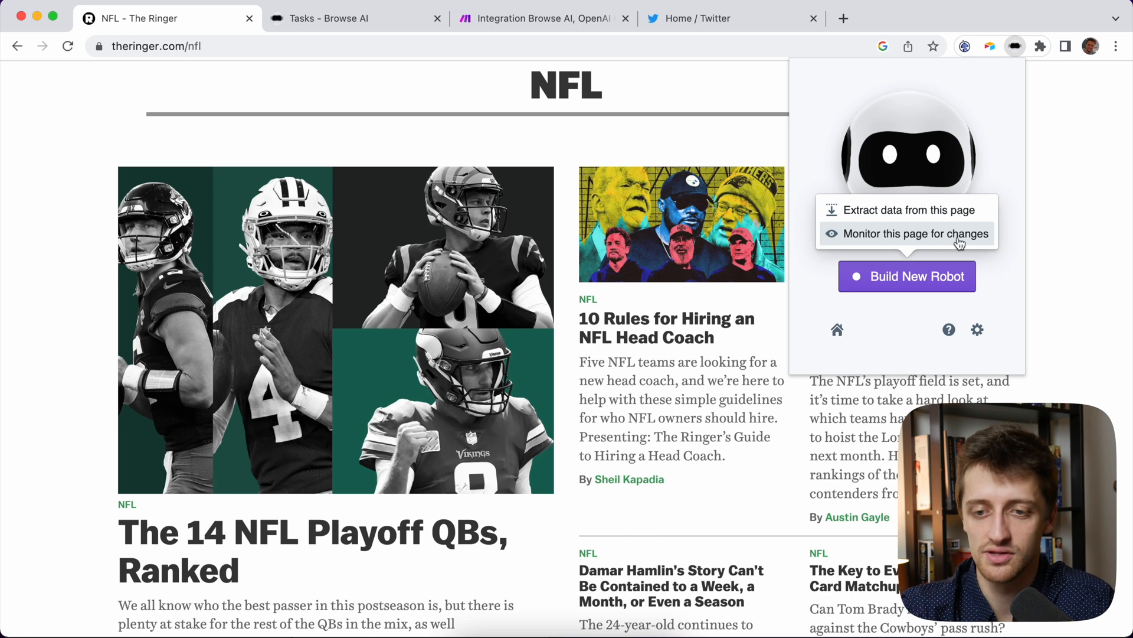
mouse_move(907, 210)
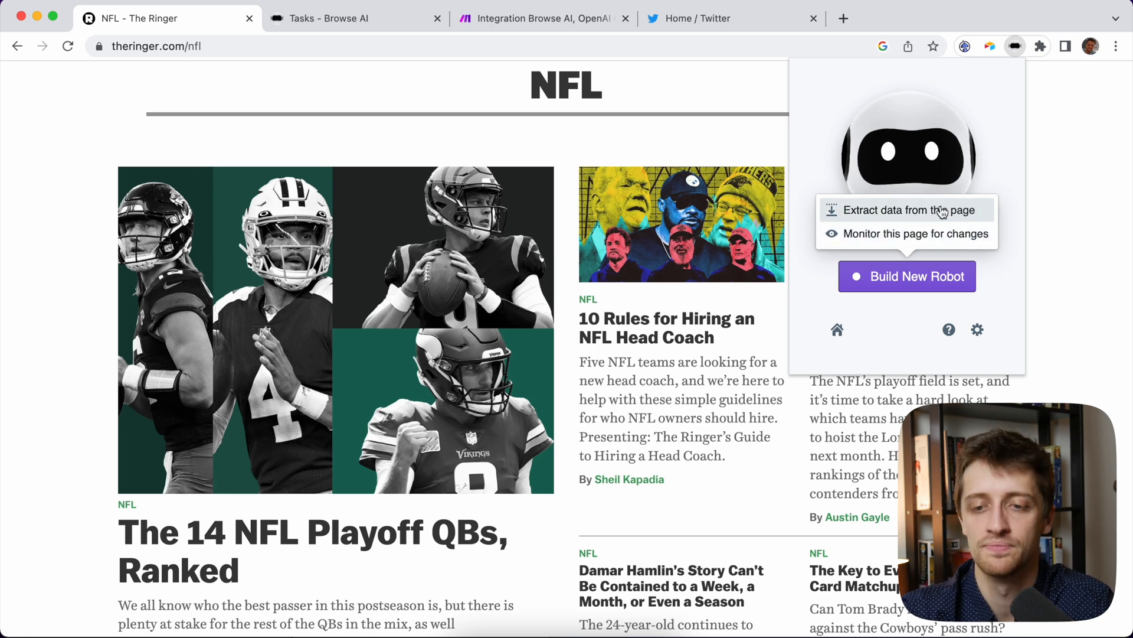
mouse_move(947, 244)
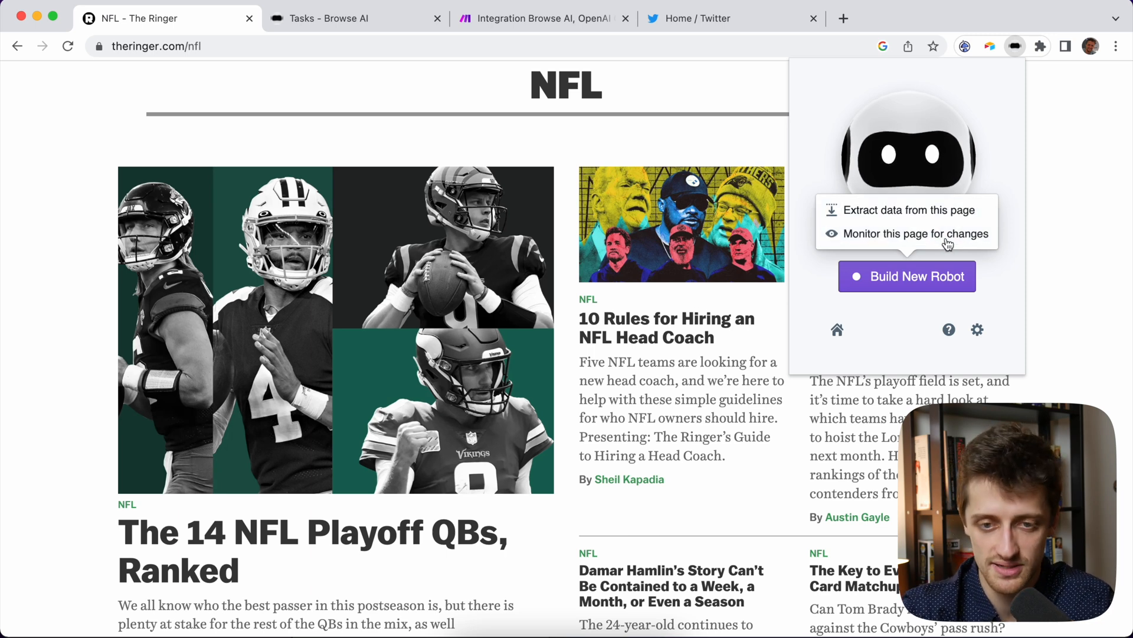
click(914, 234)
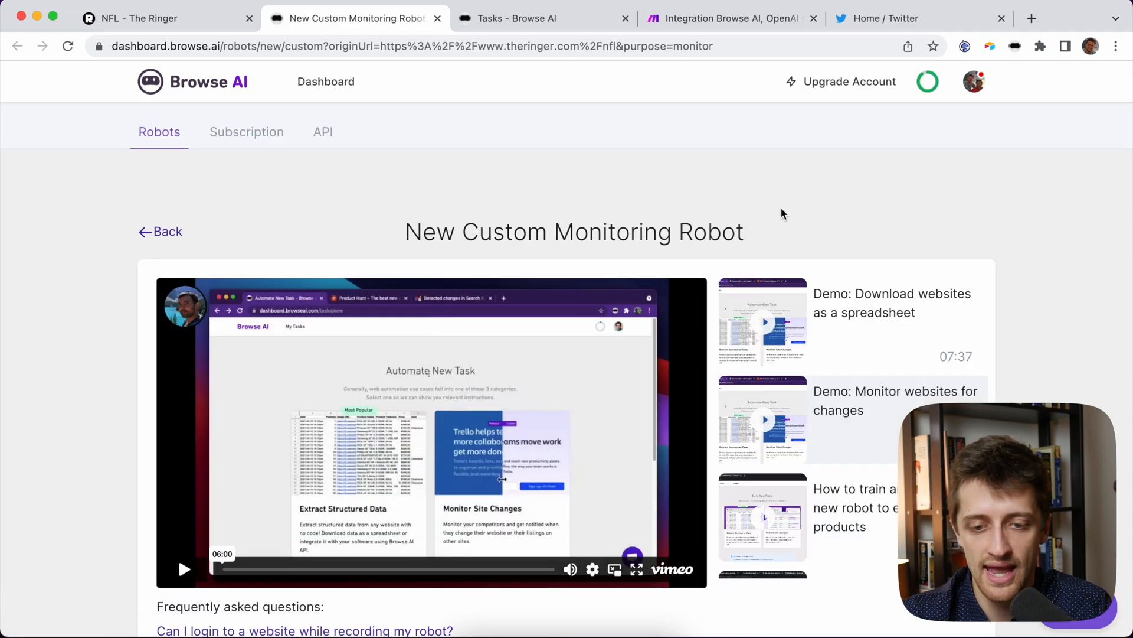
scroll(down, 3)
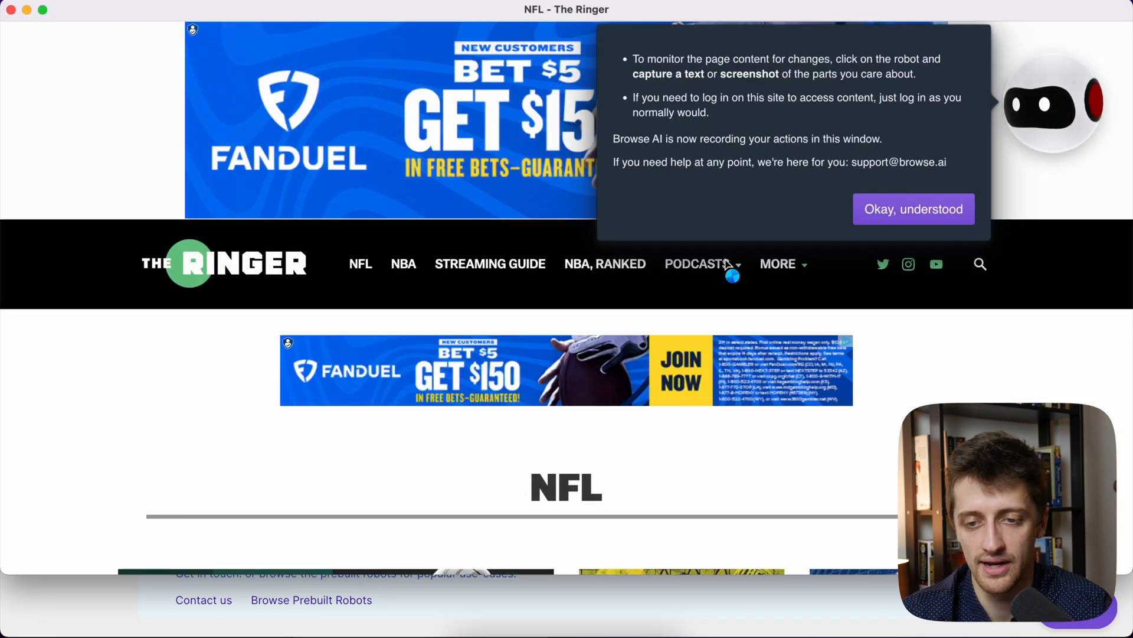
Dismiss the recorder guidance and capture the NFL article grid as a list.
click(914, 209)
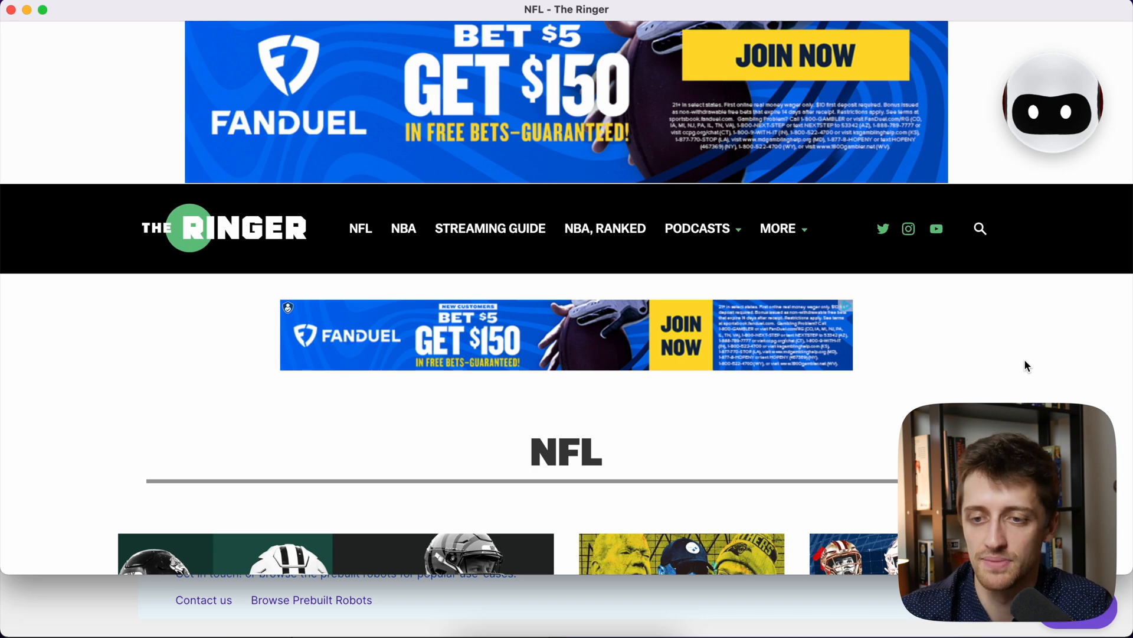
mouse_move(1052, 112)
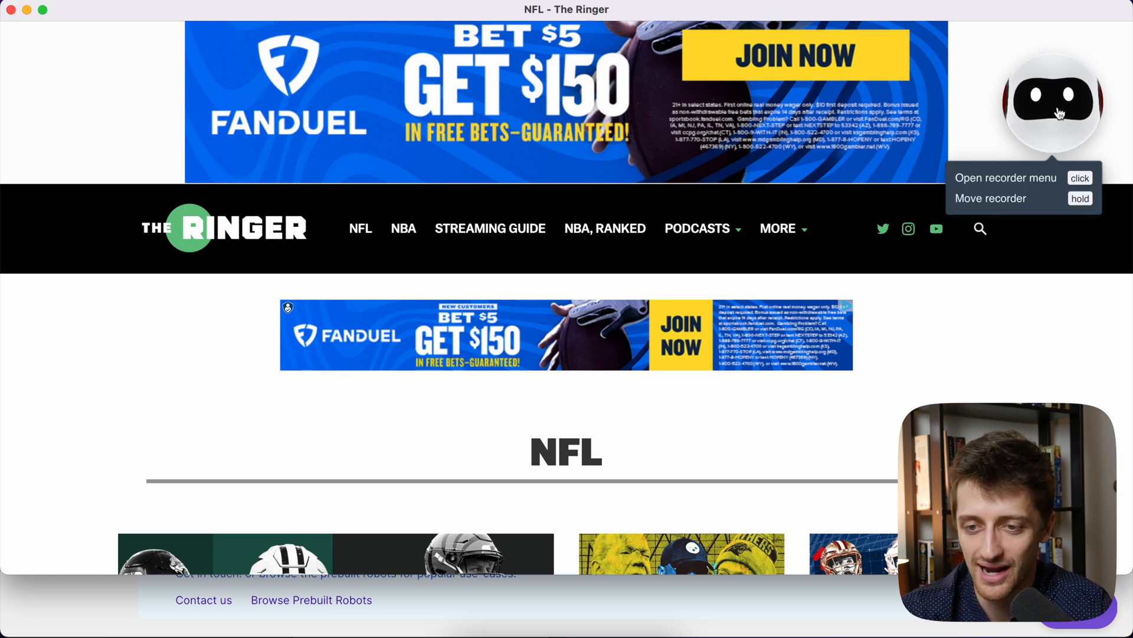
mouse_move(1062, 109)
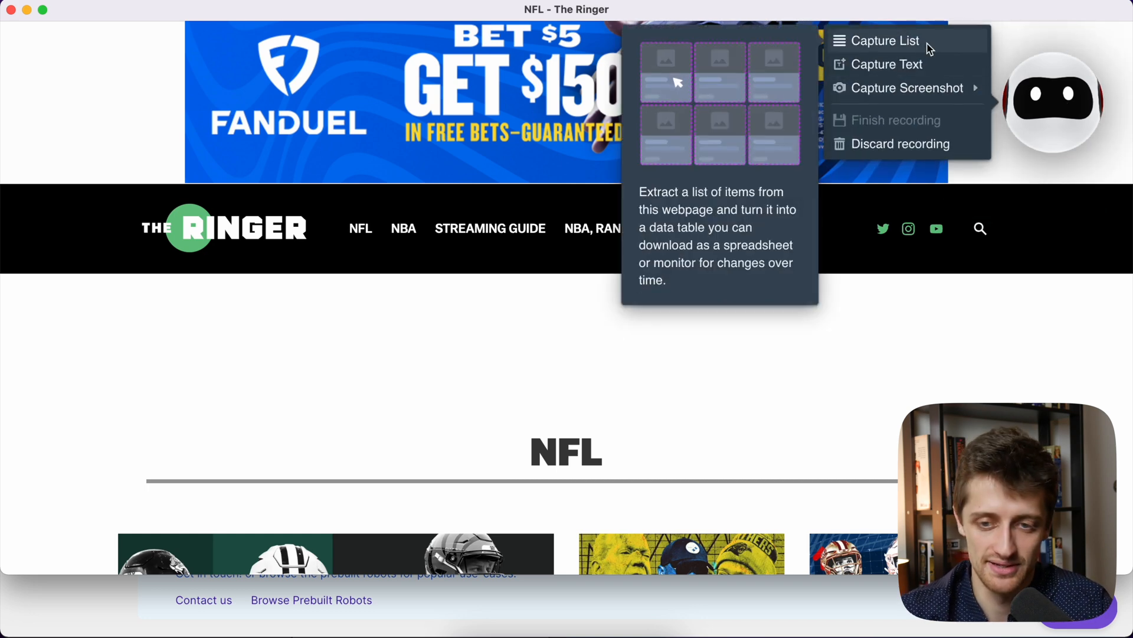
click(885, 40)
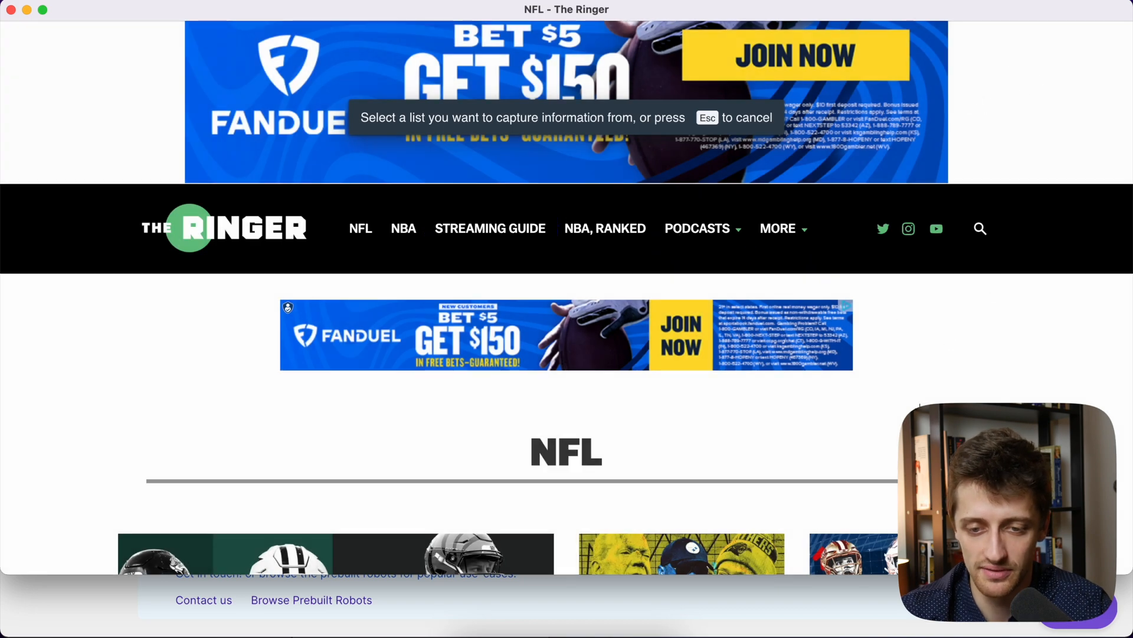
scroll(down, 3)
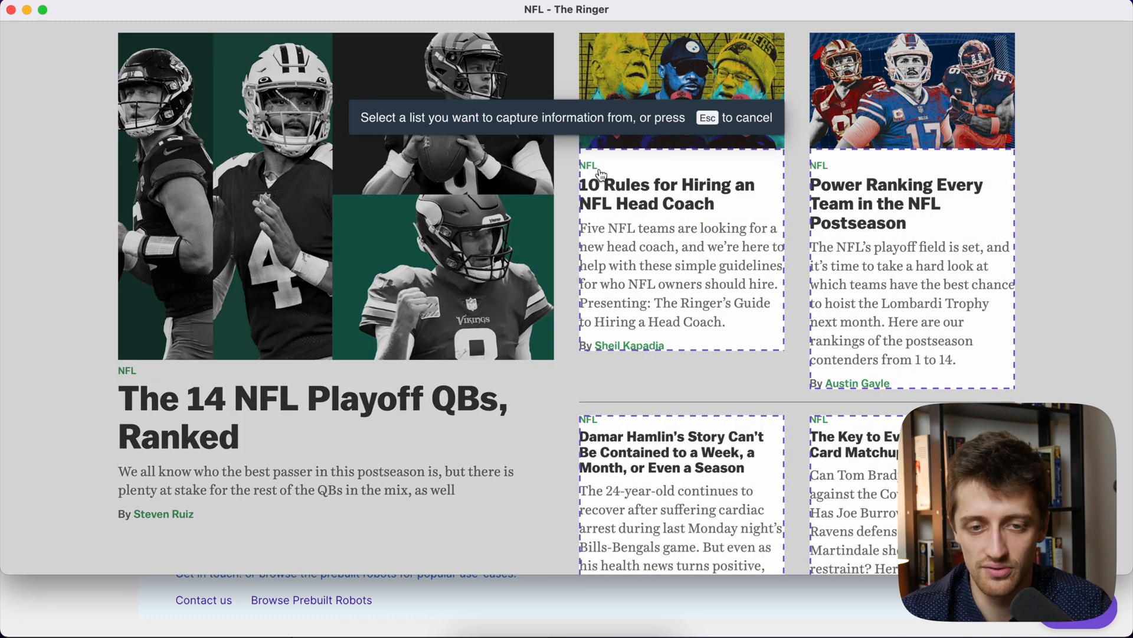
mouse_move(777, 168)
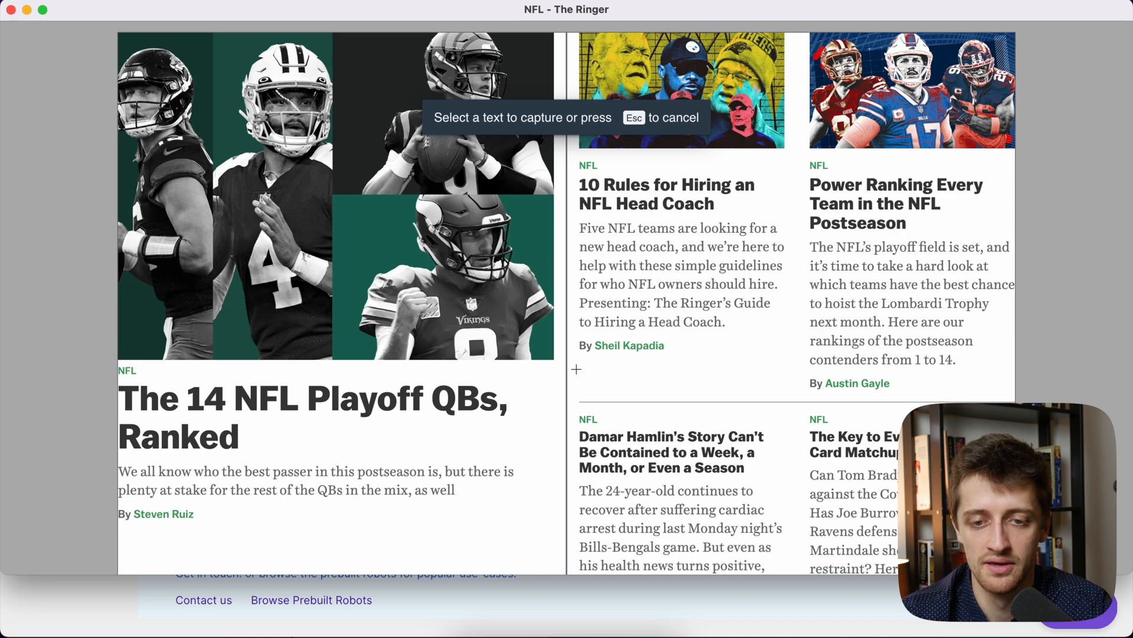
mouse_move(587, 201)
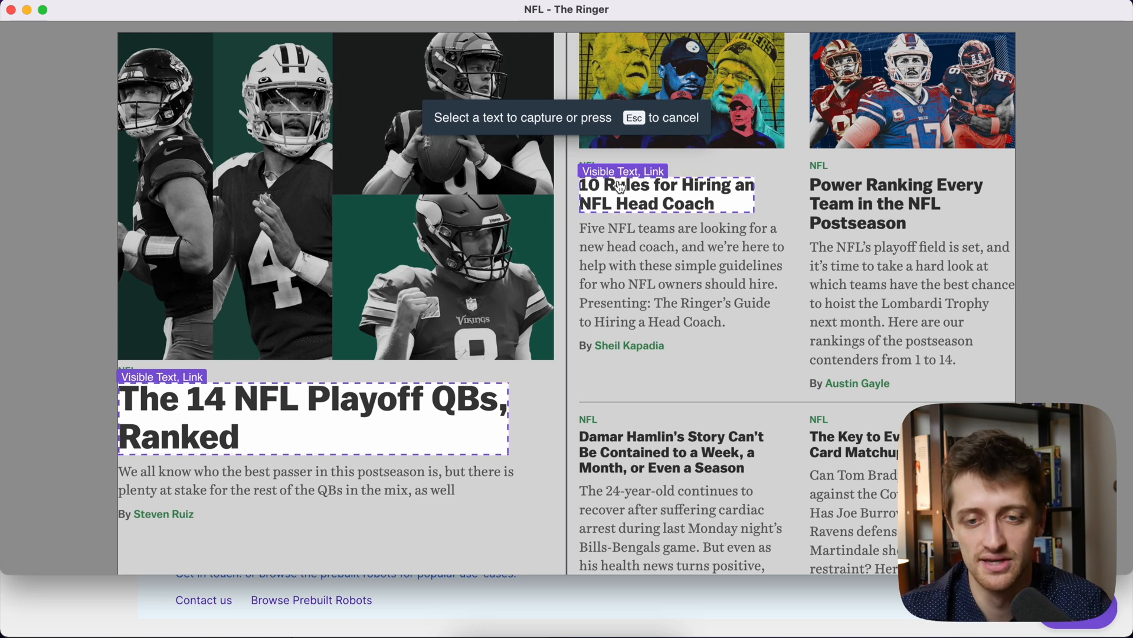
mouse_move(666, 199)
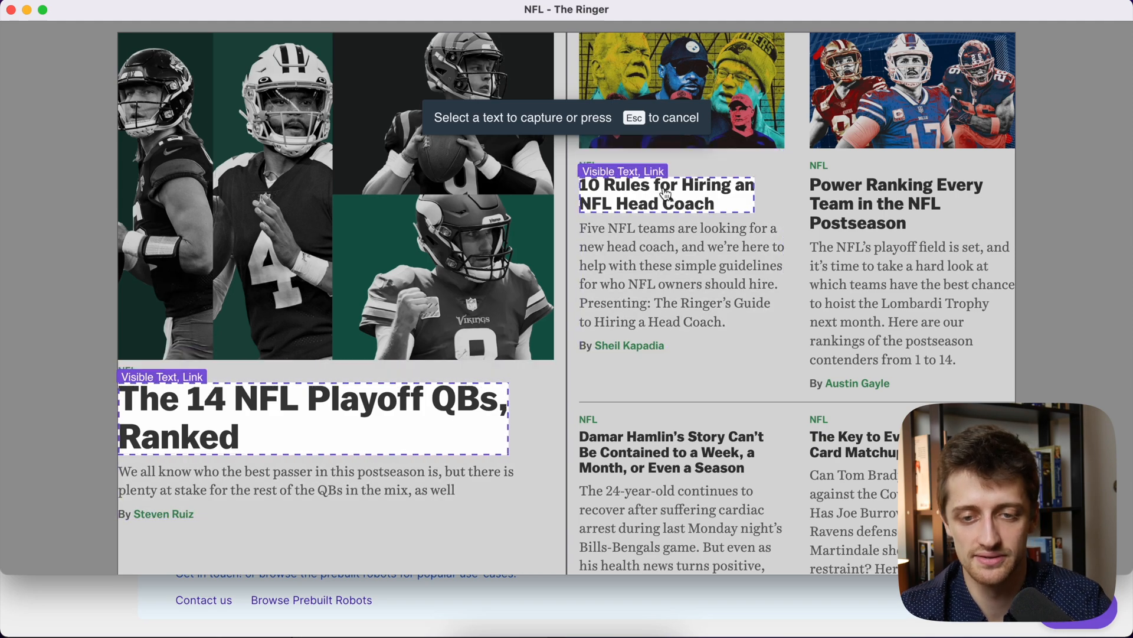
Capture the article headline's text and link, naming the text field ArticleTitle.
click(665, 193)
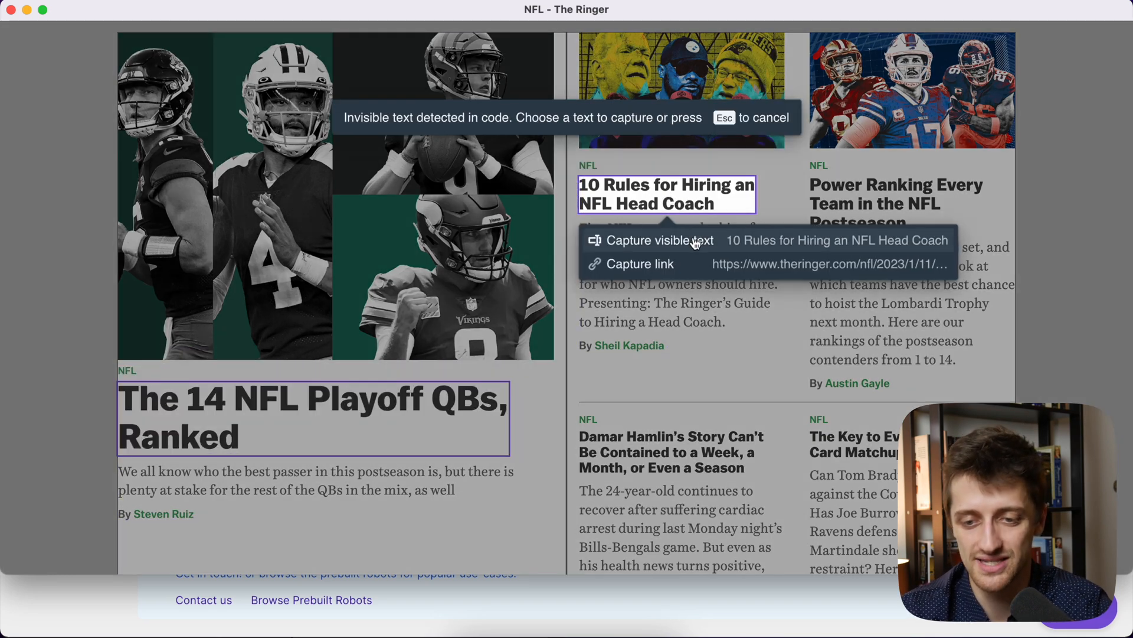
click(660, 241)
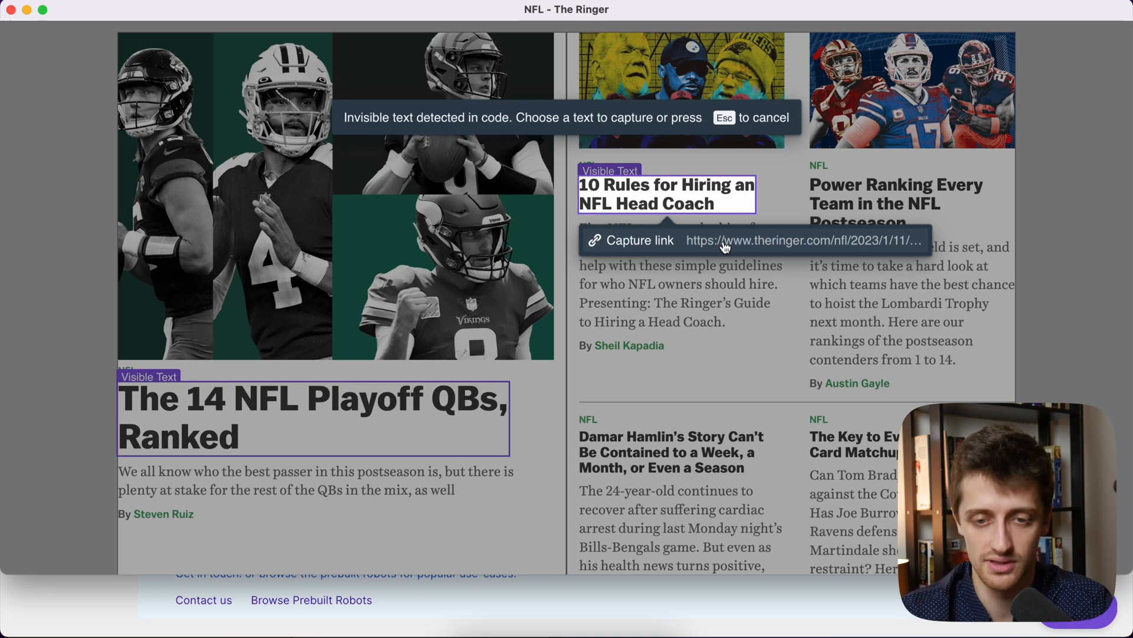
click(639, 239)
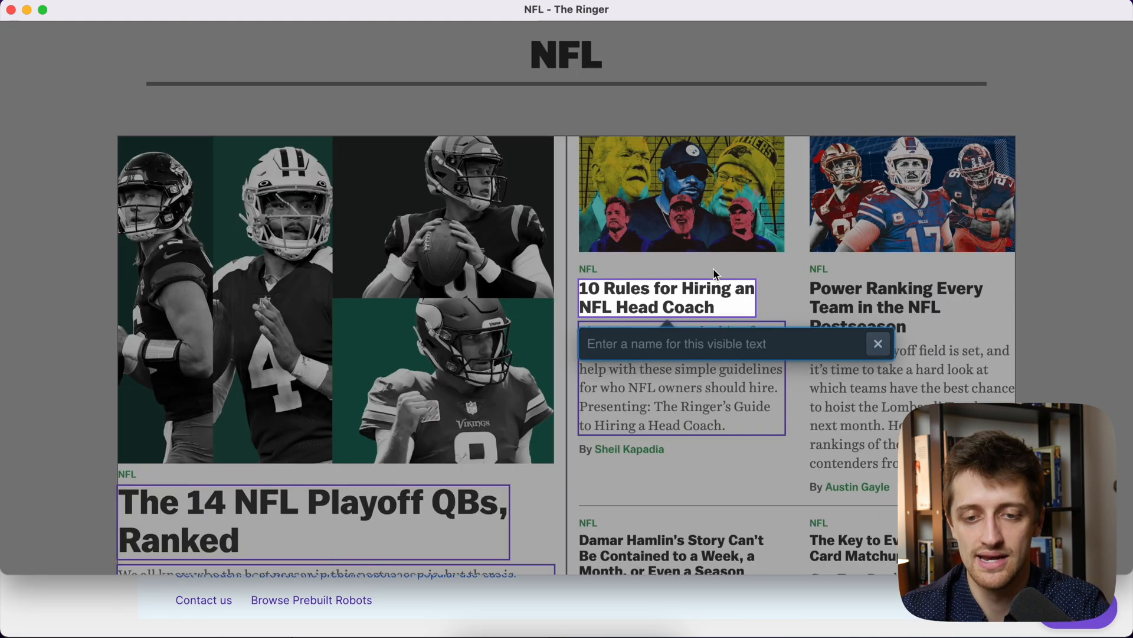
mouse_move(657, 309)
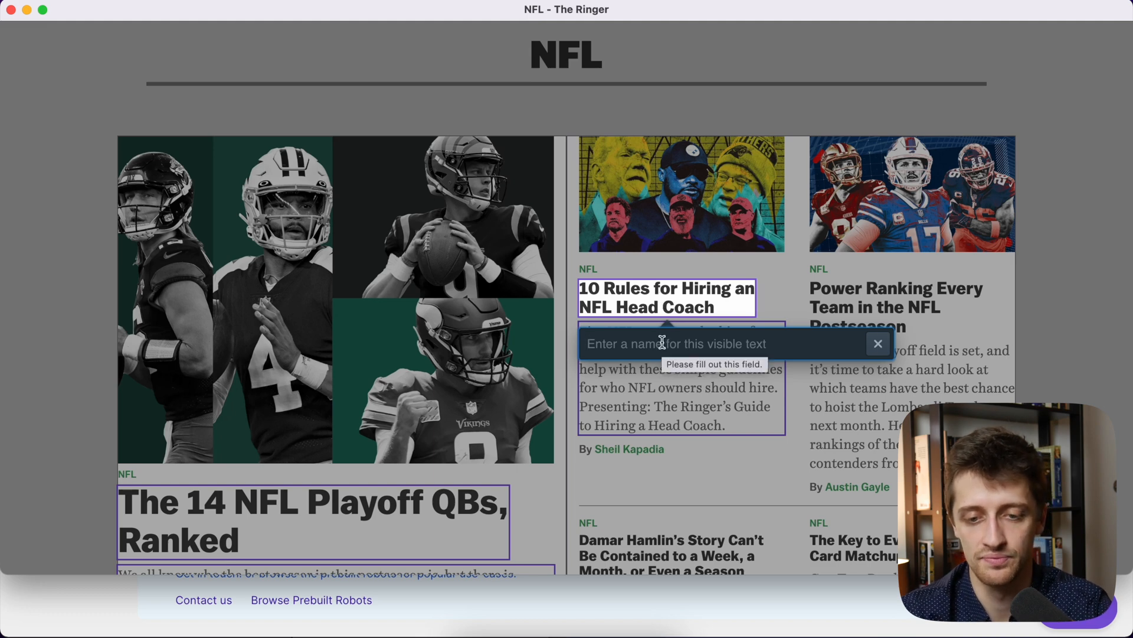
text(ArticleTitle)
text(URL)
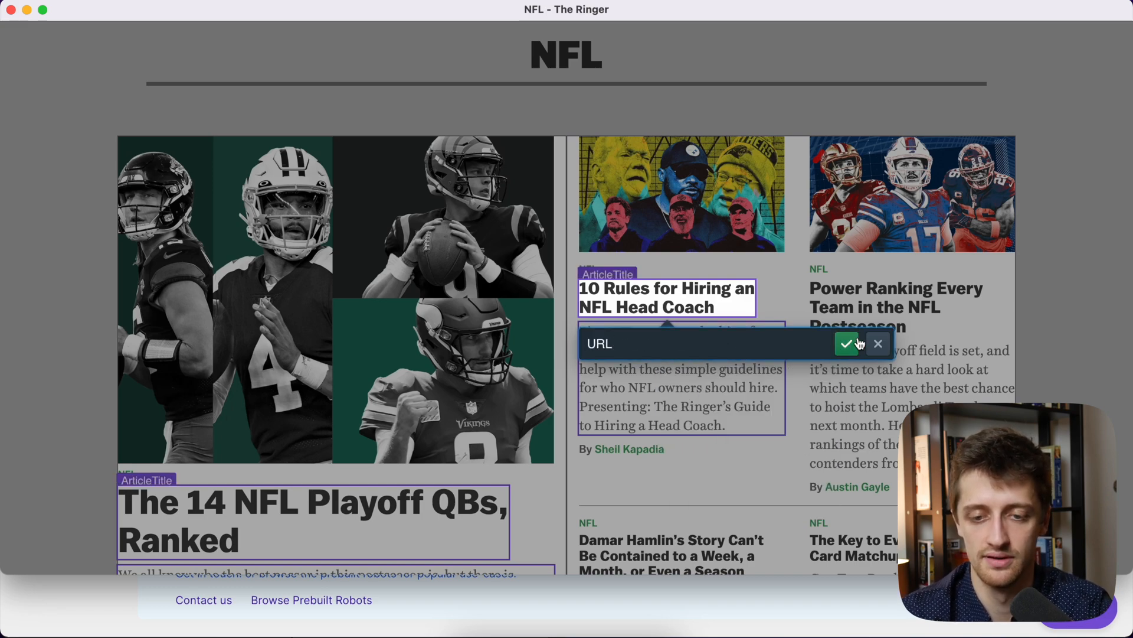
Confirm the URL field and label the description field PostDescription.
click(845, 343)
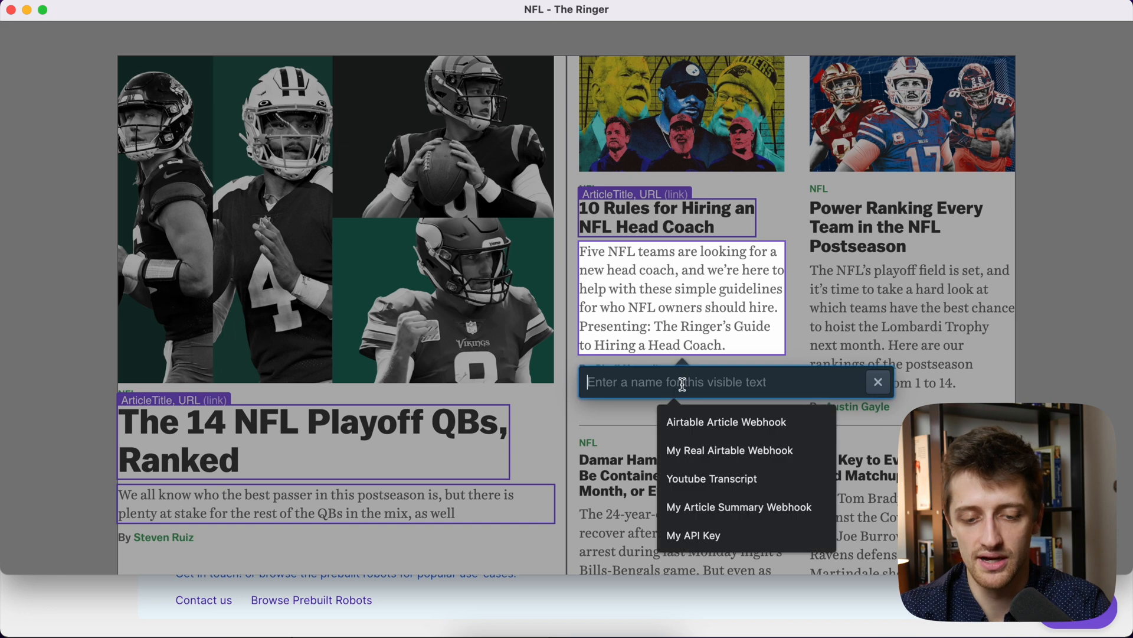
text(PostDes)
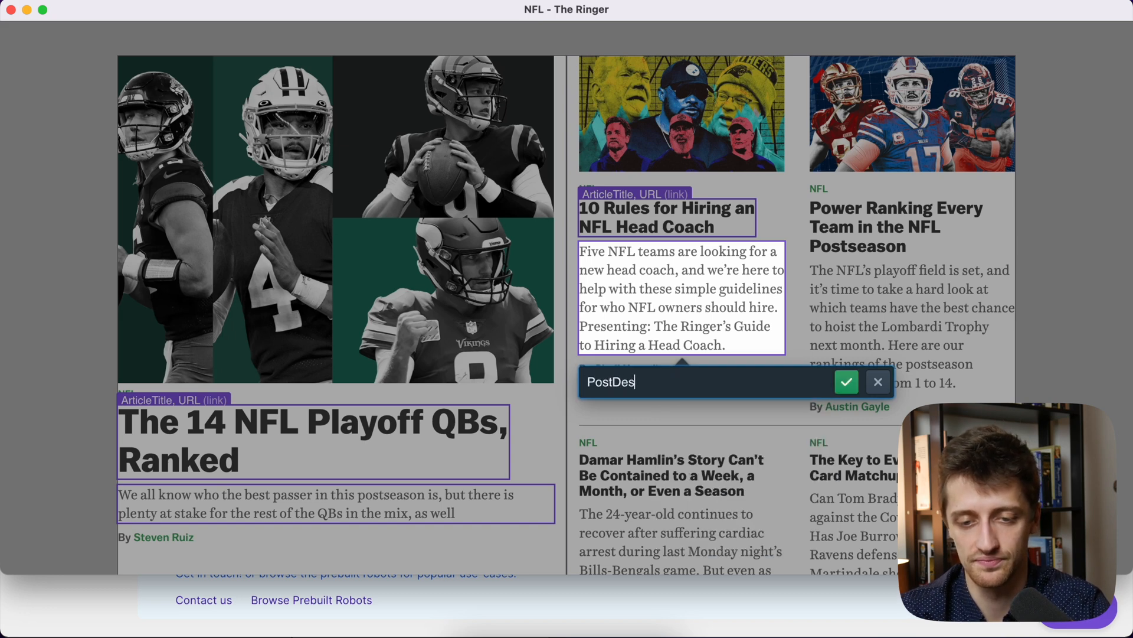
text(cri)
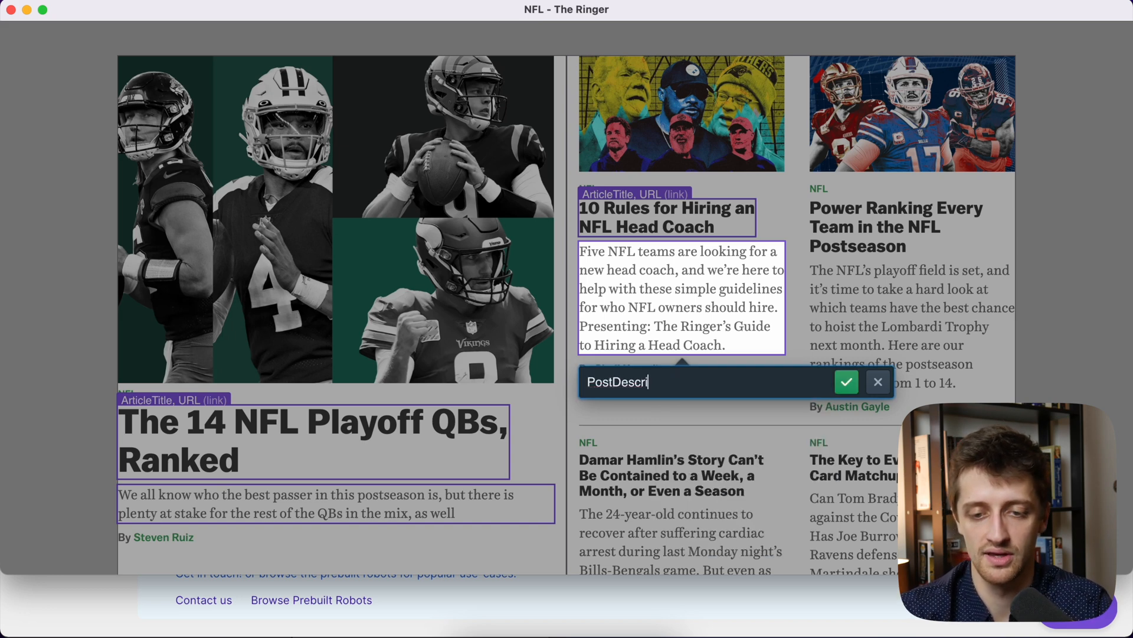
click(846, 382)
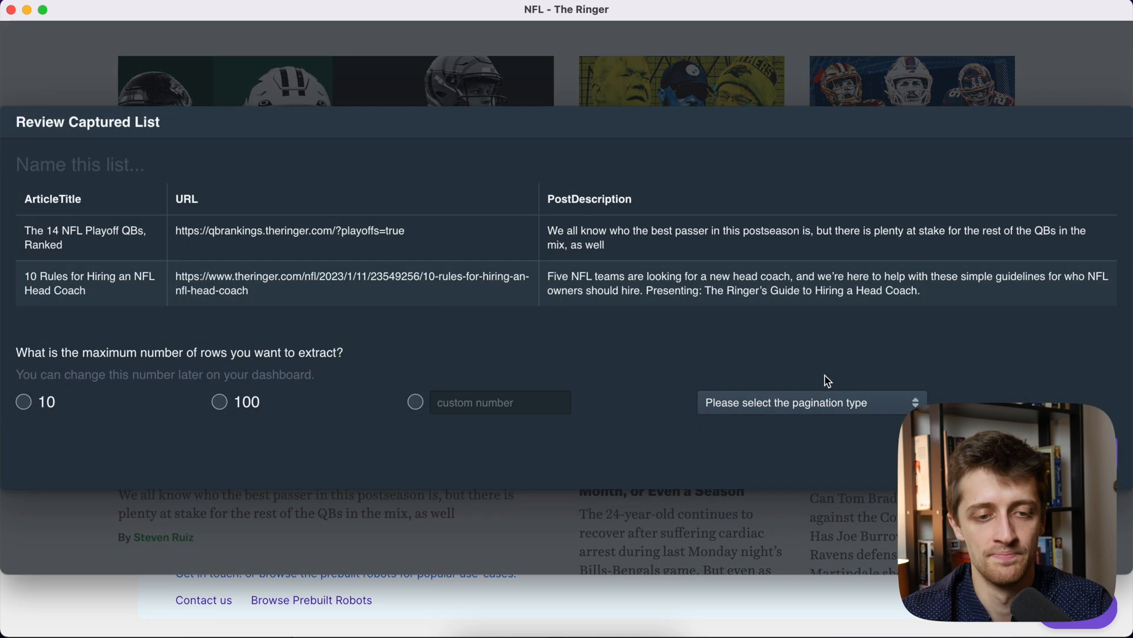
Name the list NFL News, cap it at 1 row, and use scroll-down pagination.
click(113, 164)
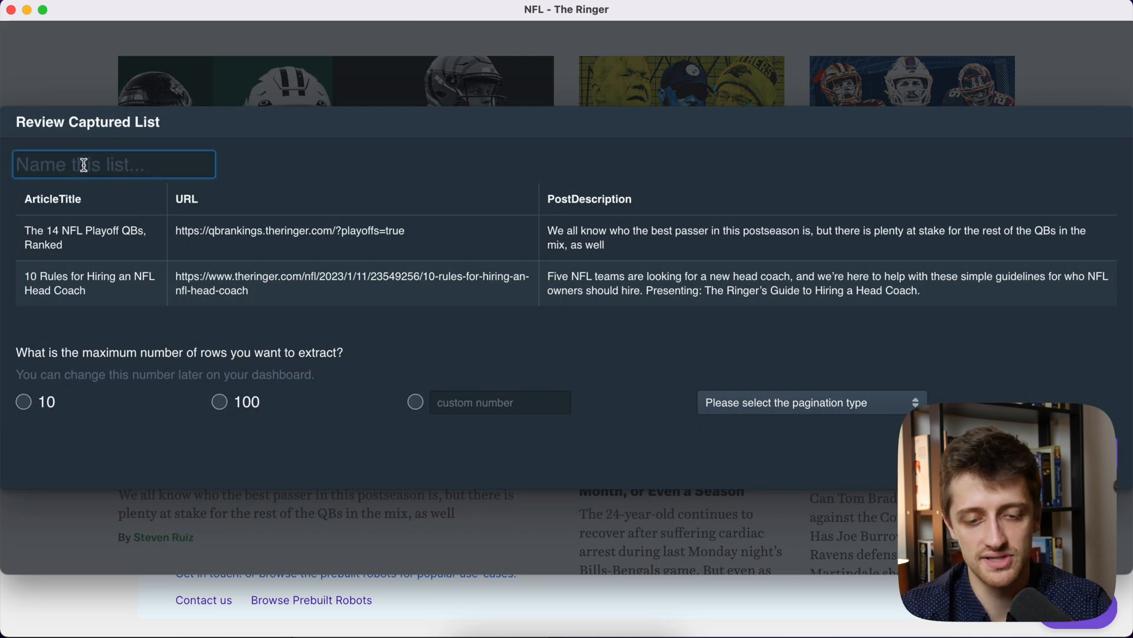
text(NFL News)
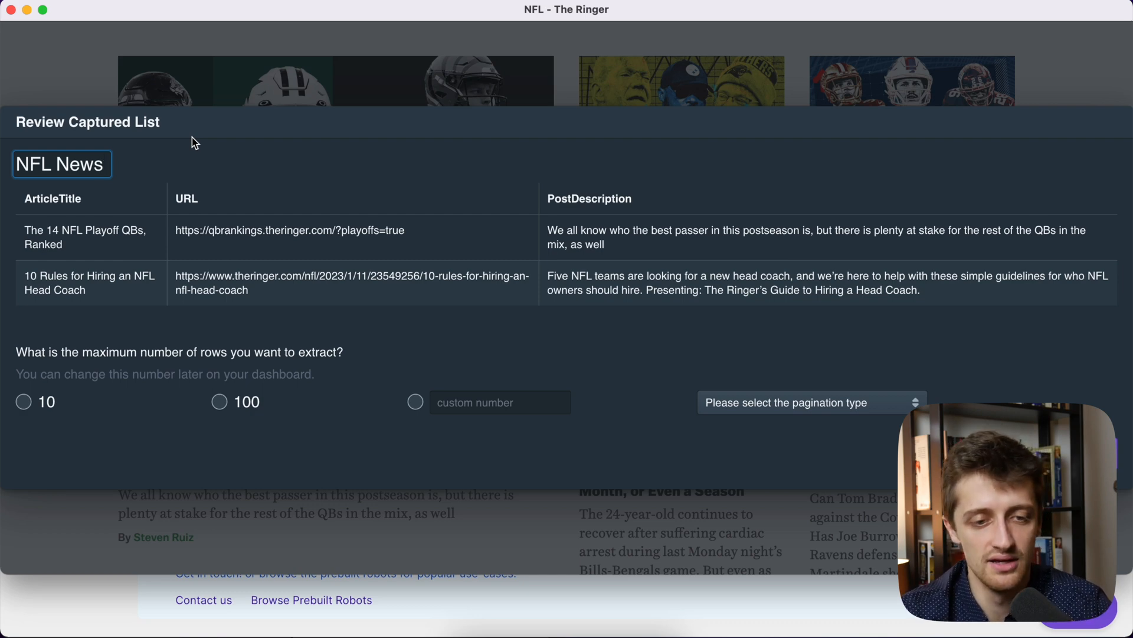
mouse_move(88, 233)
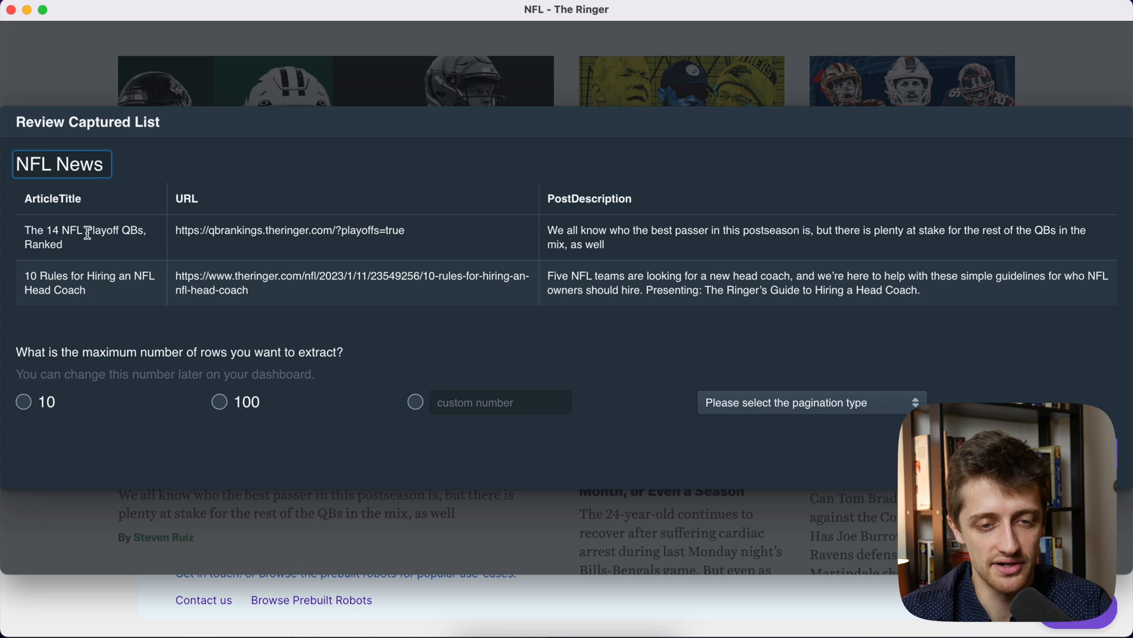
mouse_move(720, 174)
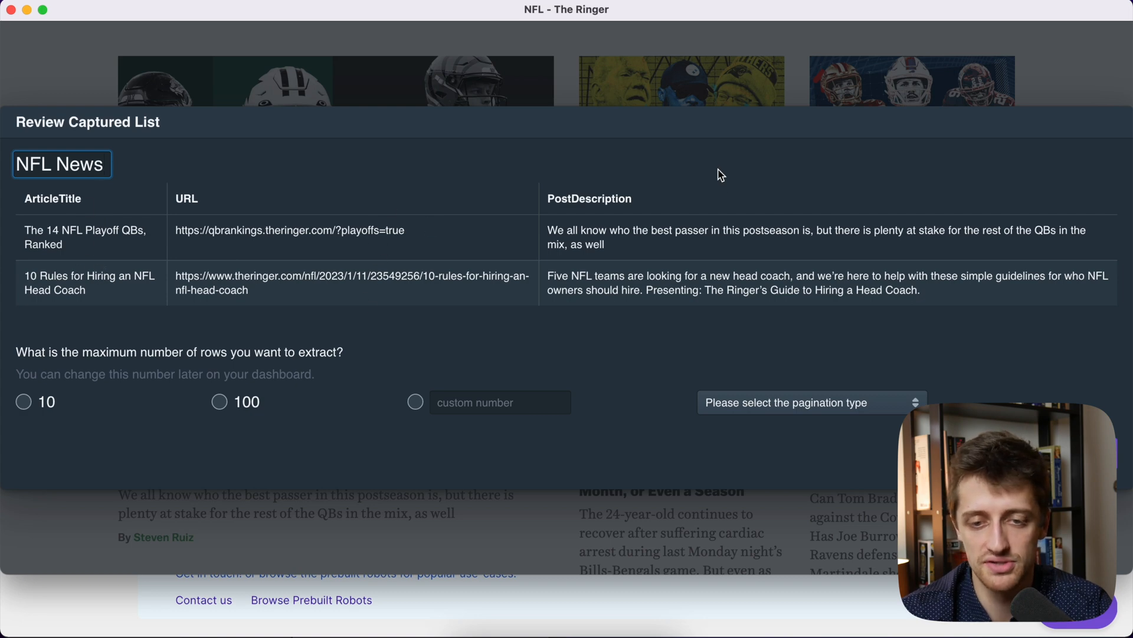
mouse_move(627, 290)
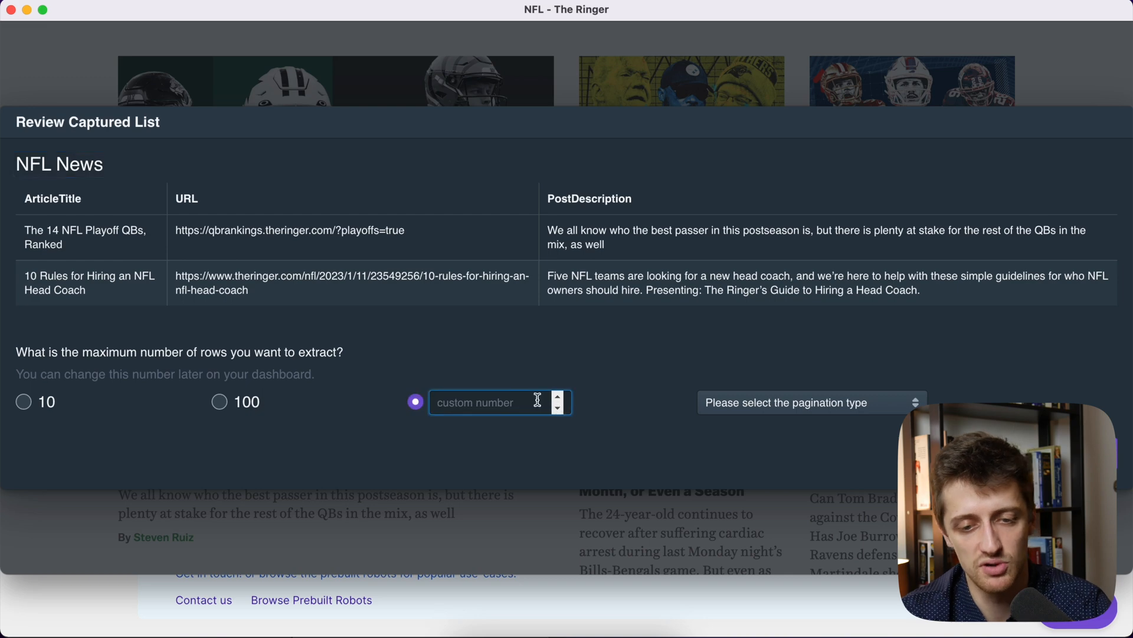
text(1)
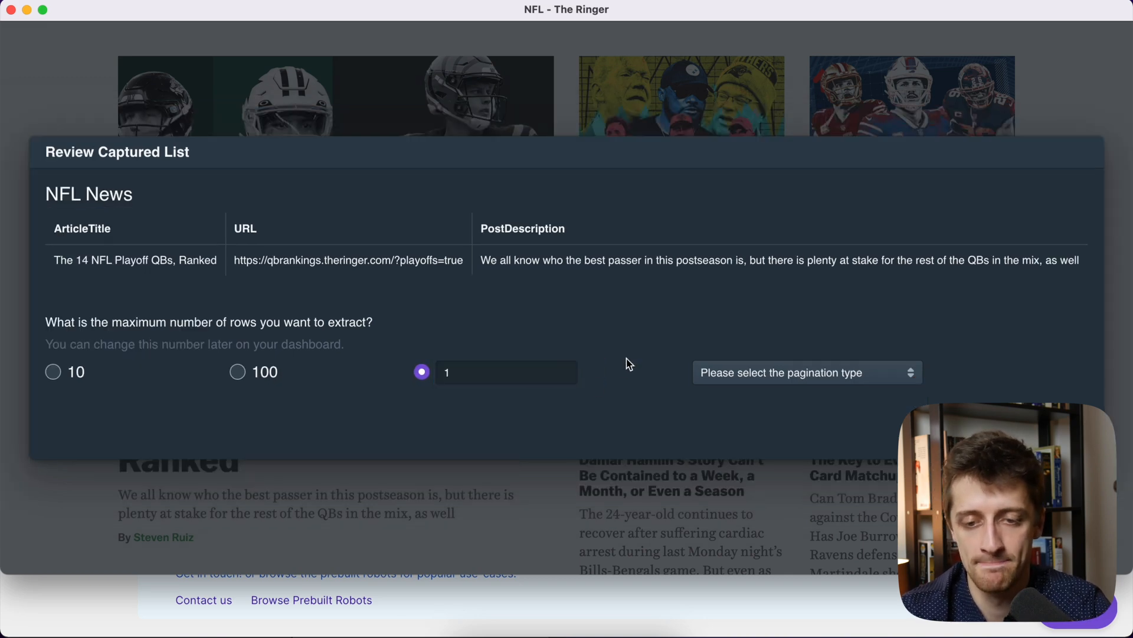
click(805, 372)
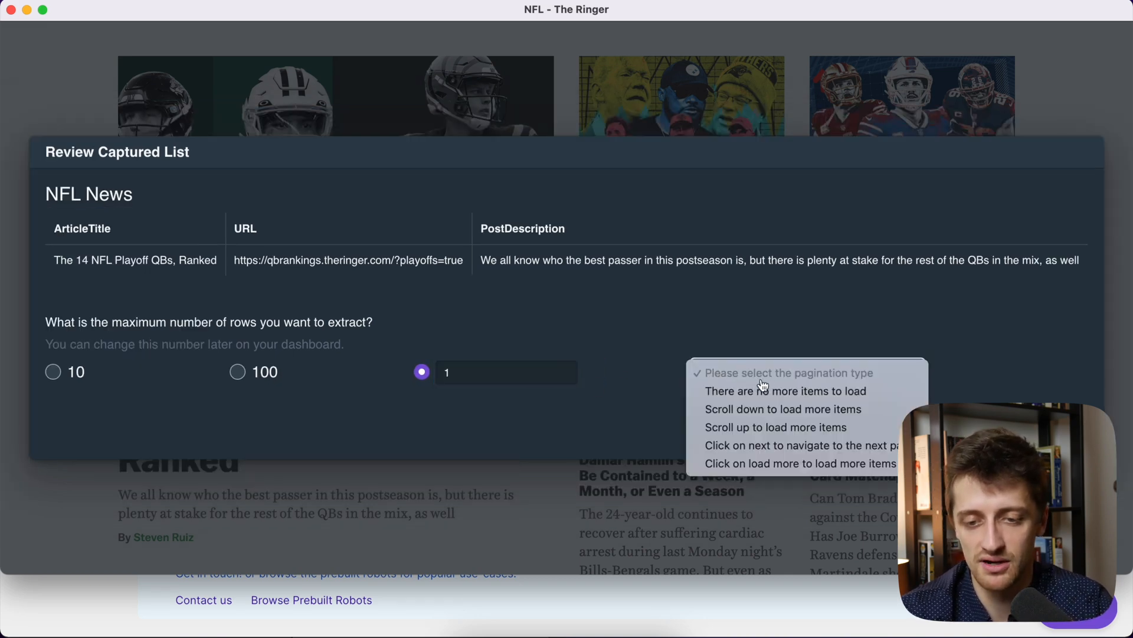
mouse_move(783, 408)
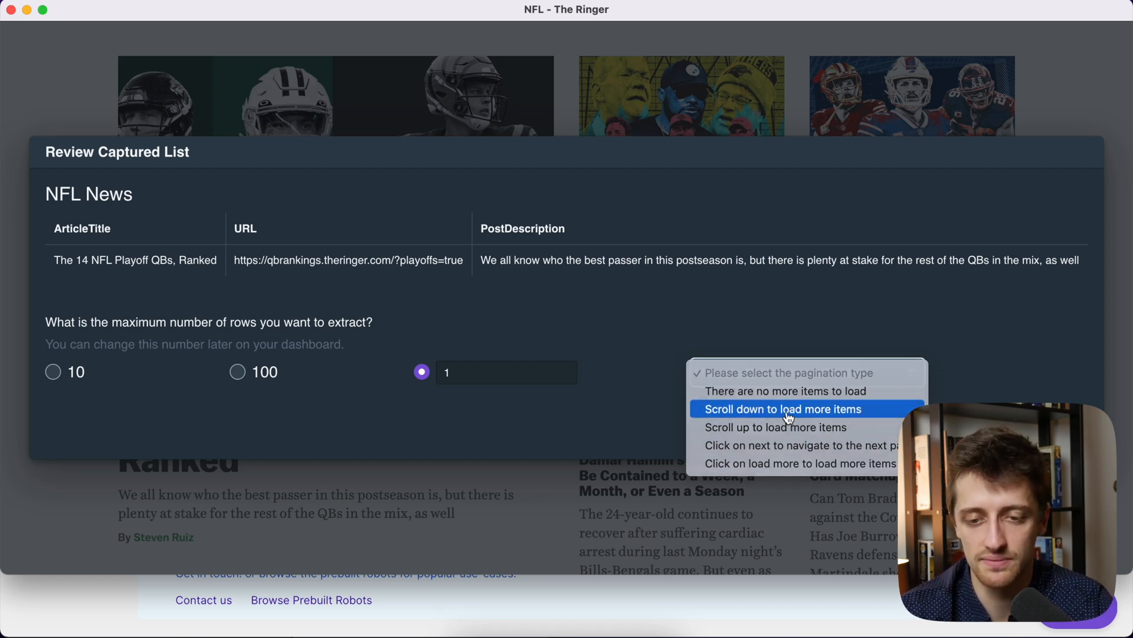
click(781, 408)
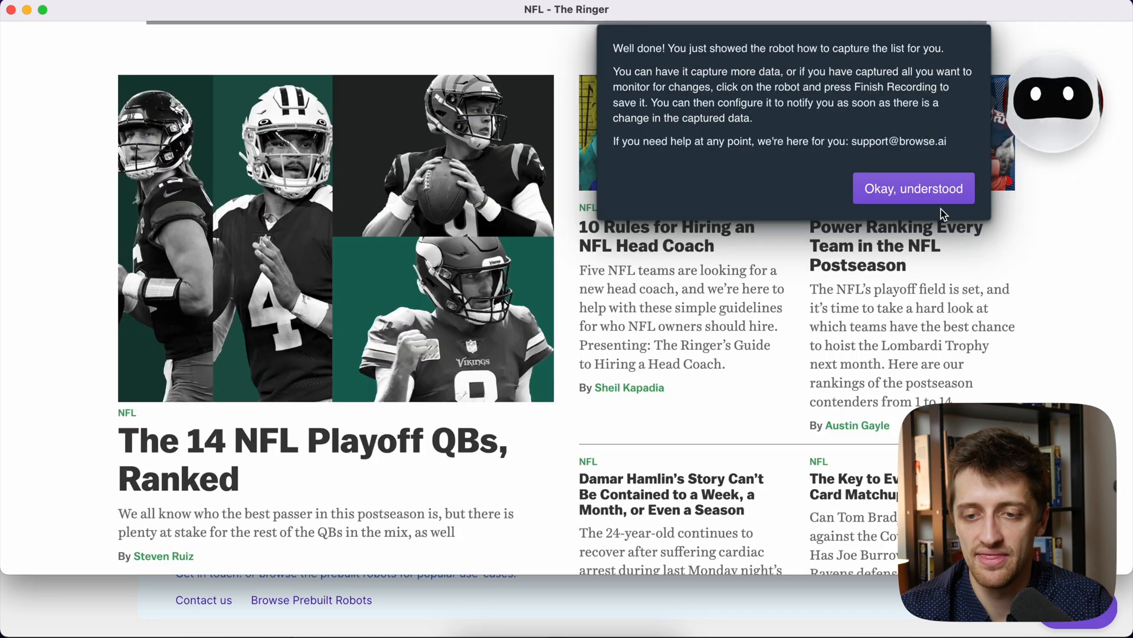
Dismiss the capture success message and finish the robot recording.
click(914, 187)
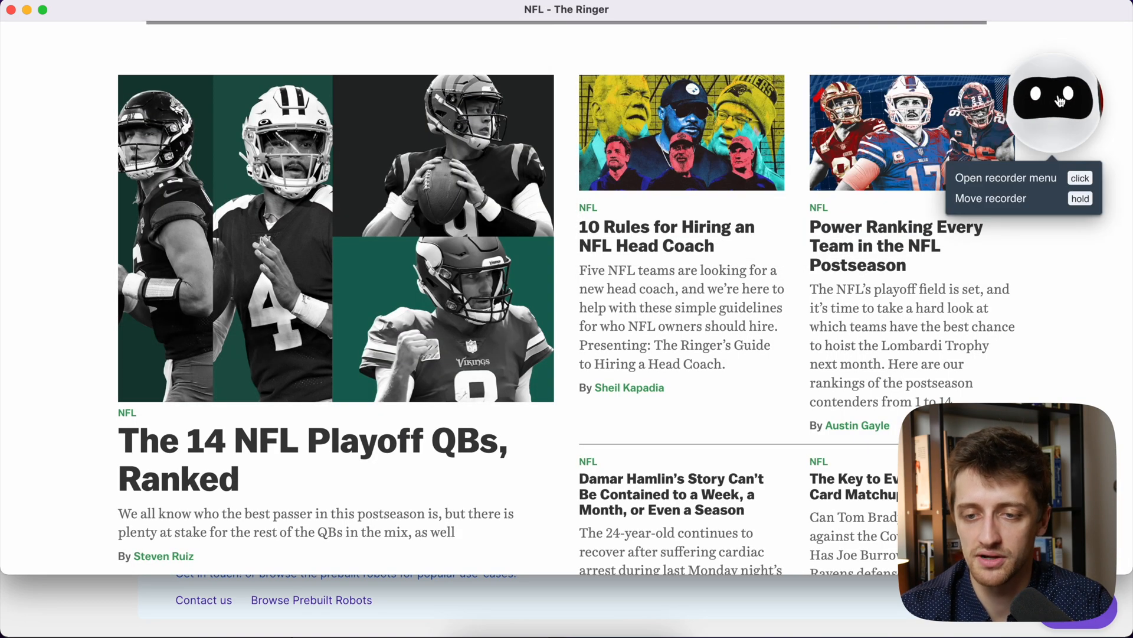
click(1056, 101)
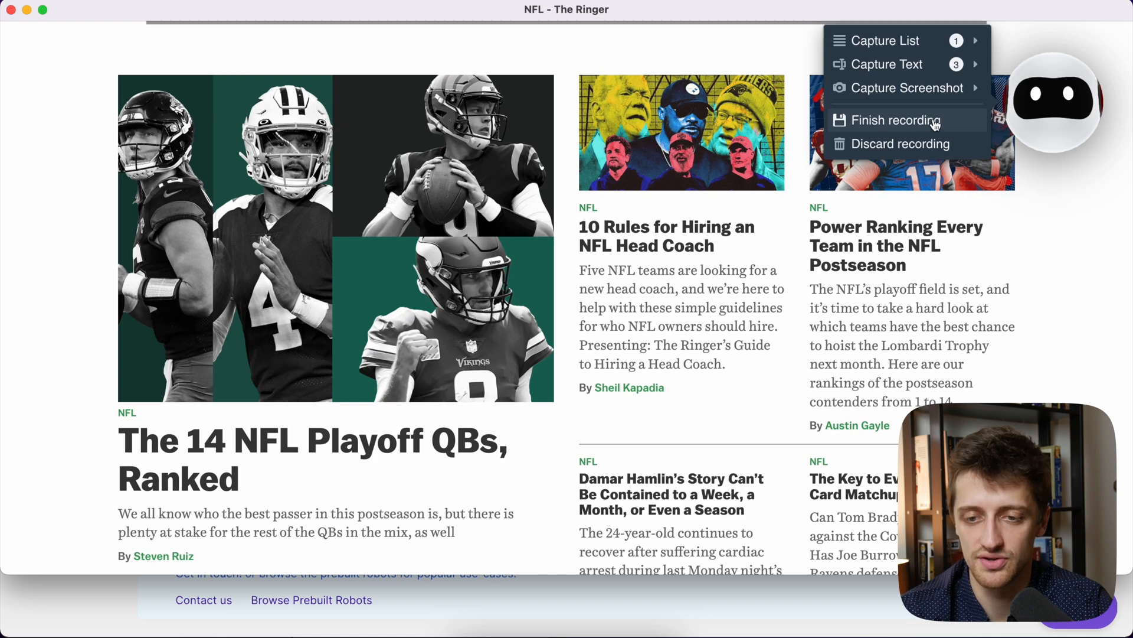
click(896, 120)
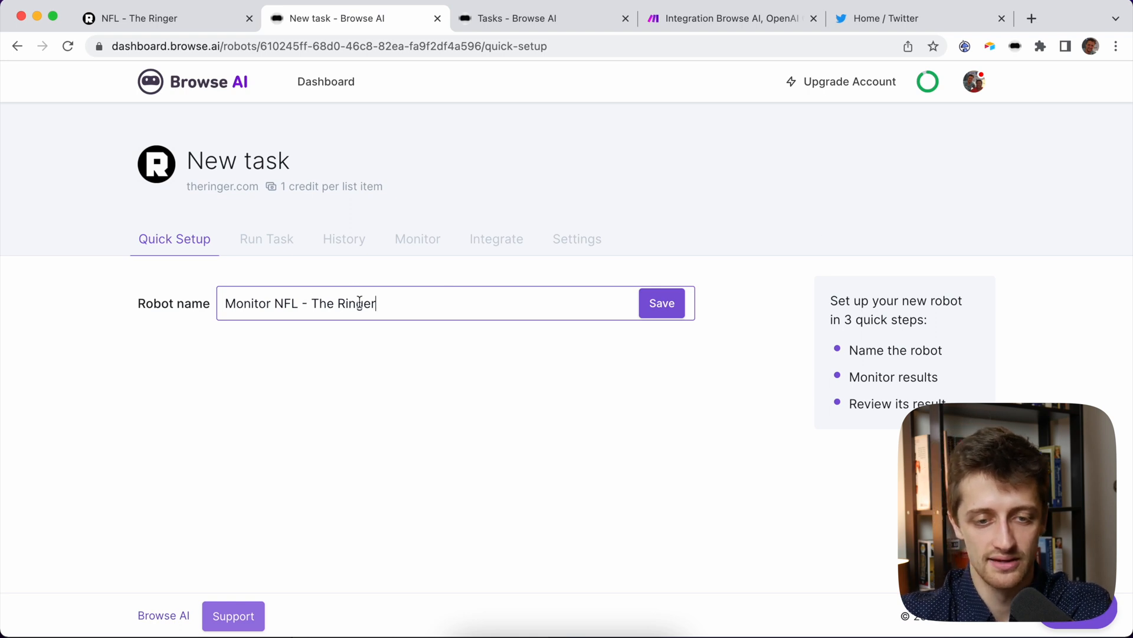
Rename the robot to 'NFL News Real' and save the name.
triple_click(325, 303)
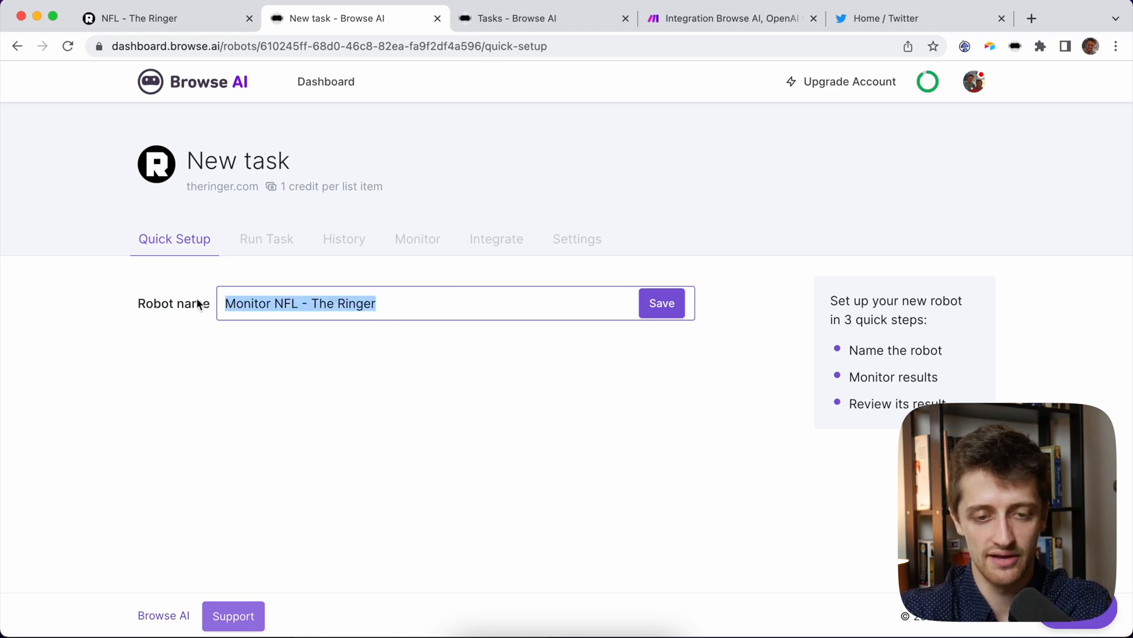
text(NFL News Rea)
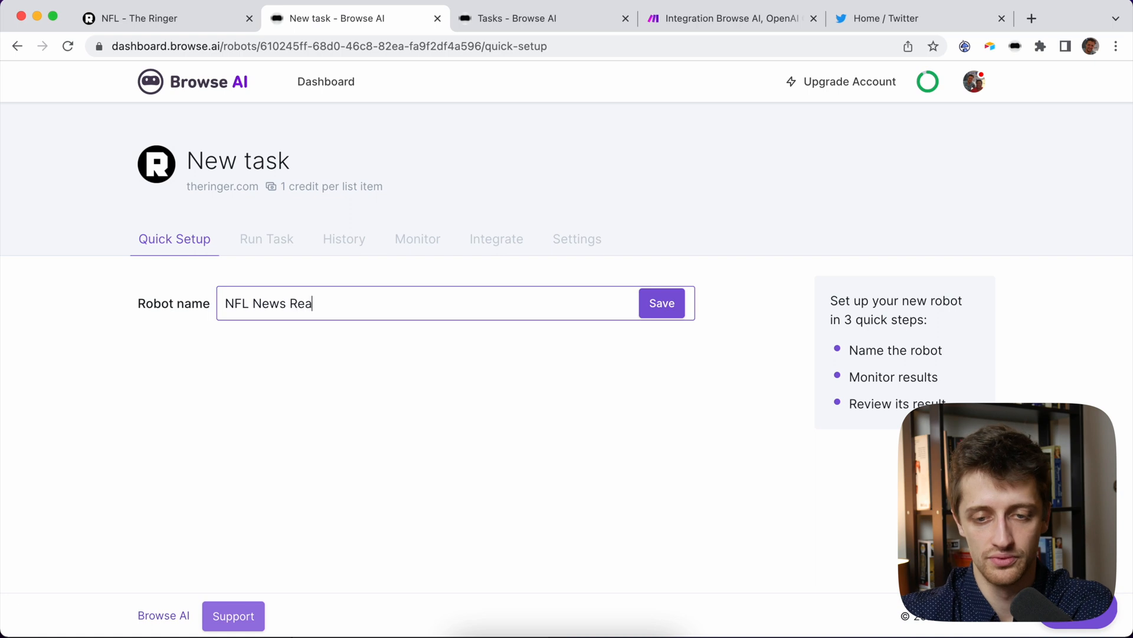
click(660, 303)
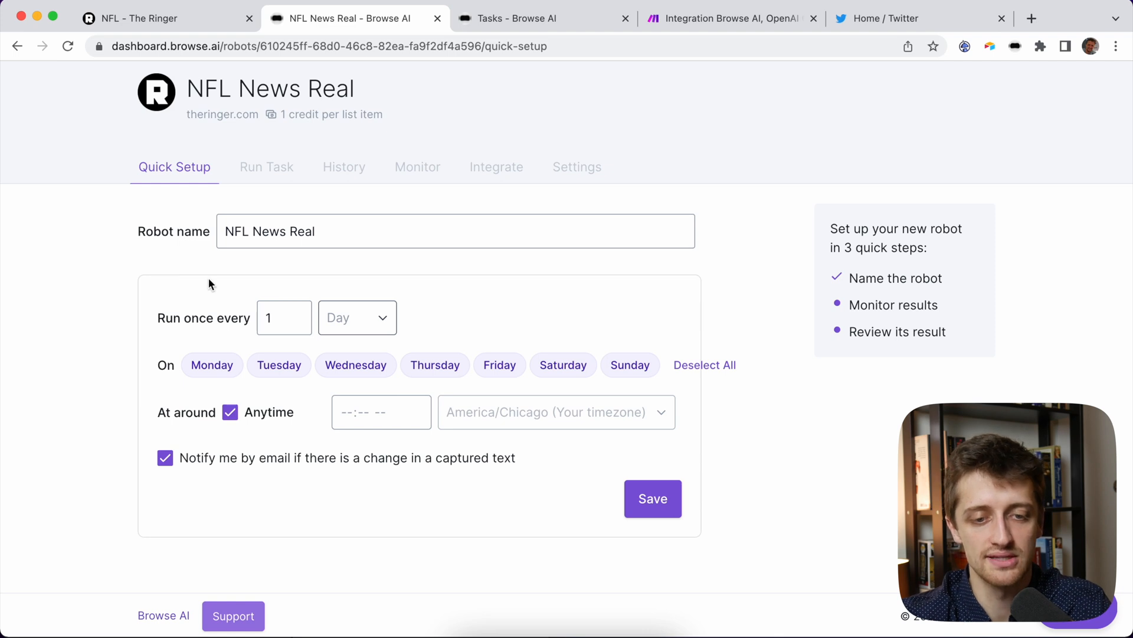
Schedule the monitor daily at 12:00 PM instead of Anytime and save.
click(278, 318)
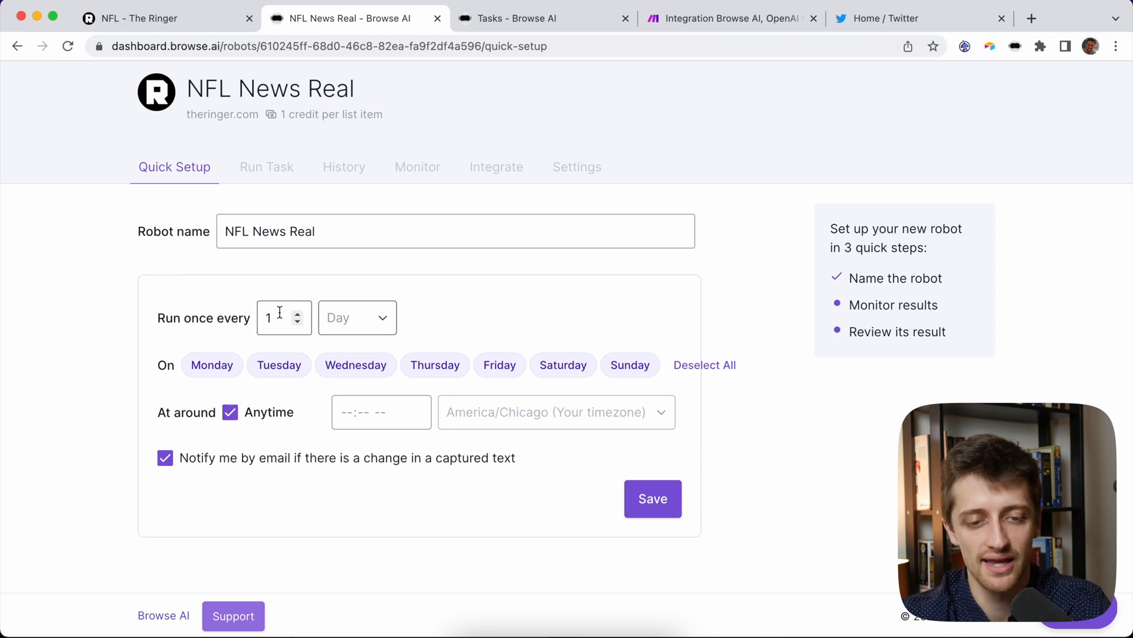
mouse_move(563, 364)
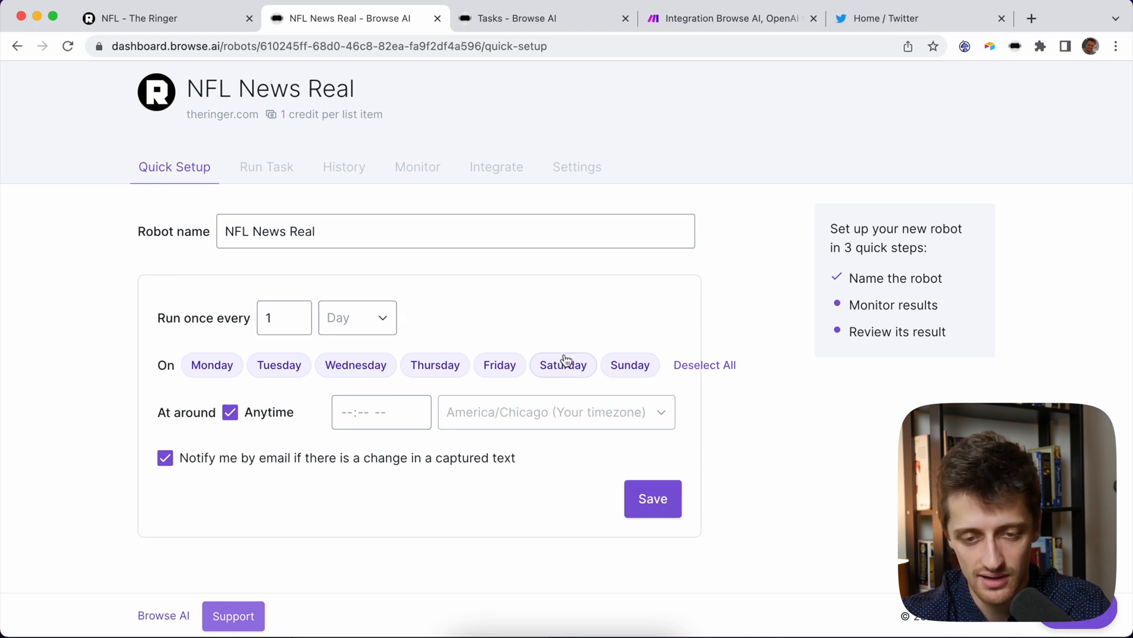
click(229, 412)
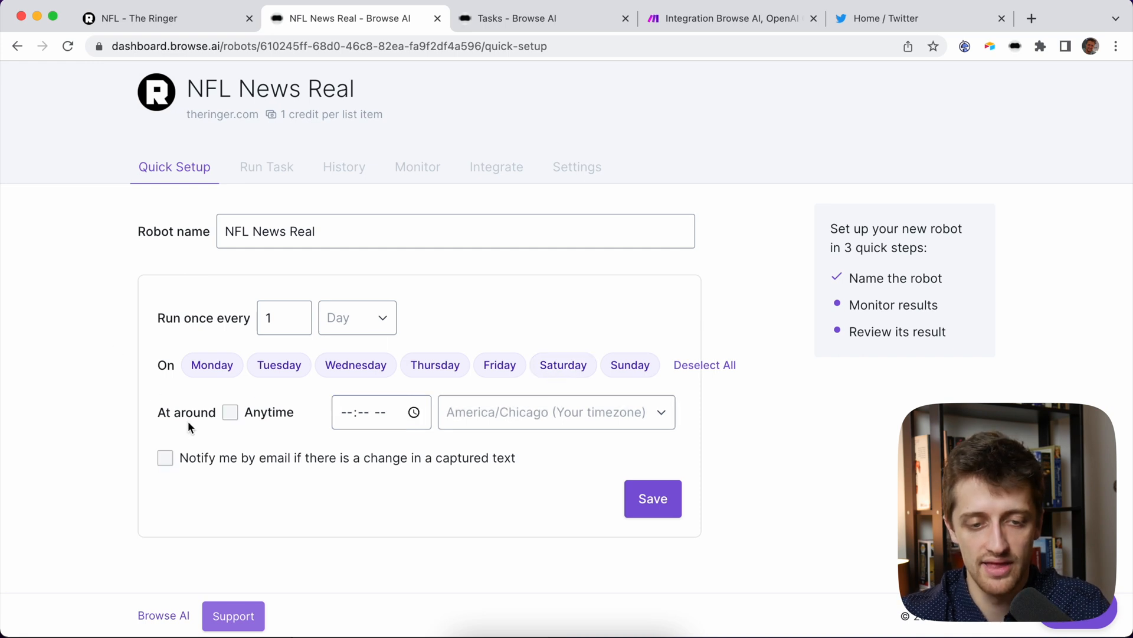
click(380, 412)
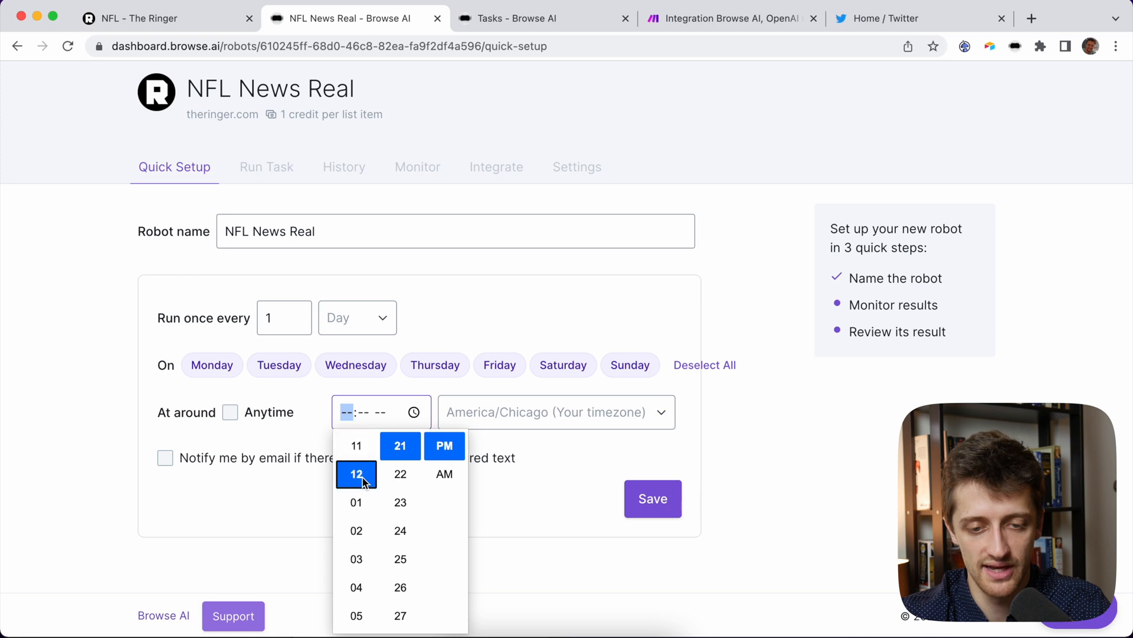
click(356, 473)
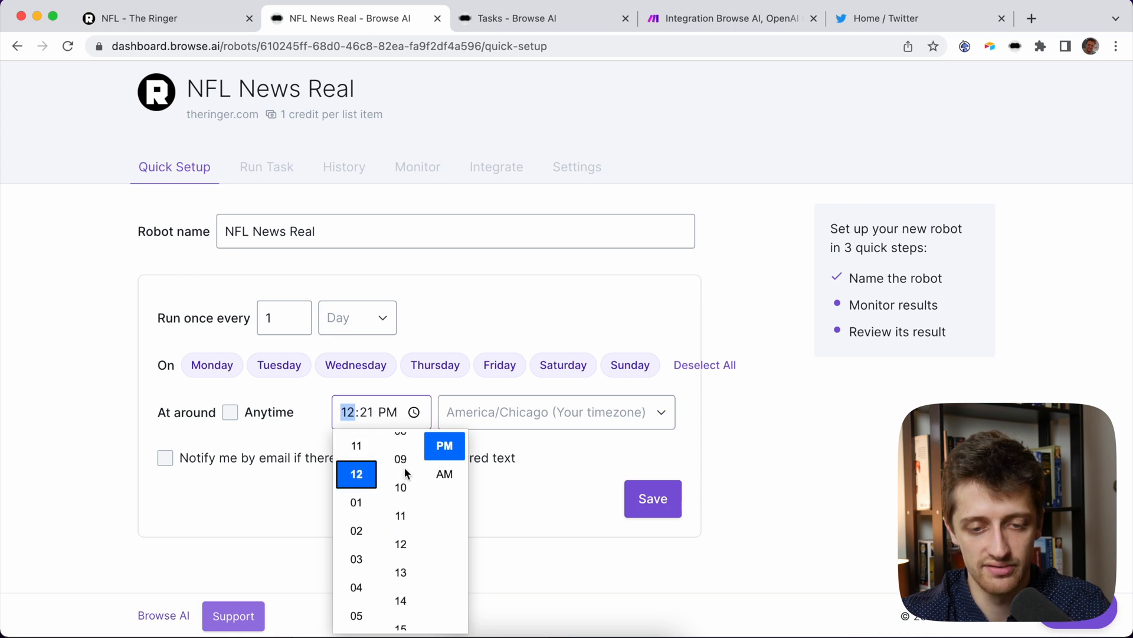
click(400, 464)
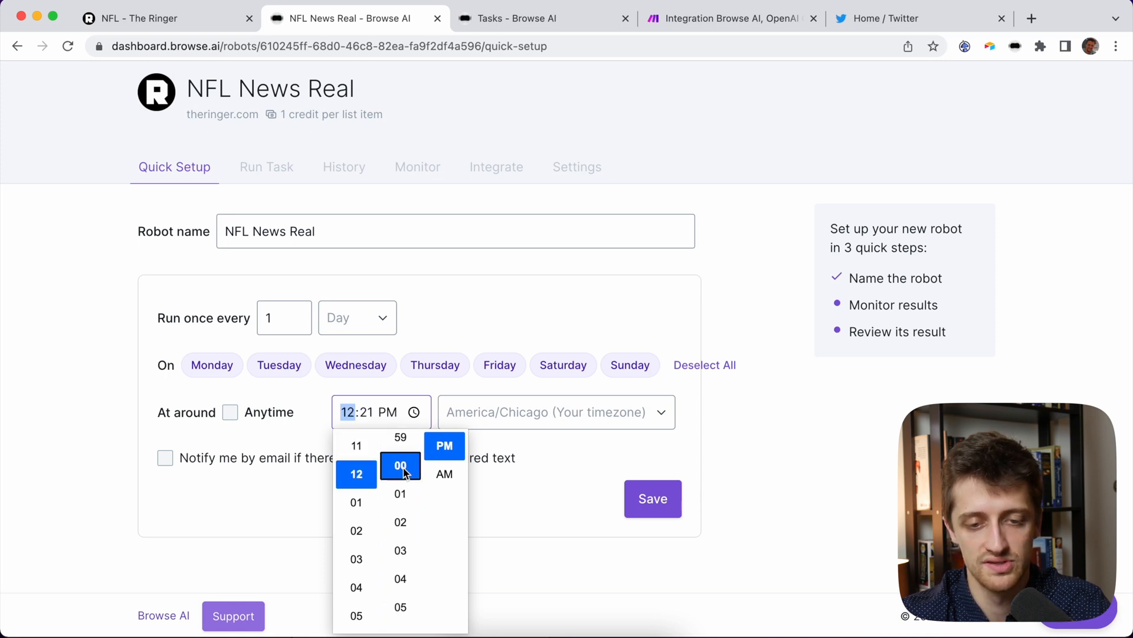
click(400, 465)
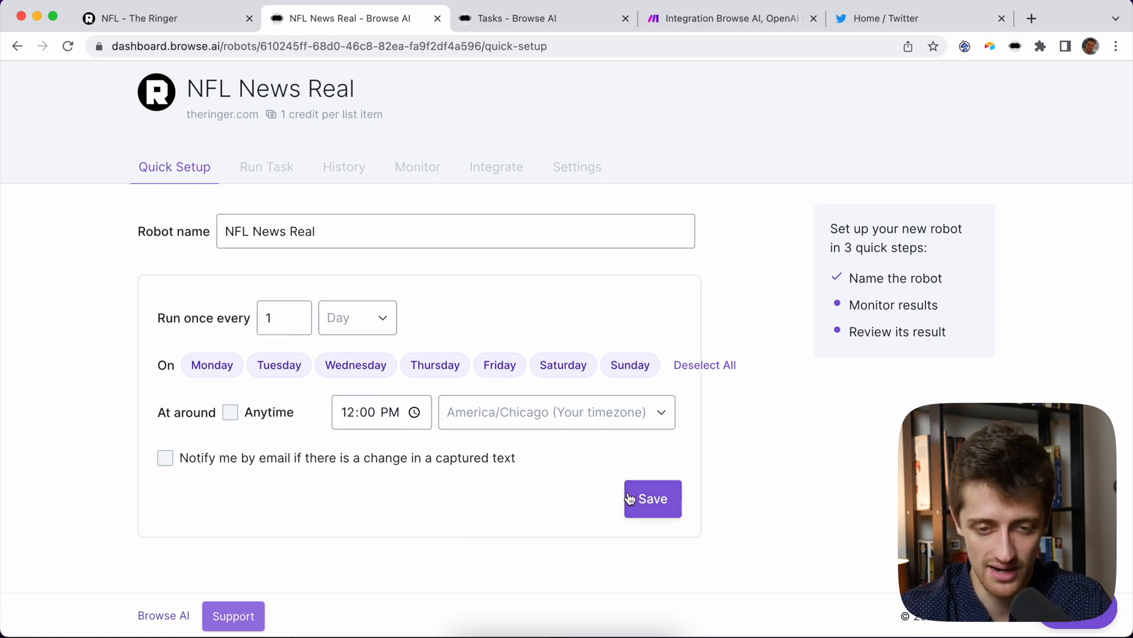
click(651, 498)
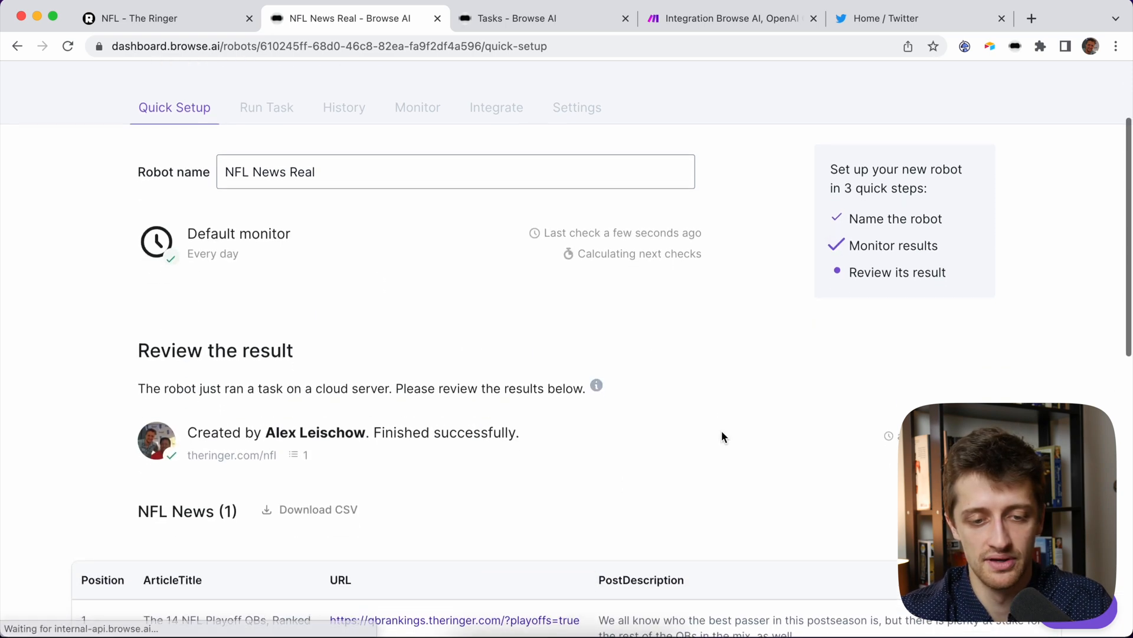
Scroll through the NFL News Real task-run results page.
scroll(down, 3)
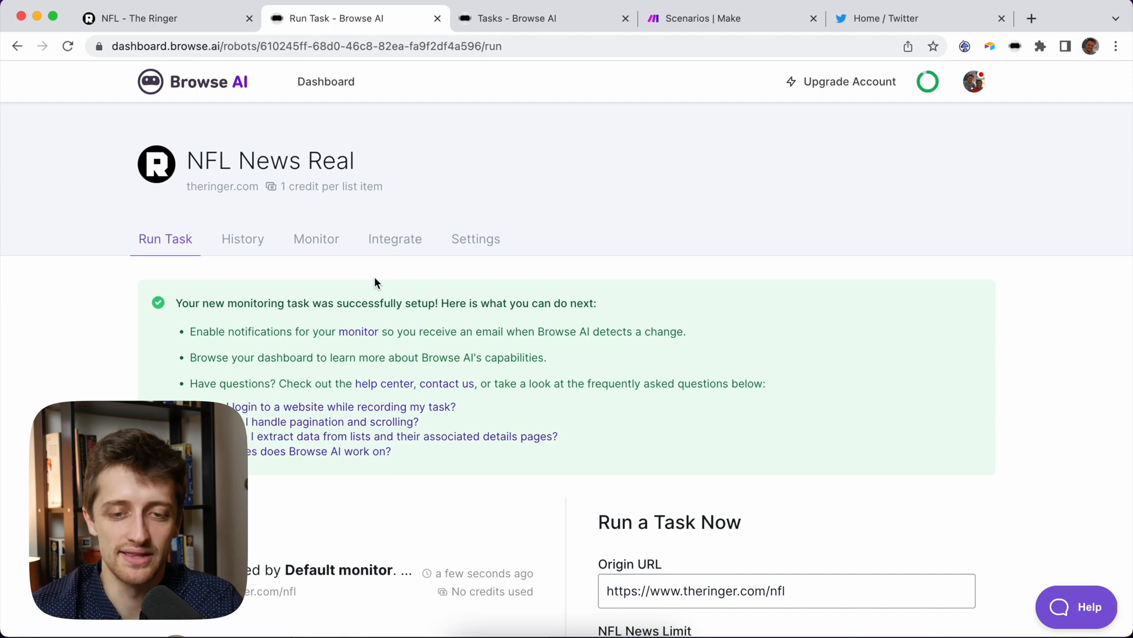
mouse_move(723, 18)
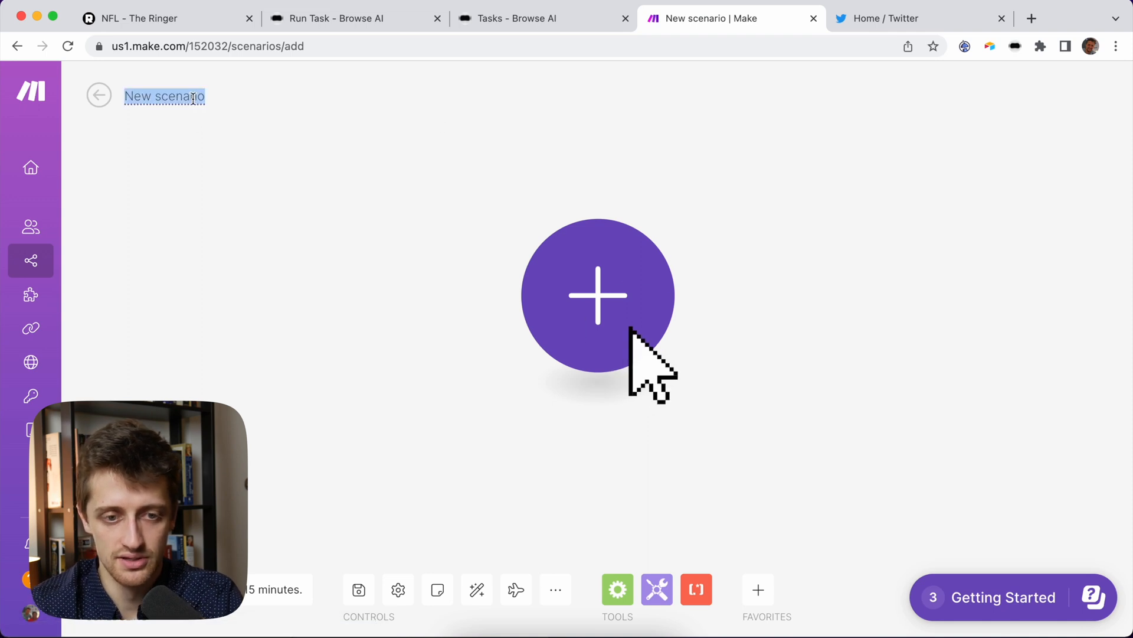
Name the scenario 'Social Media Assistant NFL' and add a Browse AI Watch Task Execution Finished trigger.
text(Social Media A)
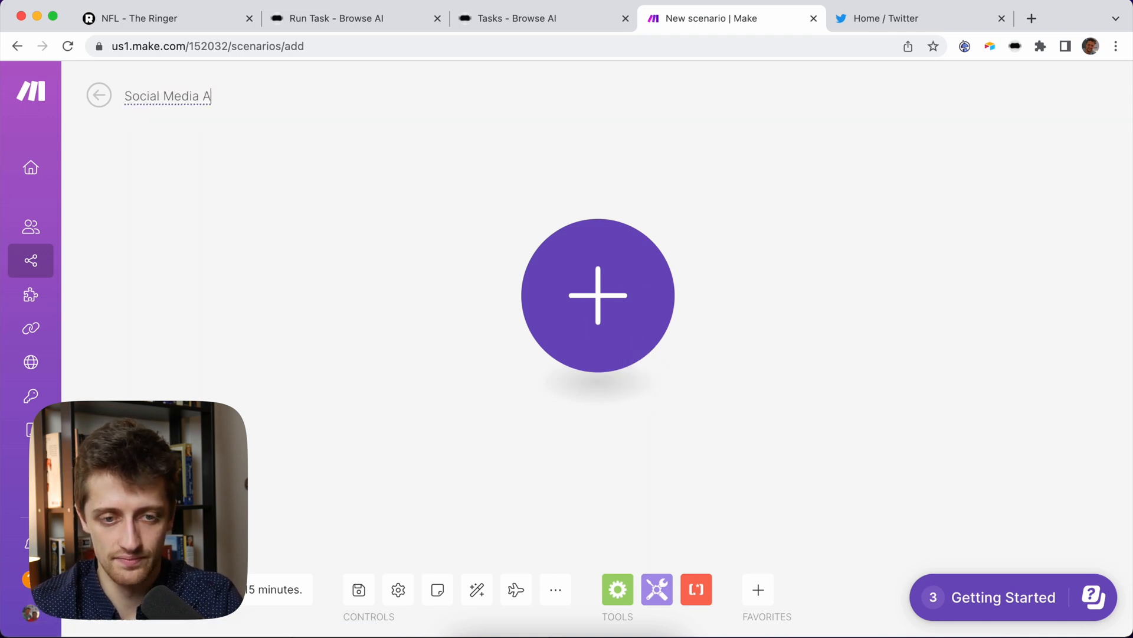
text(ssistant NFL)
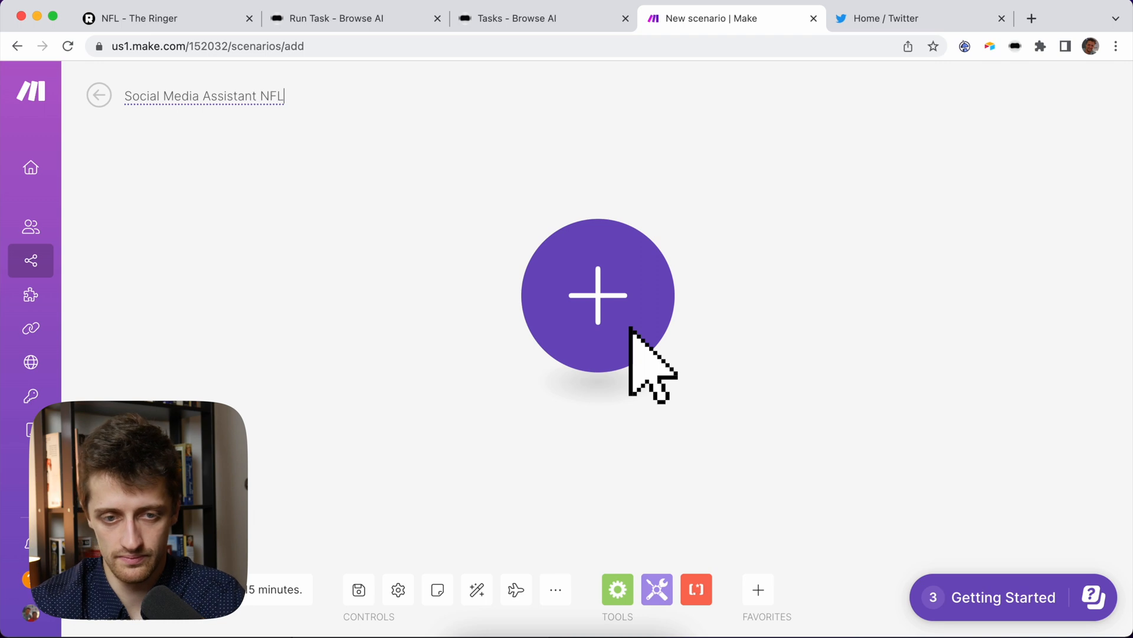
mouse_move(598, 294)
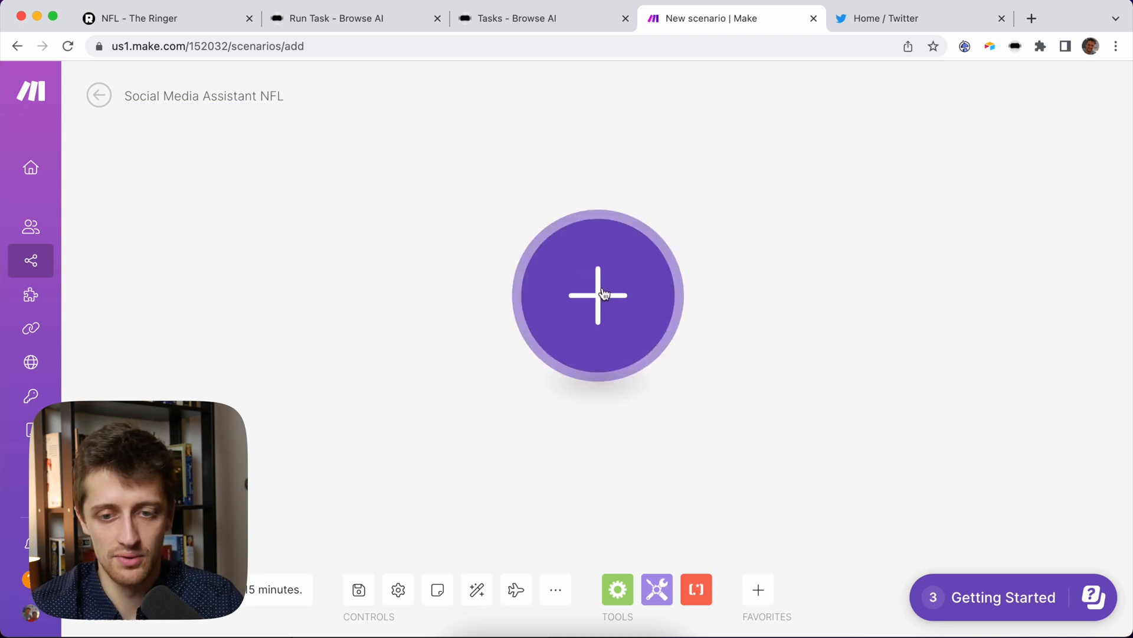
click(597, 295)
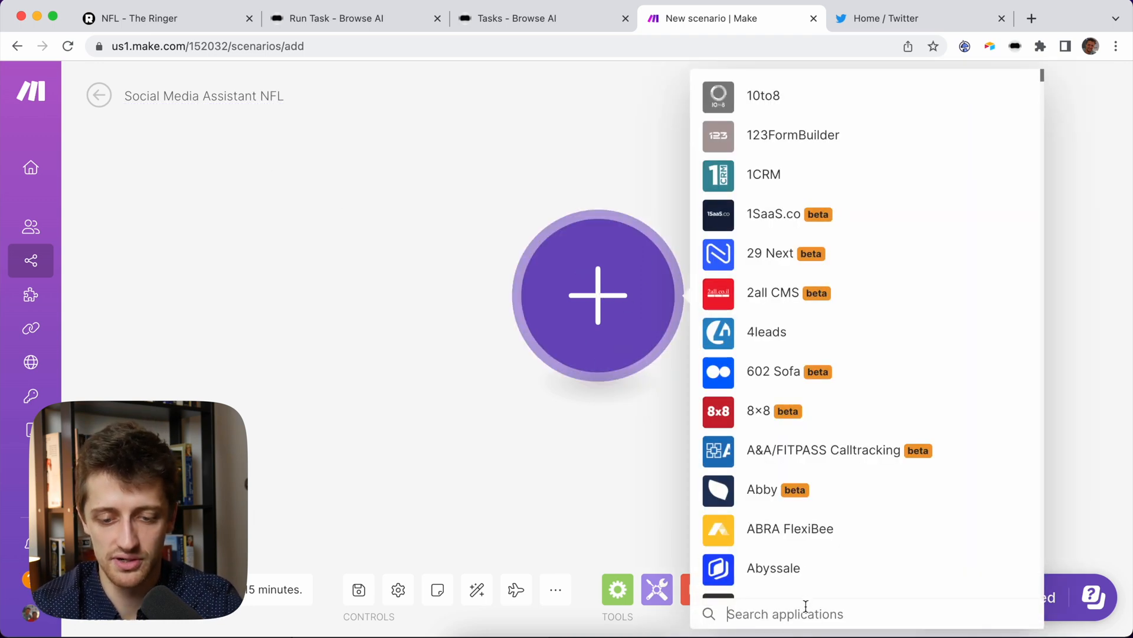
text(bros)
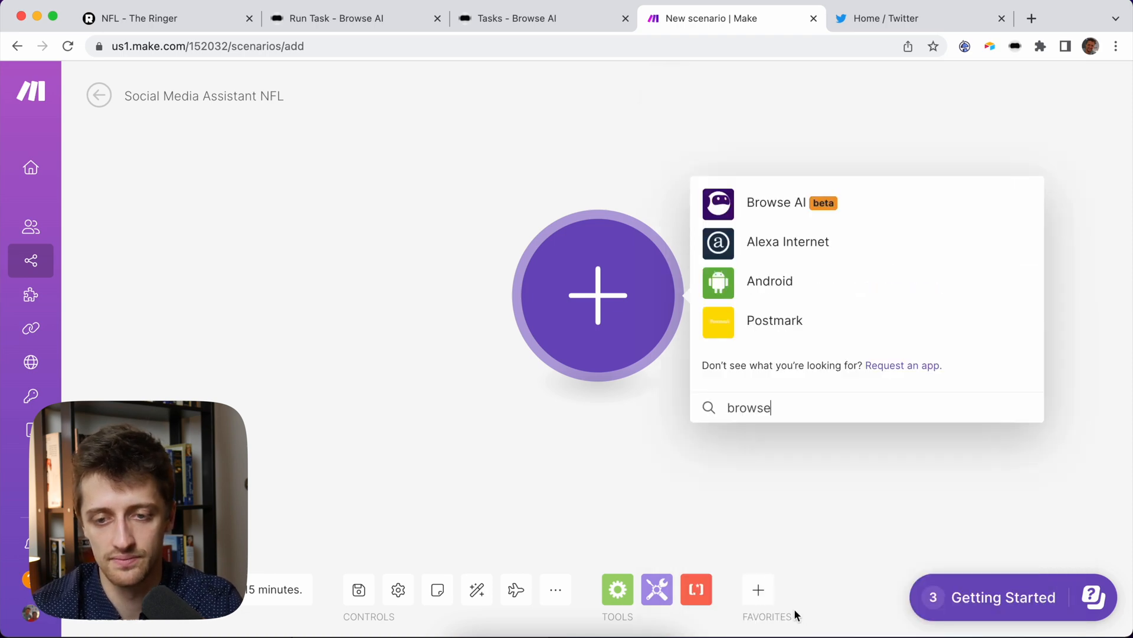
click(777, 203)
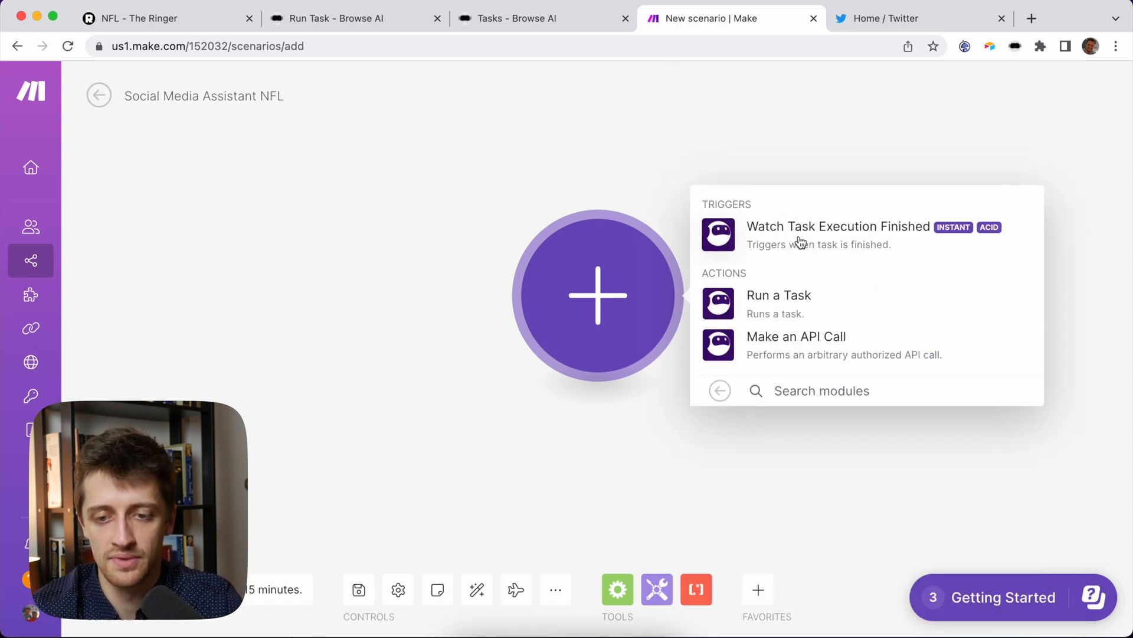
mouse_move(900, 248)
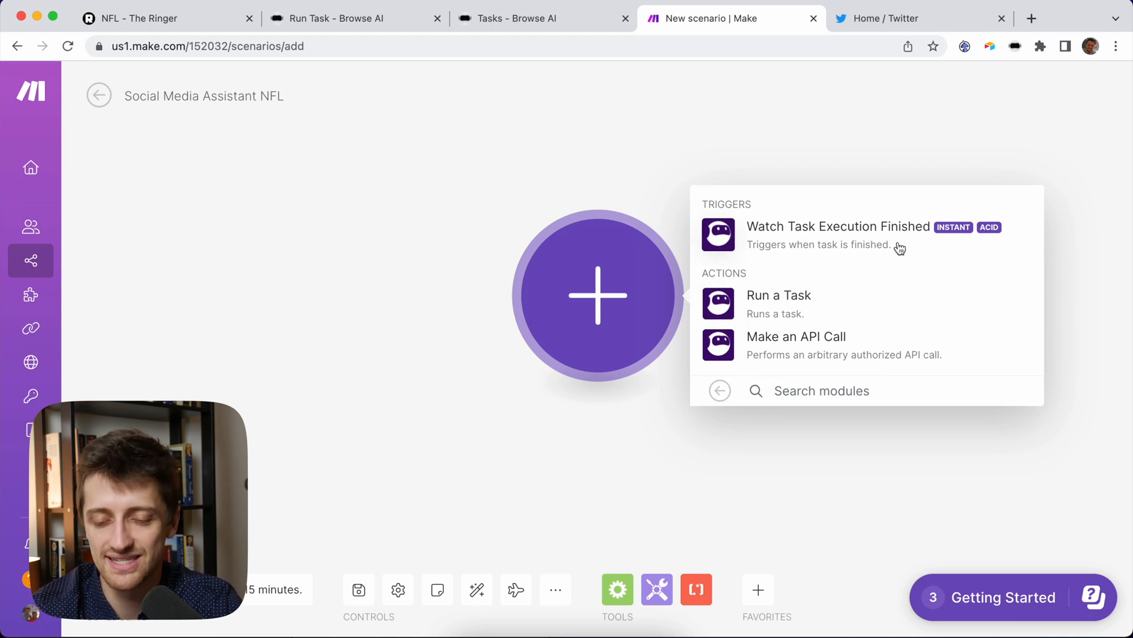
mouse_move(925, 248)
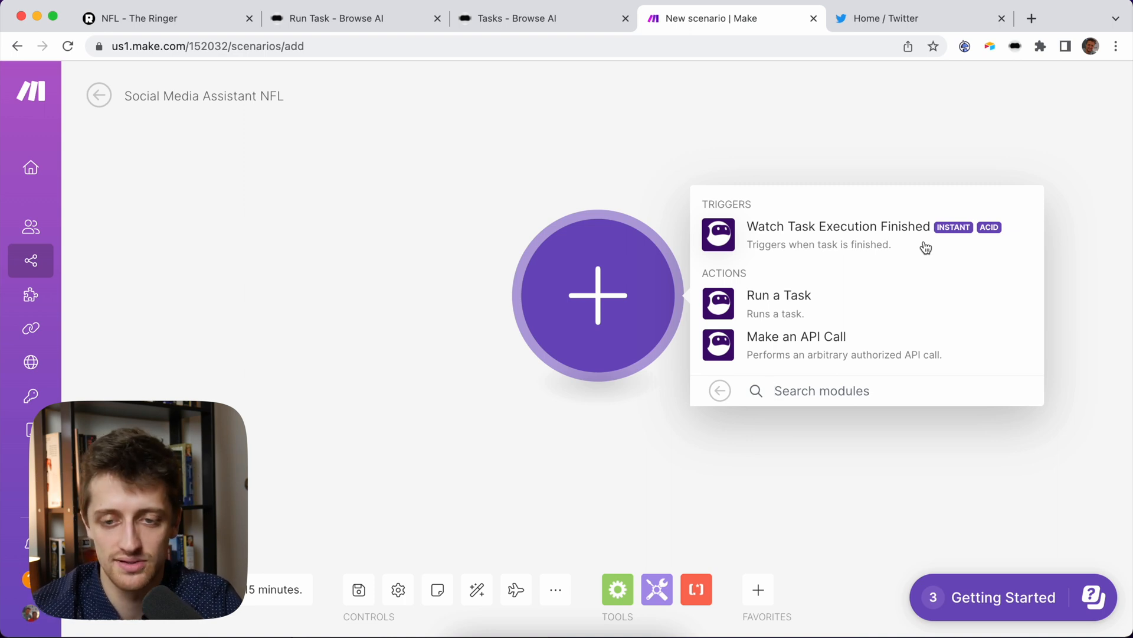
click(838, 226)
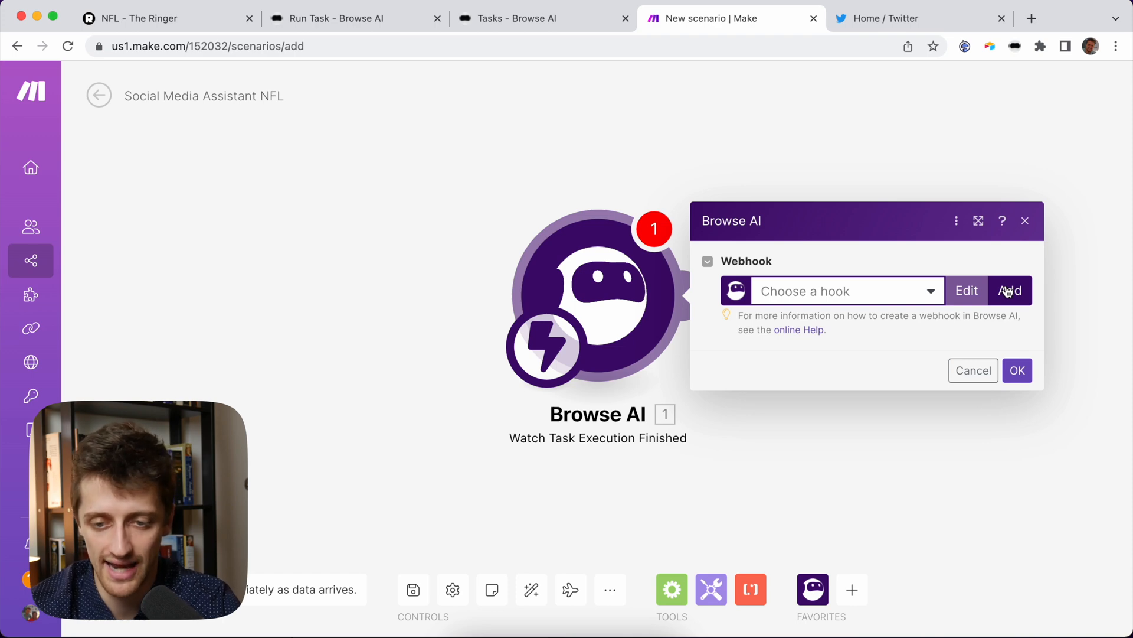
Create a webhook for robot NFL News Real firing on Task finished successfully.
click(1008, 291)
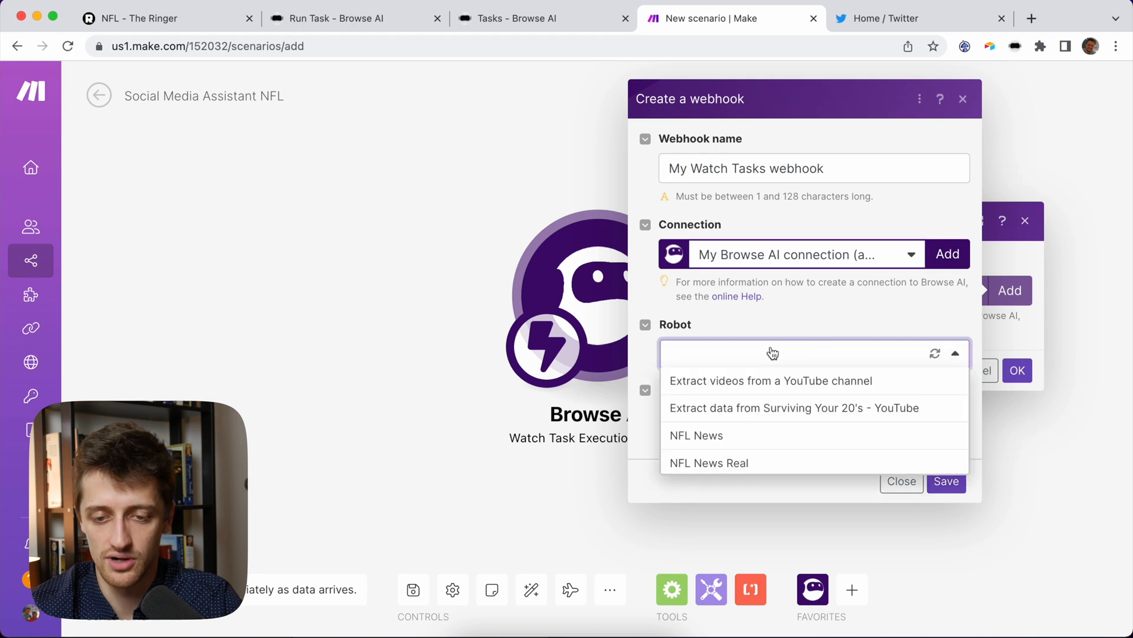
mouse_move(772, 463)
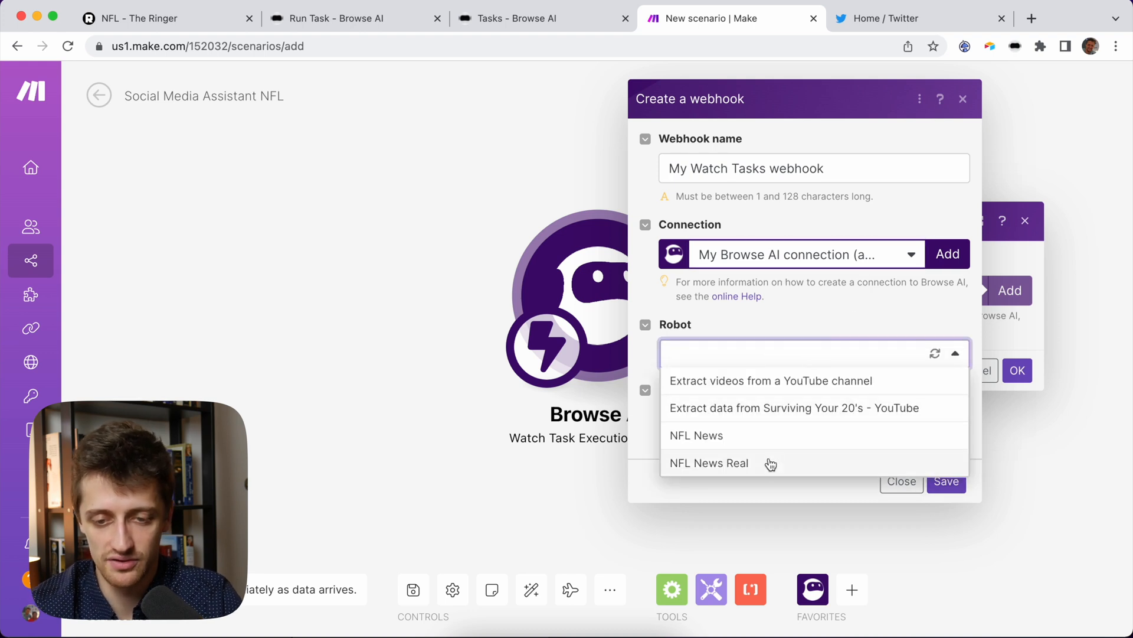
click(709, 463)
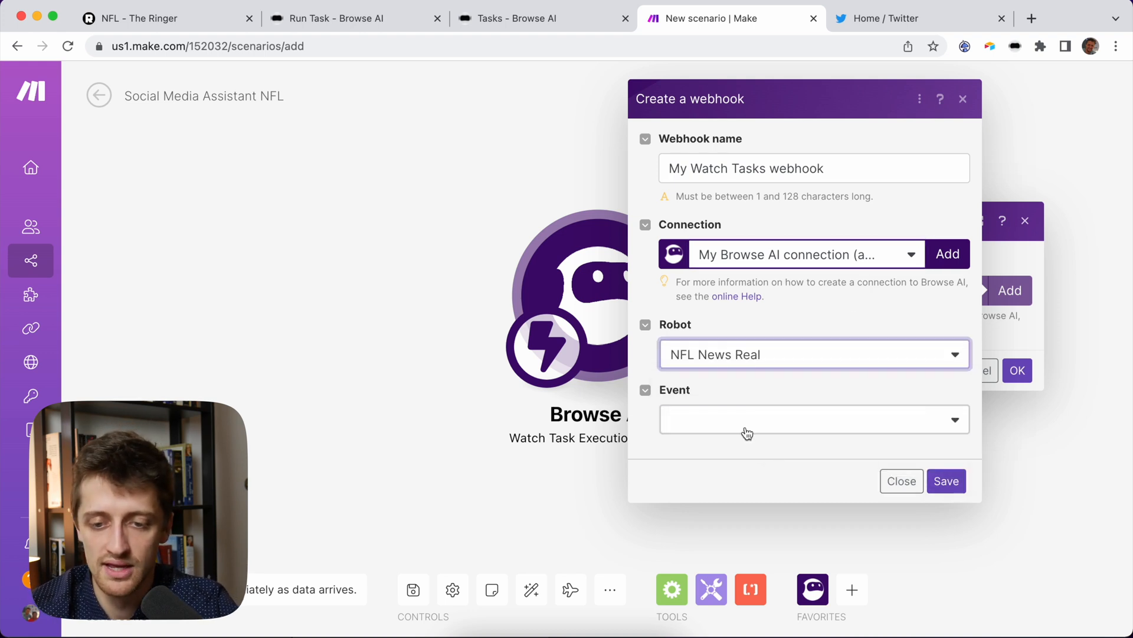
click(812, 419)
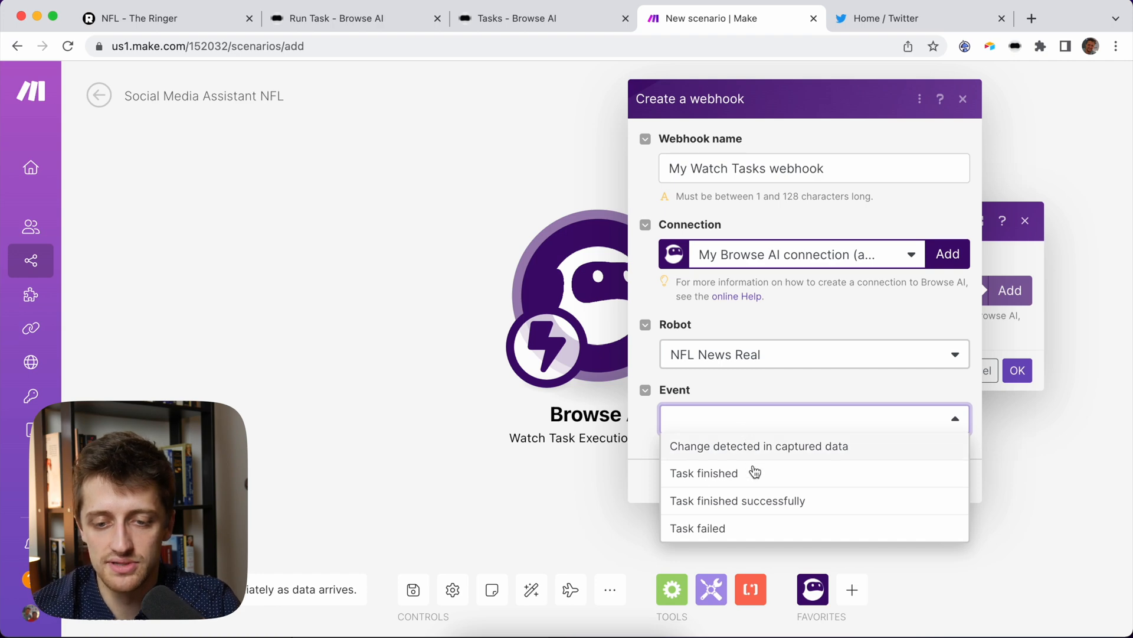
click(737, 500)
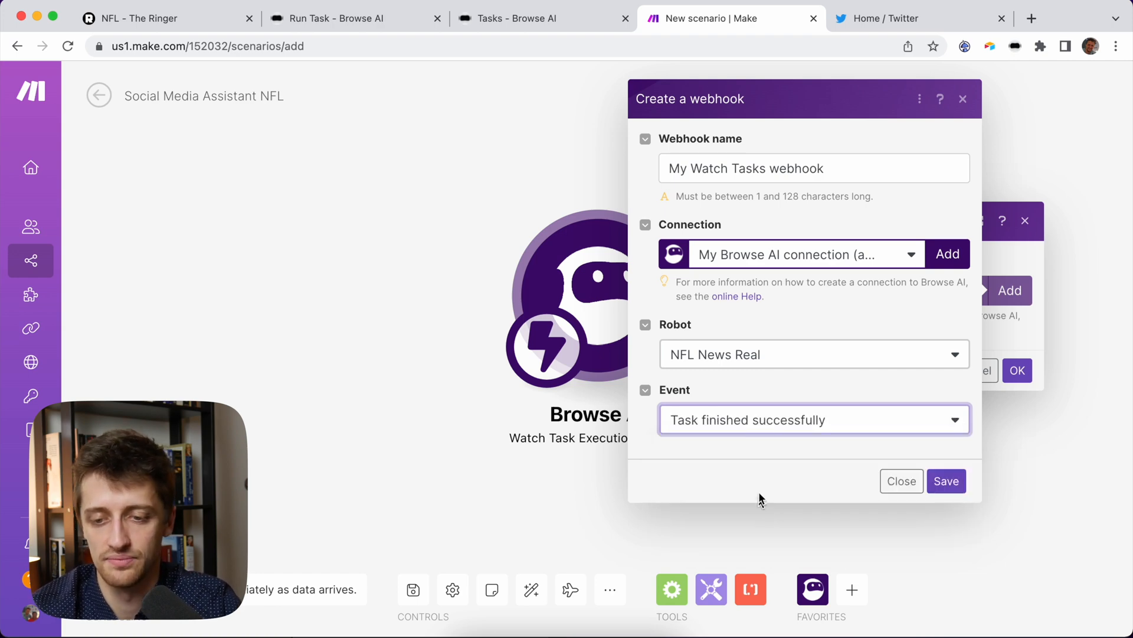
click(945, 481)
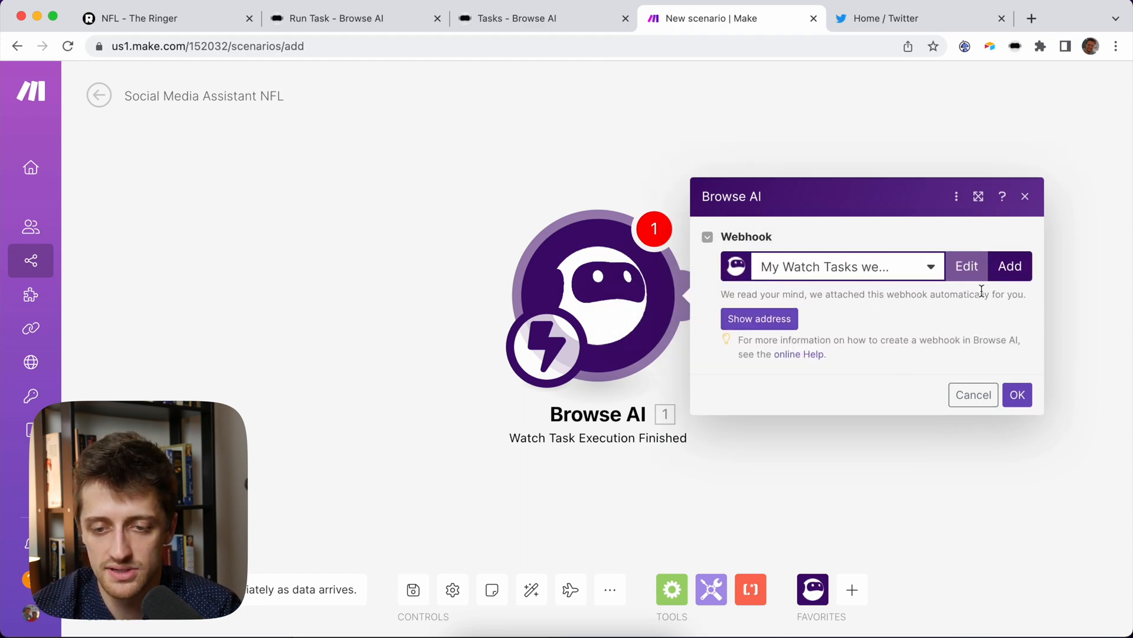
Reveal and copy the webhook address, then open the robot's Browse AI integration options.
click(758, 319)
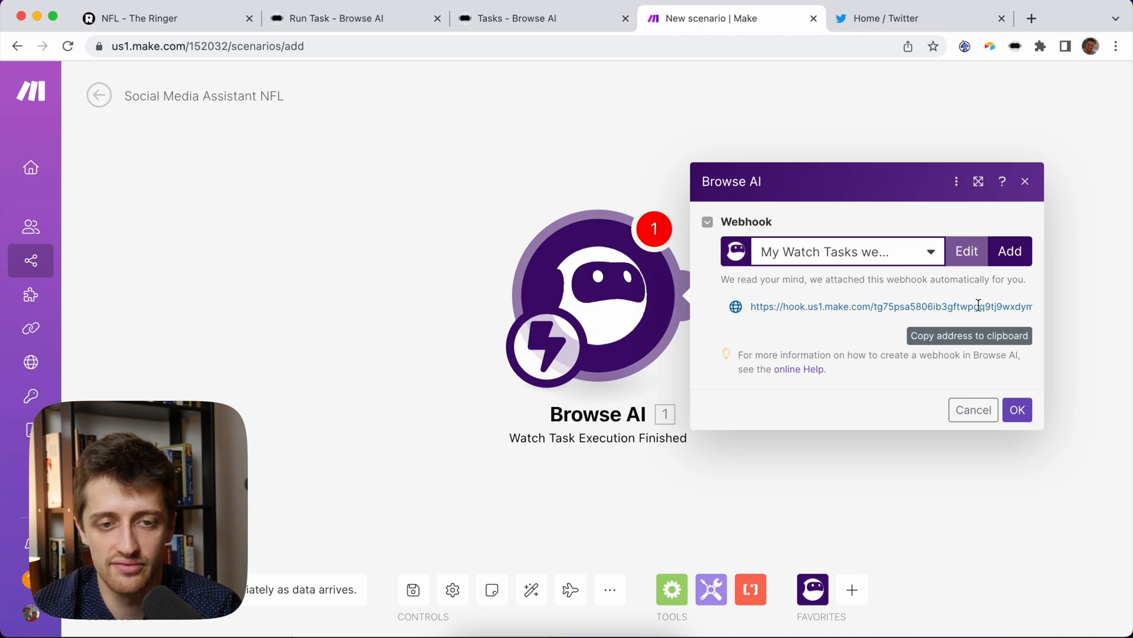
click(355, 18)
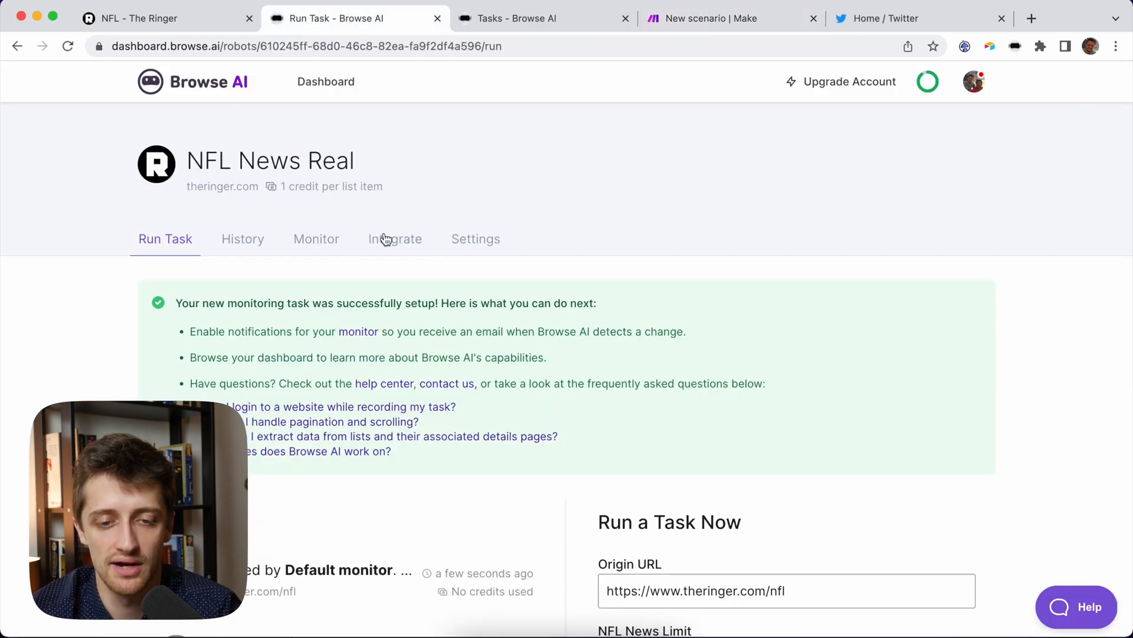
click(395, 239)
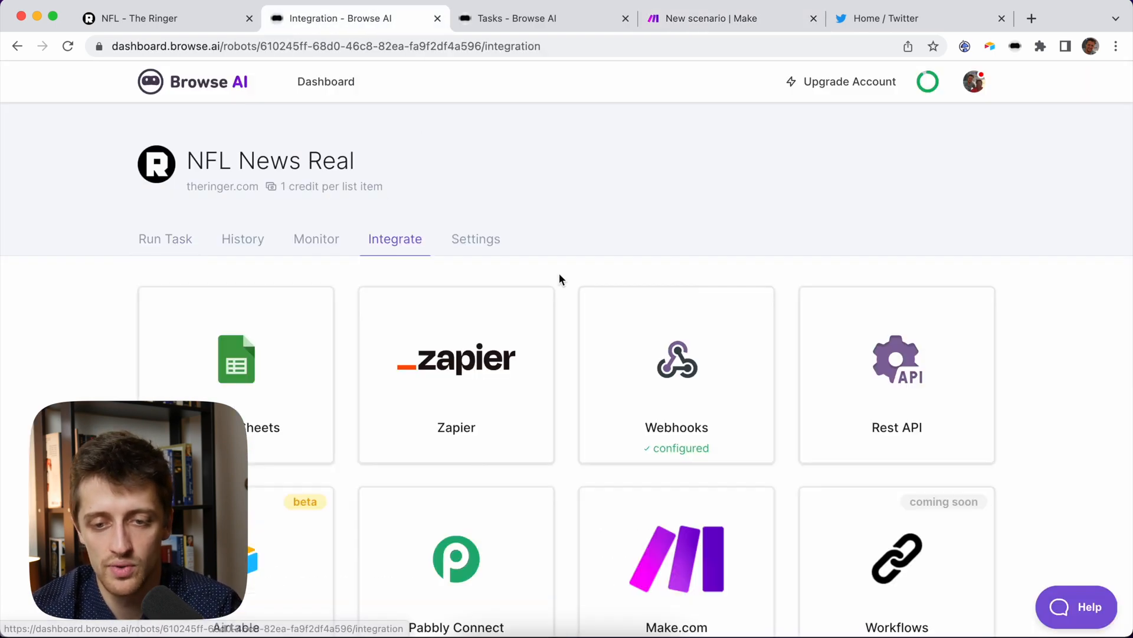
Confirm the NFL News Real robot's Webhooks integration lists the Make hook URL.
scroll(down, 3)
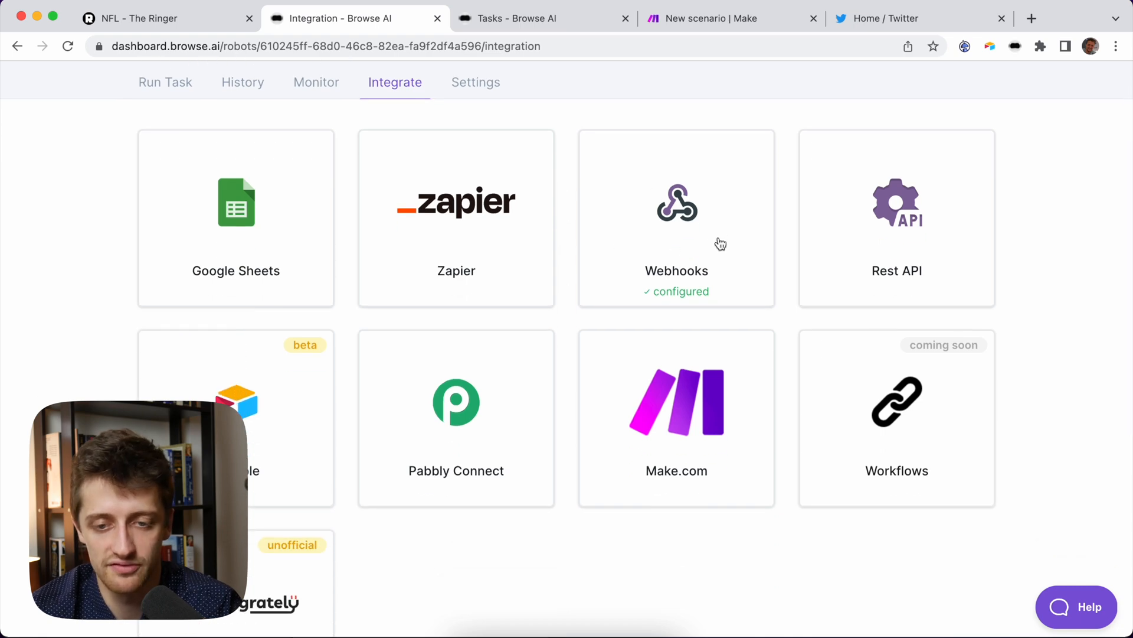
click(677, 216)
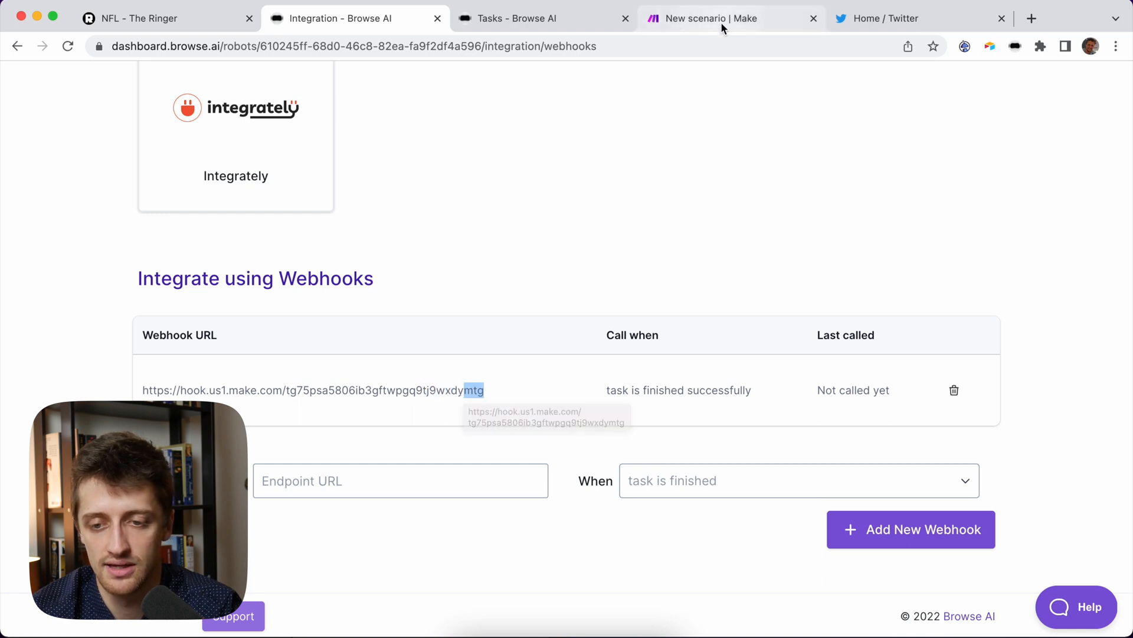
click(730, 19)
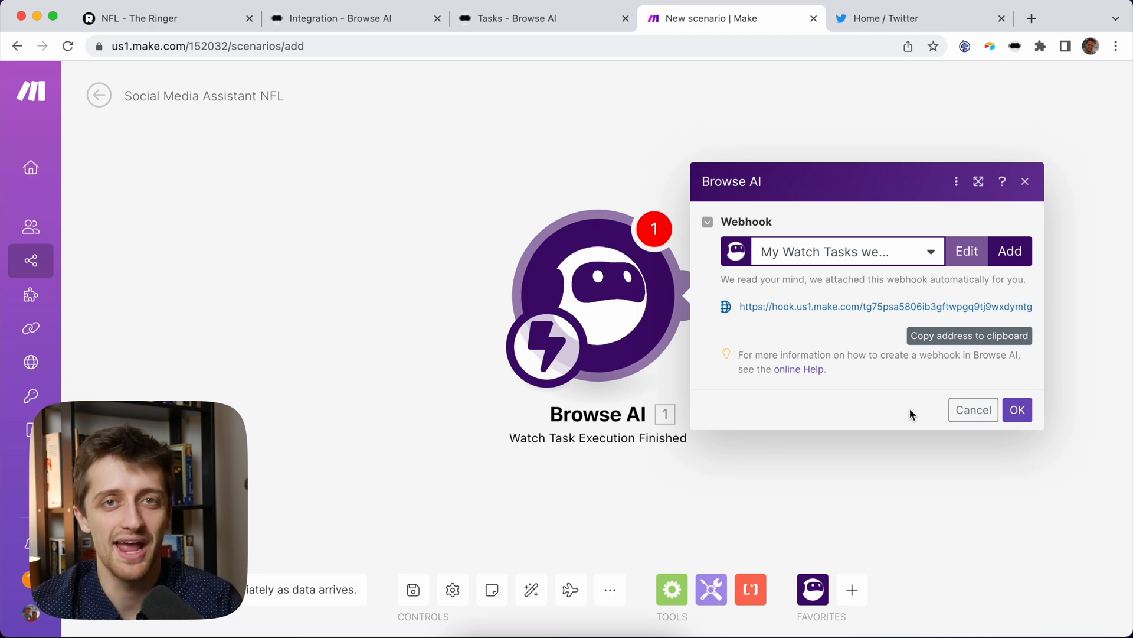
Confirm the trigger's webhook and add an OpenAI GPT-3 Create a Completion module.
click(1016, 409)
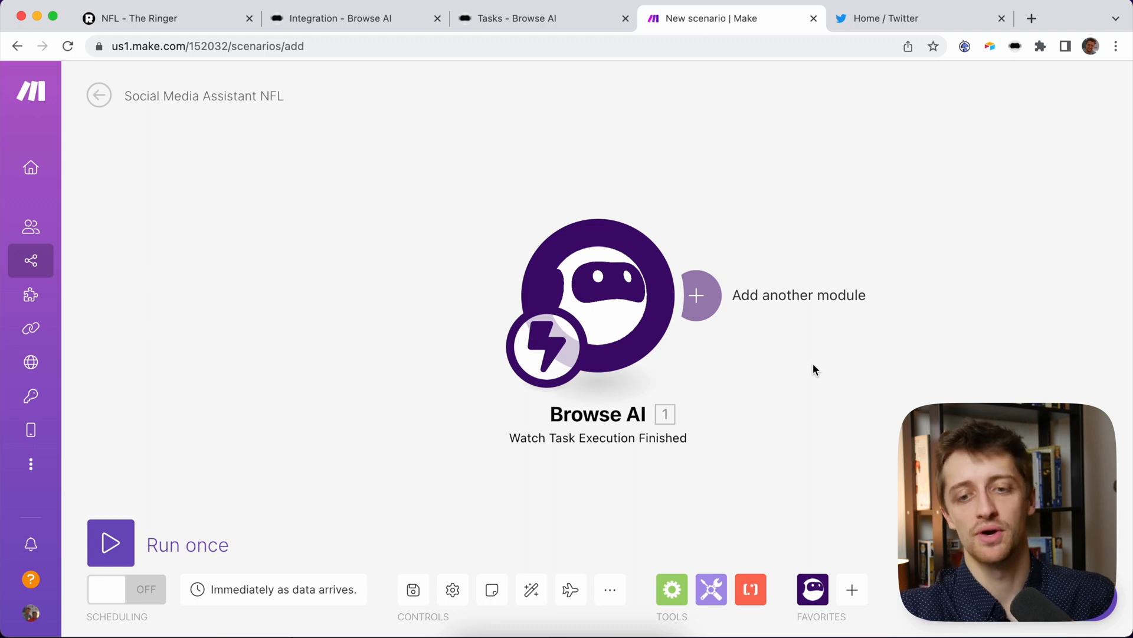
click(696, 295)
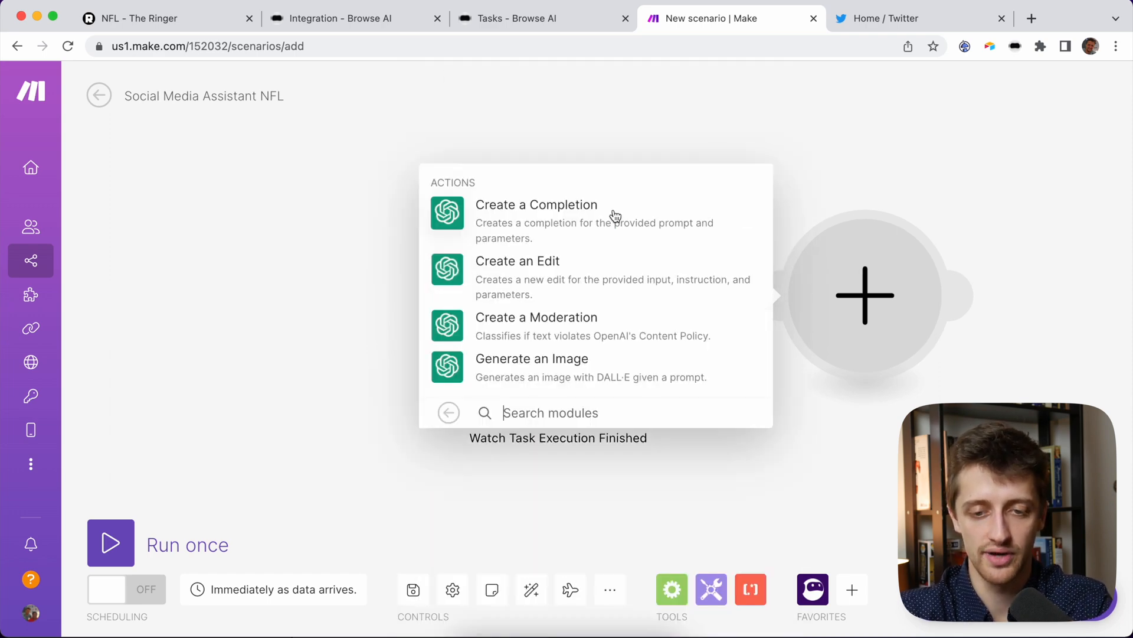
click(537, 205)
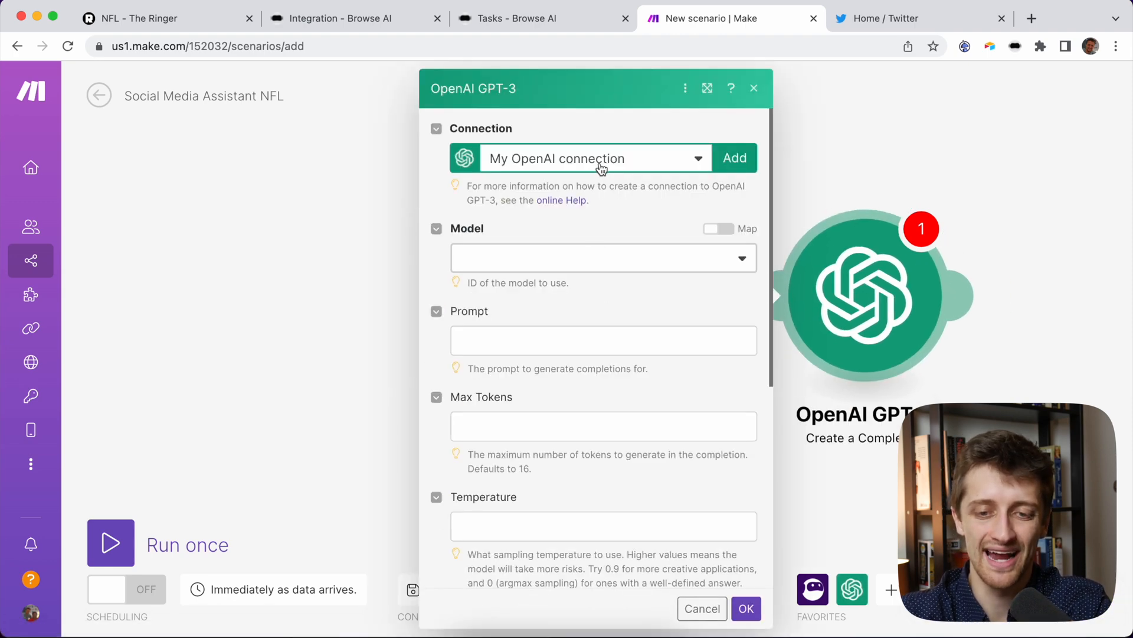
mouse_move(611, 164)
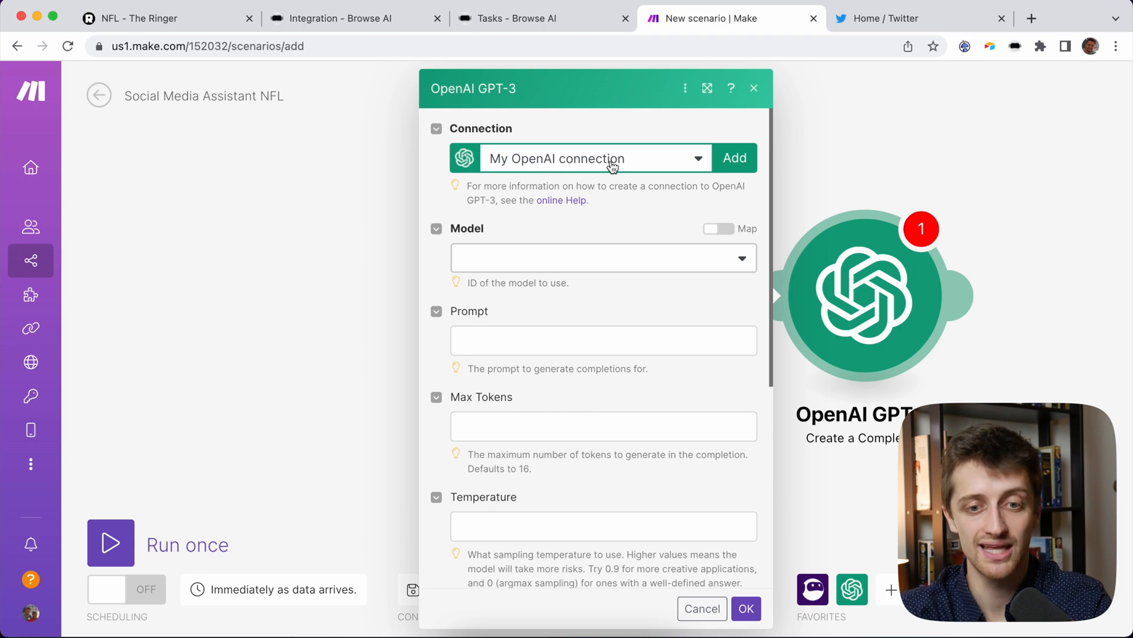
mouse_move(631, 158)
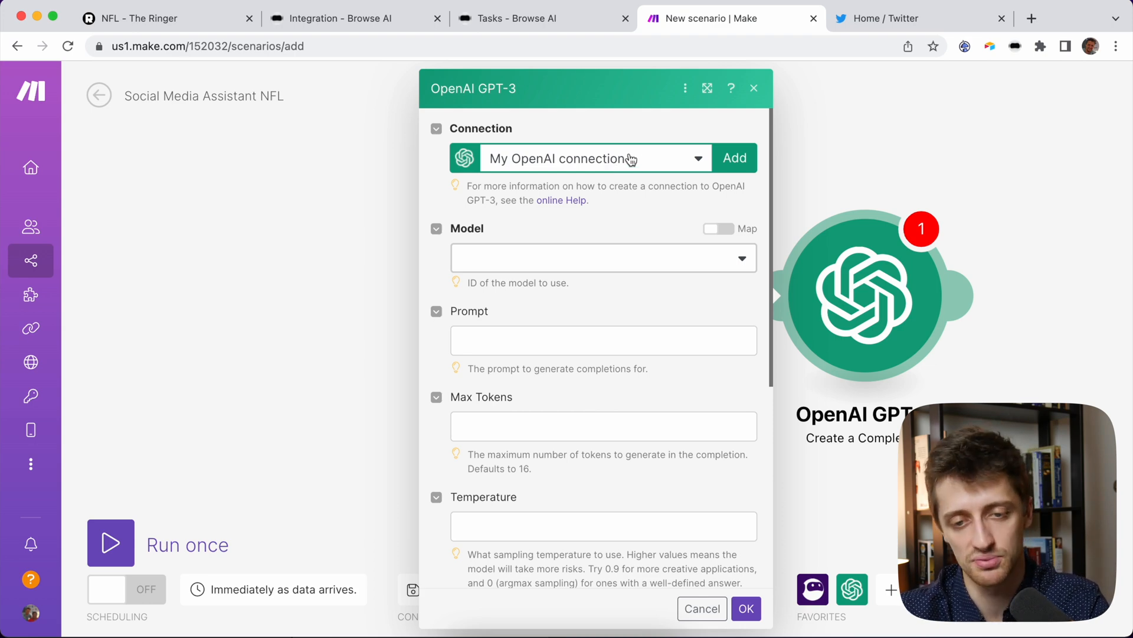
mouse_move(588, 255)
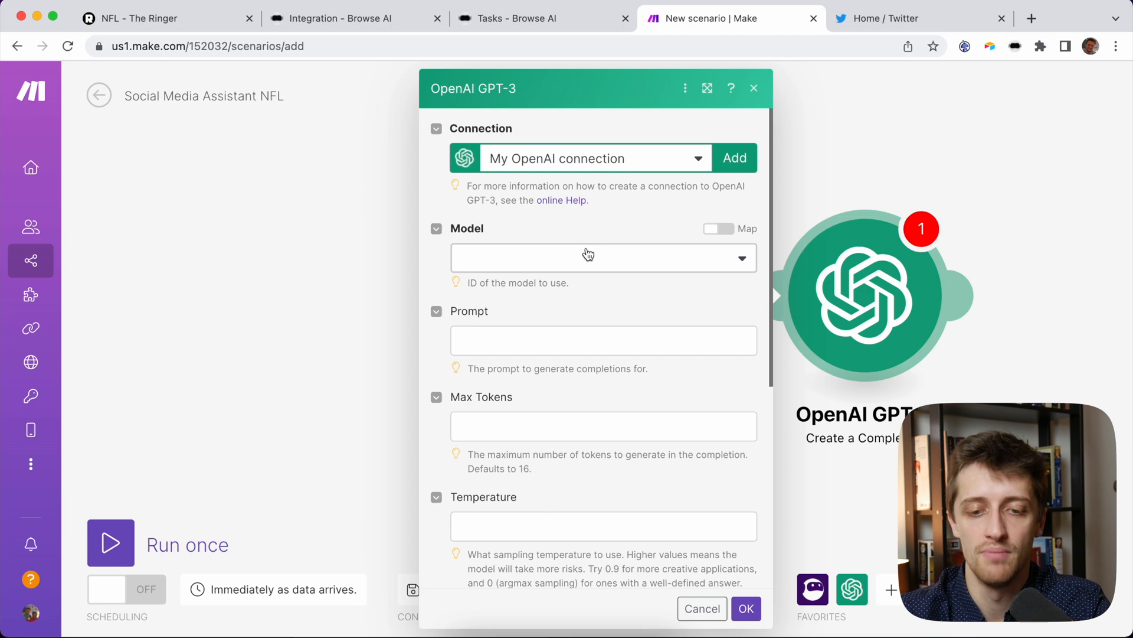
Set the GPT-3 model to text-davinci-003 and review The Ringer's NFL articles for the prompt.
click(604, 258)
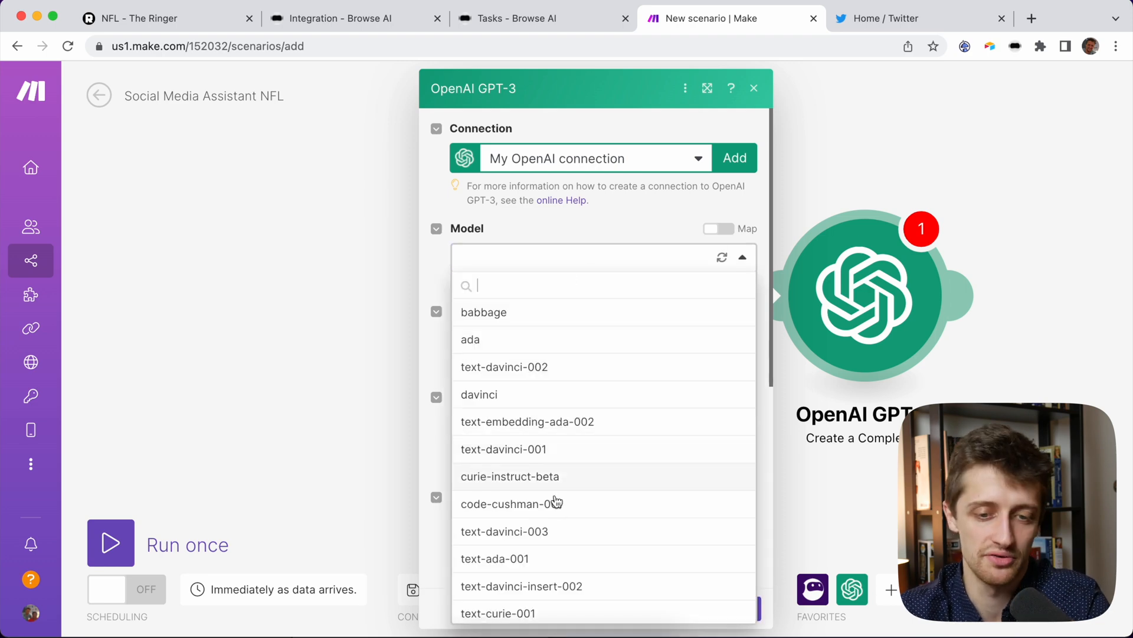
click(505, 531)
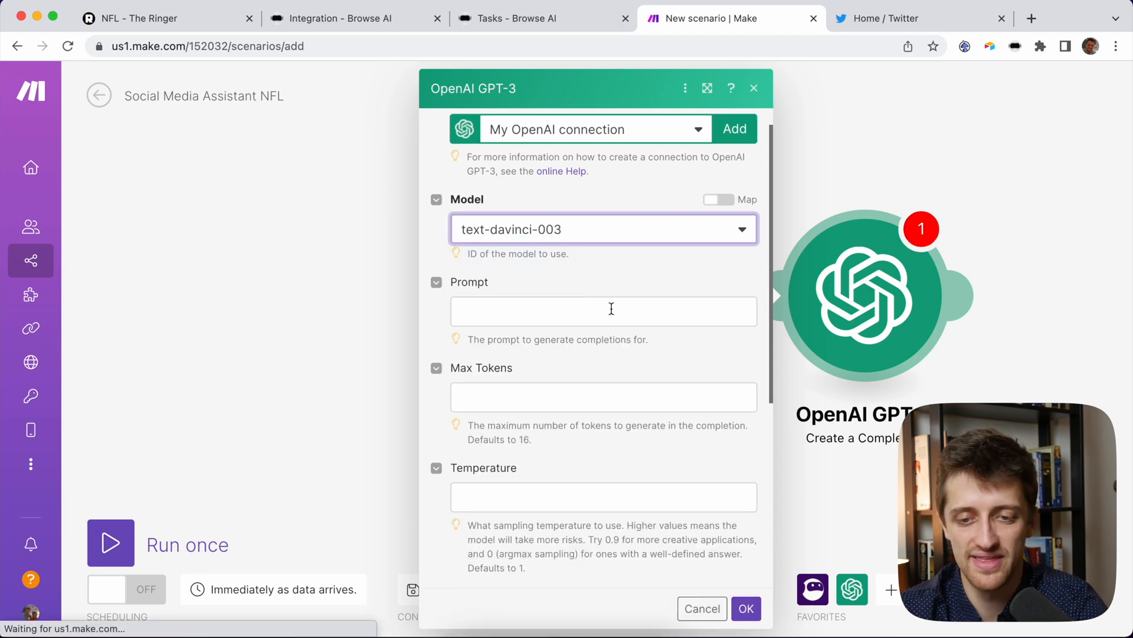
click(603, 311)
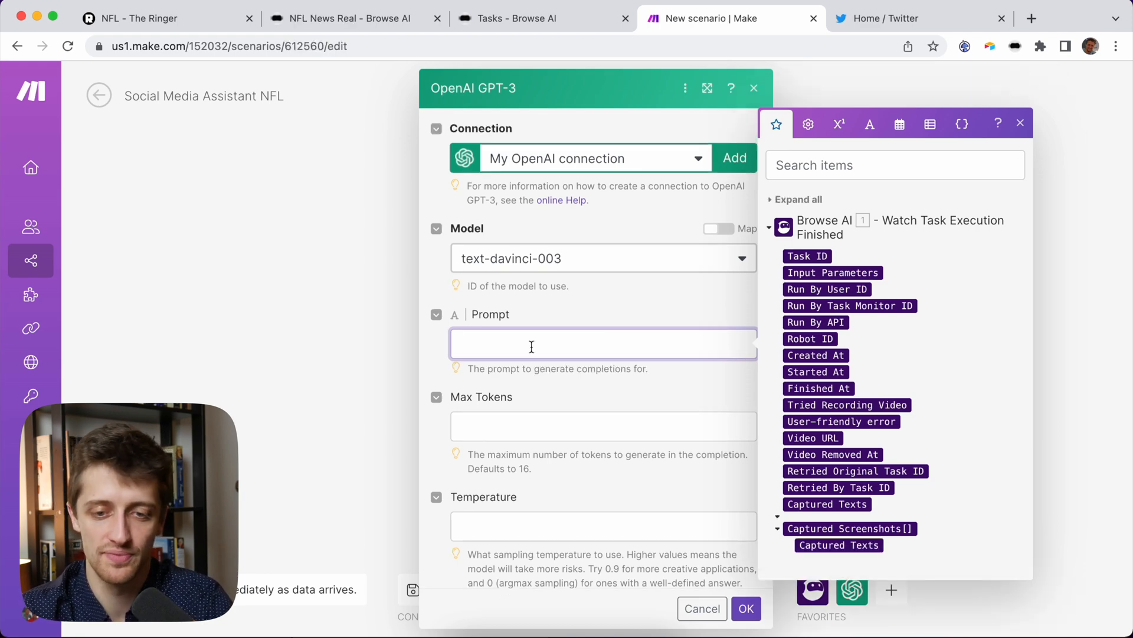
click(138, 19)
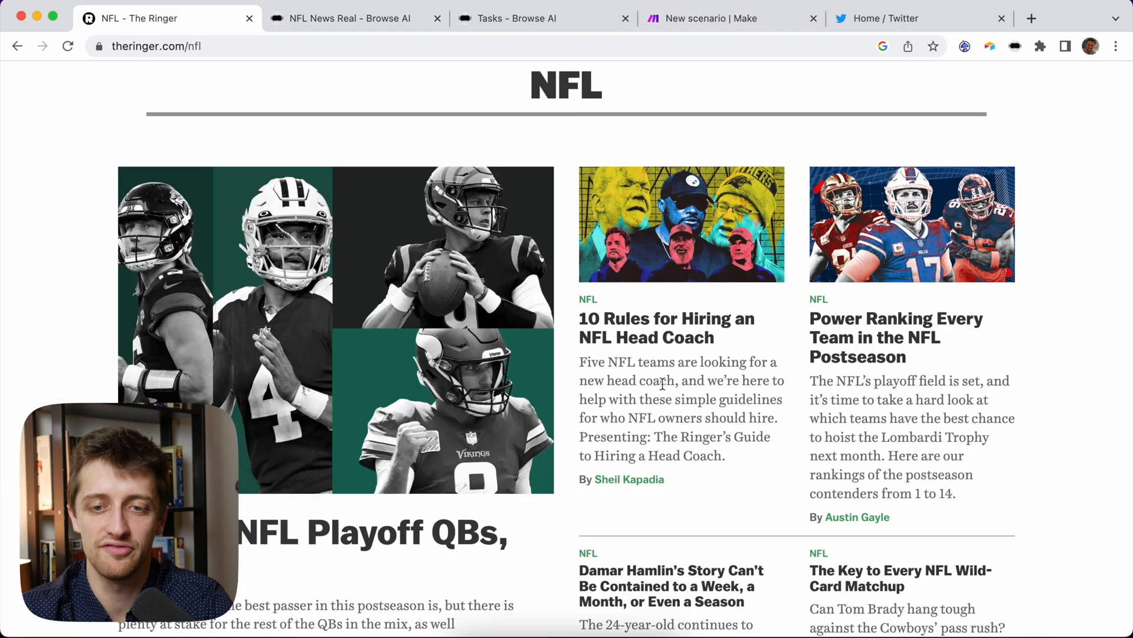
click(730, 19)
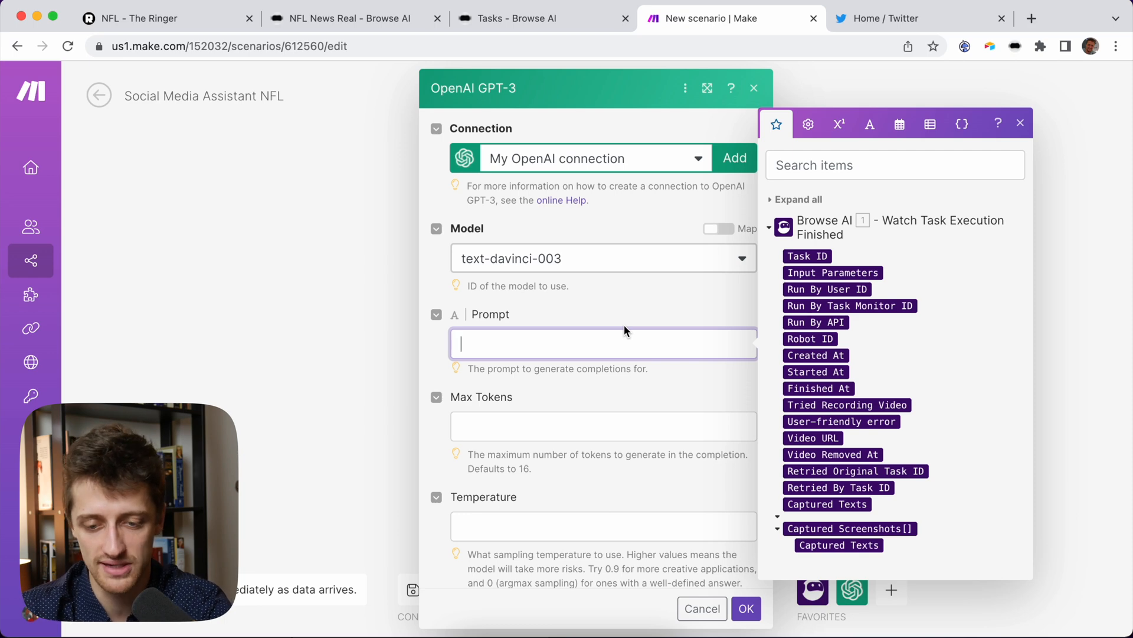
mouse_move(611, 338)
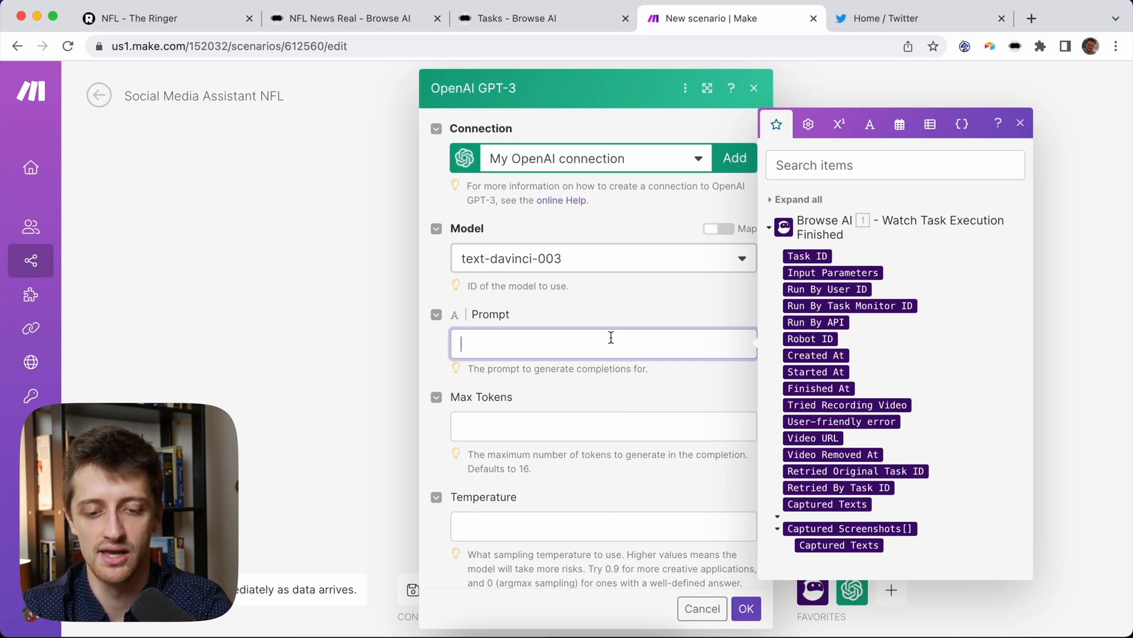
Enter the prompt 'Write me a tweet with this prompt:' and save the GPT-3 module.
text(Write)
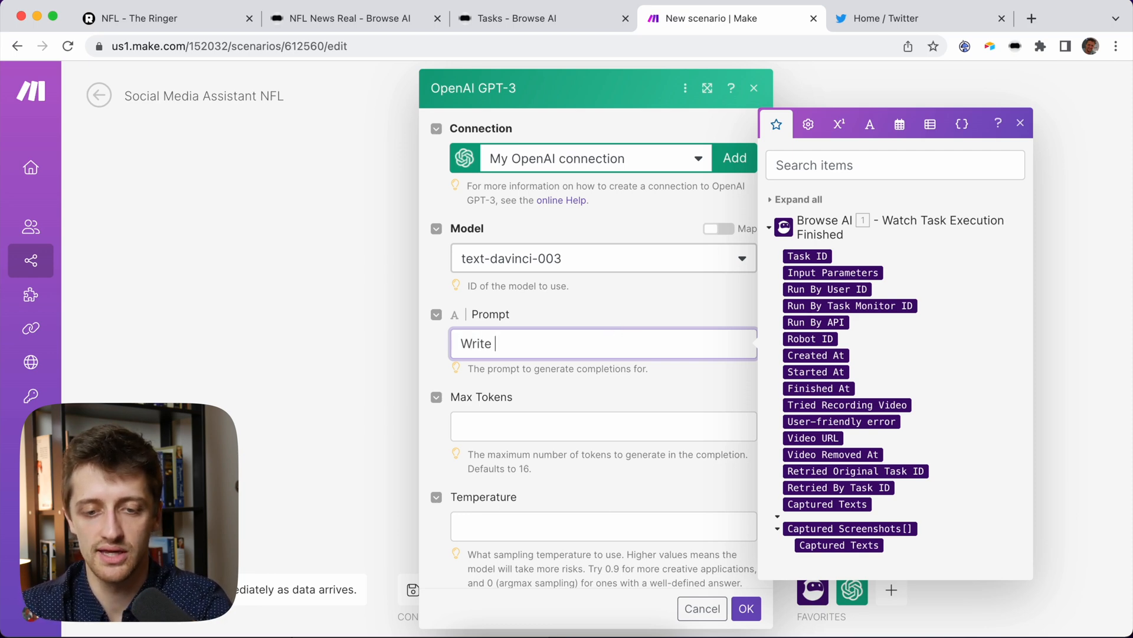
text(me a tweet o)
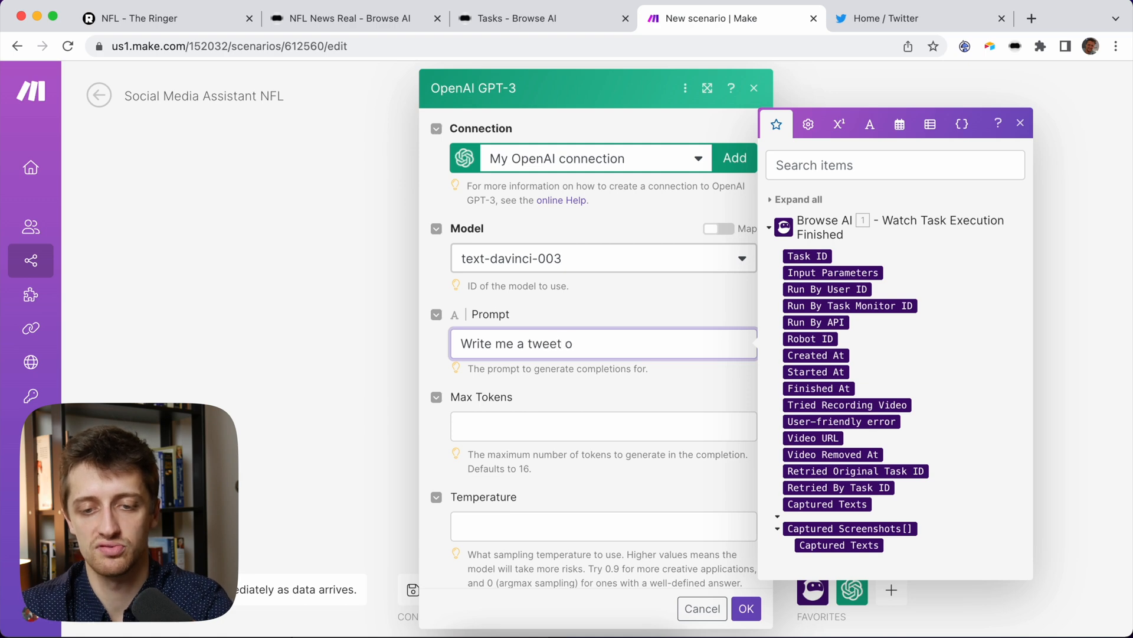
text(with this prompt:)
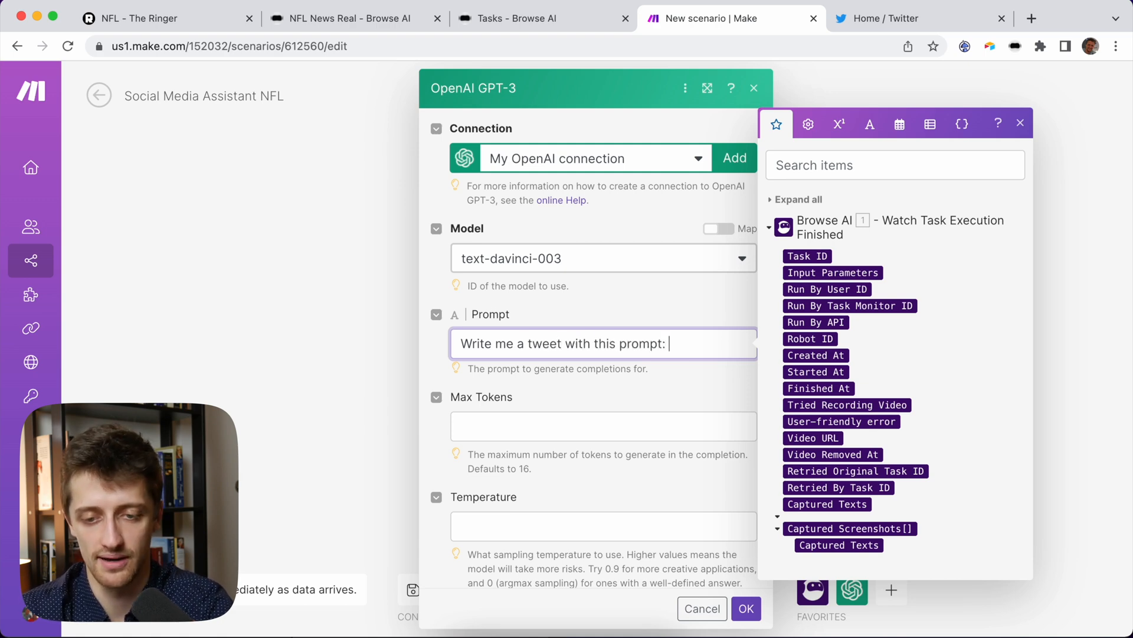
mouse_move(681, 341)
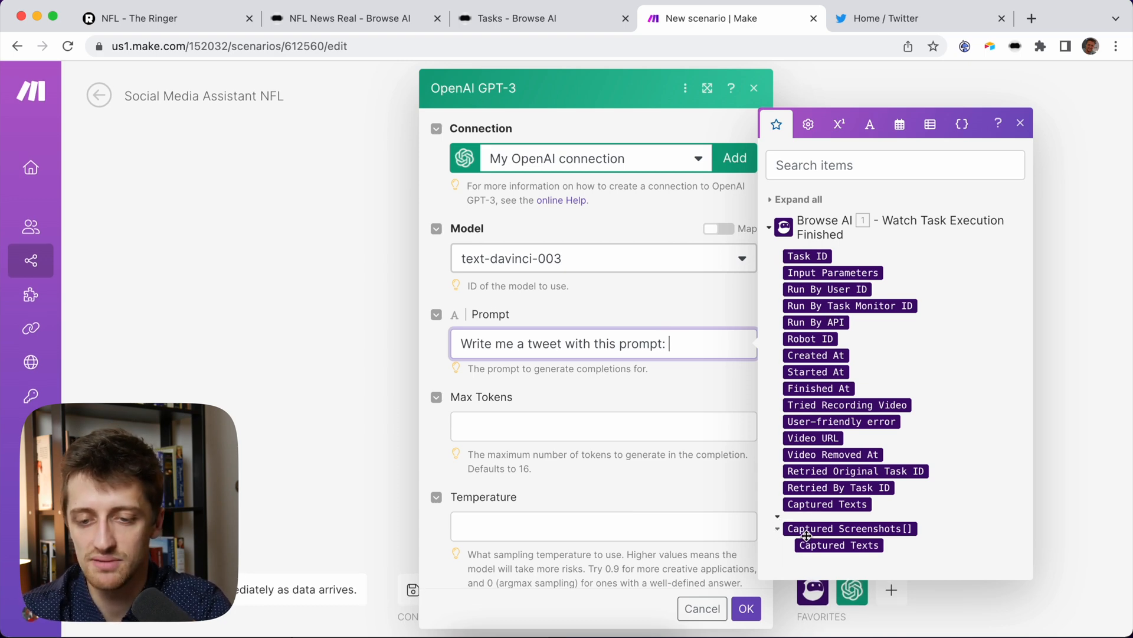
mouse_move(827, 503)
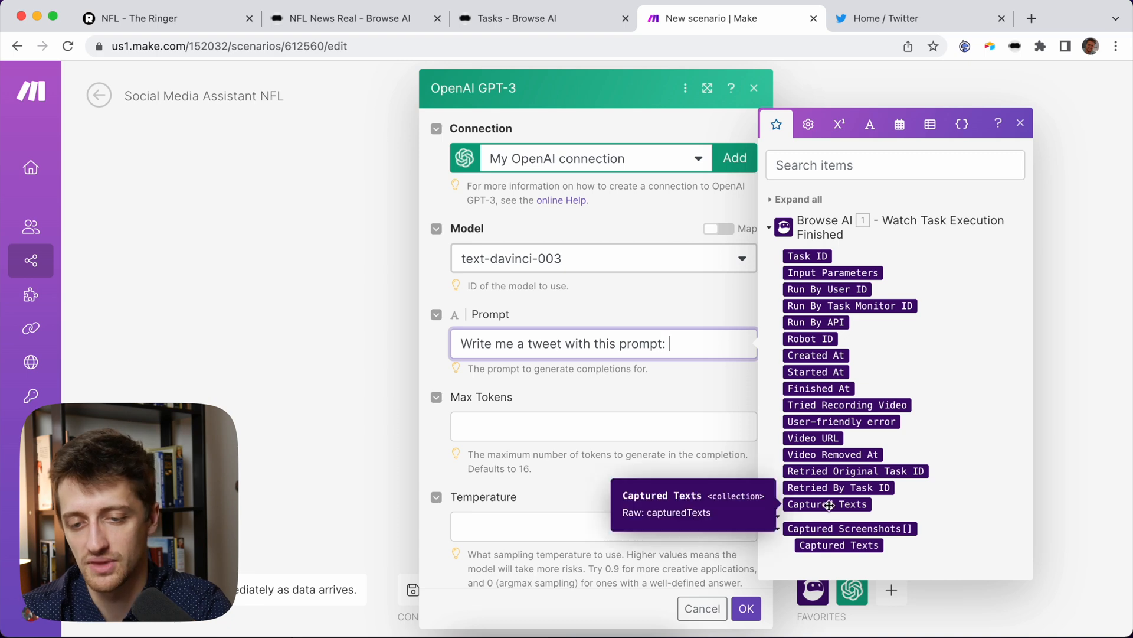
mouse_move(892, 506)
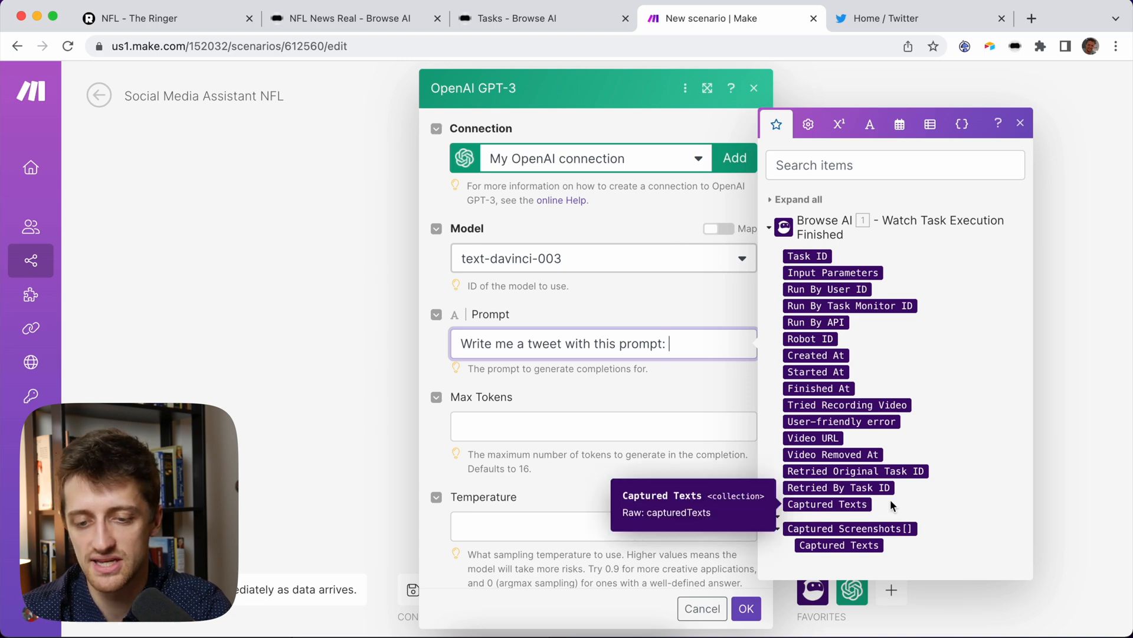
mouse_move(779, 522)
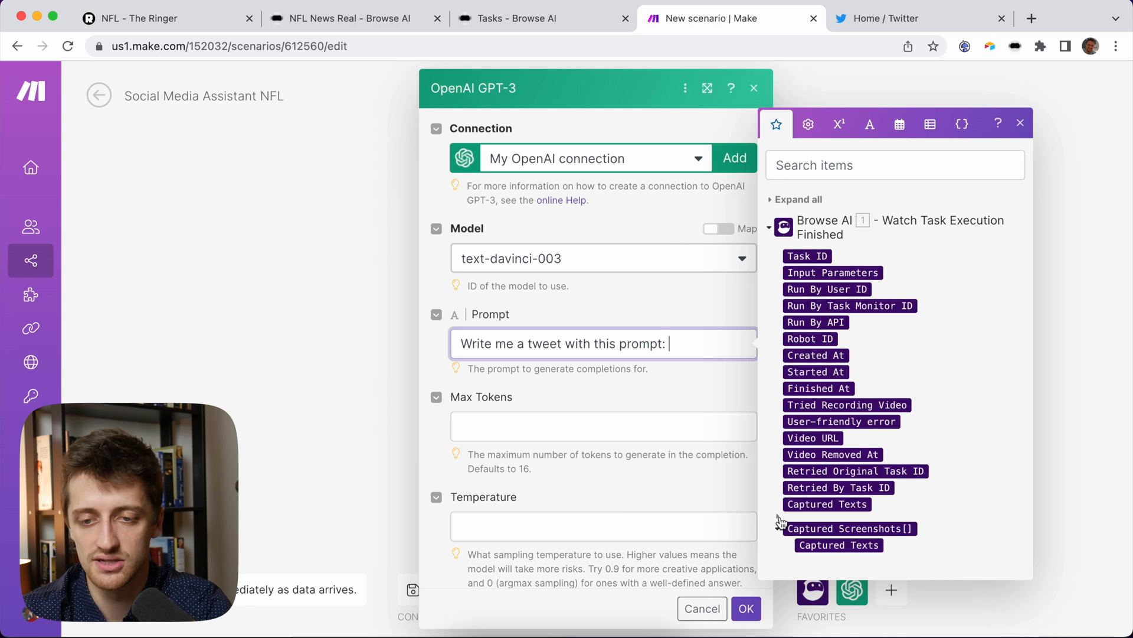
click(1020, 122)
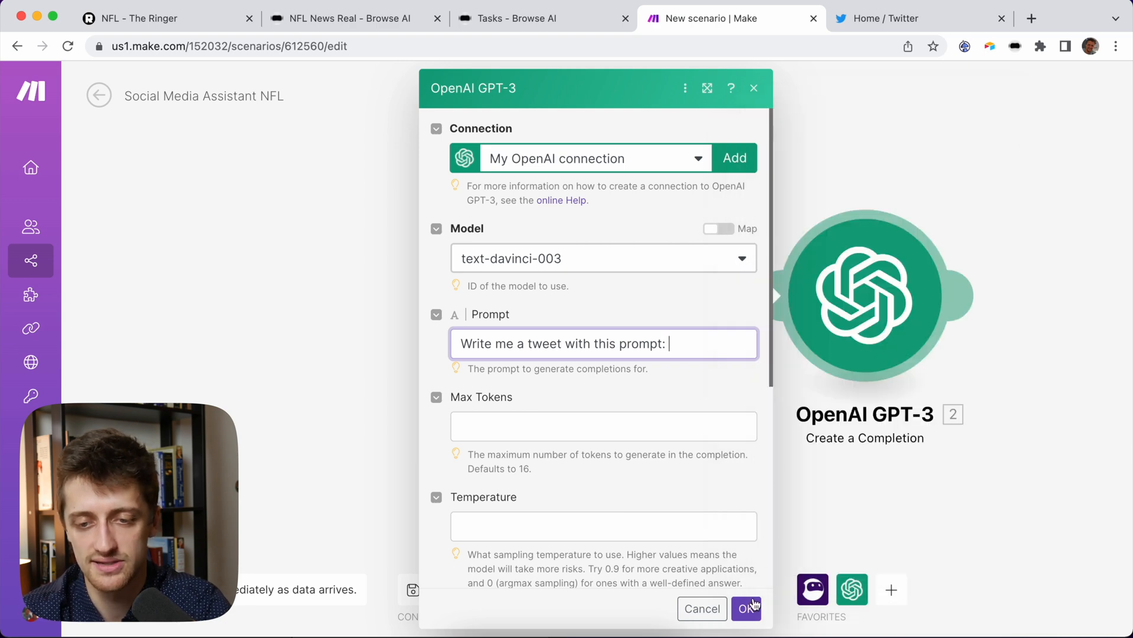
click(746, 608)
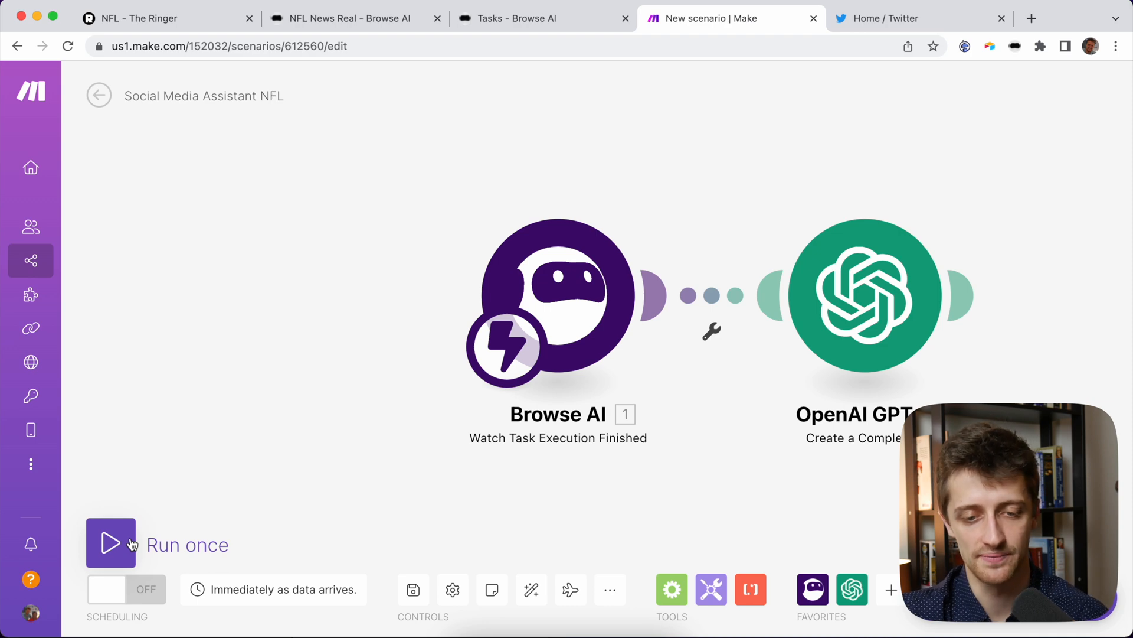
Run the scenario once while triggering a new NFL News Real task in Browse AI.
click(111, 542)
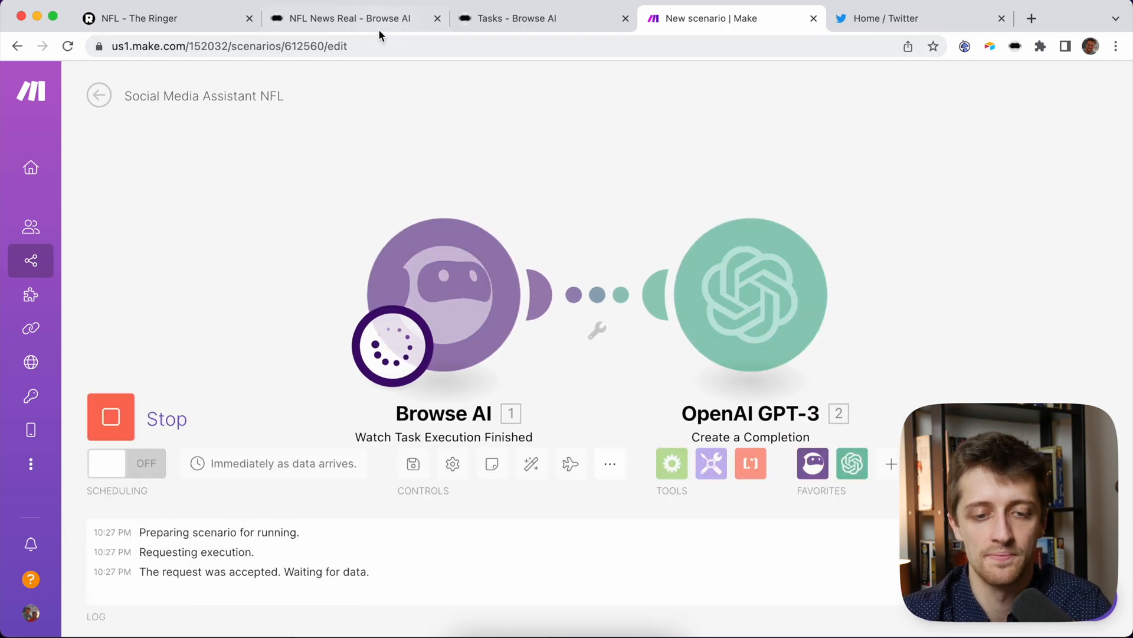
click(350, 19)
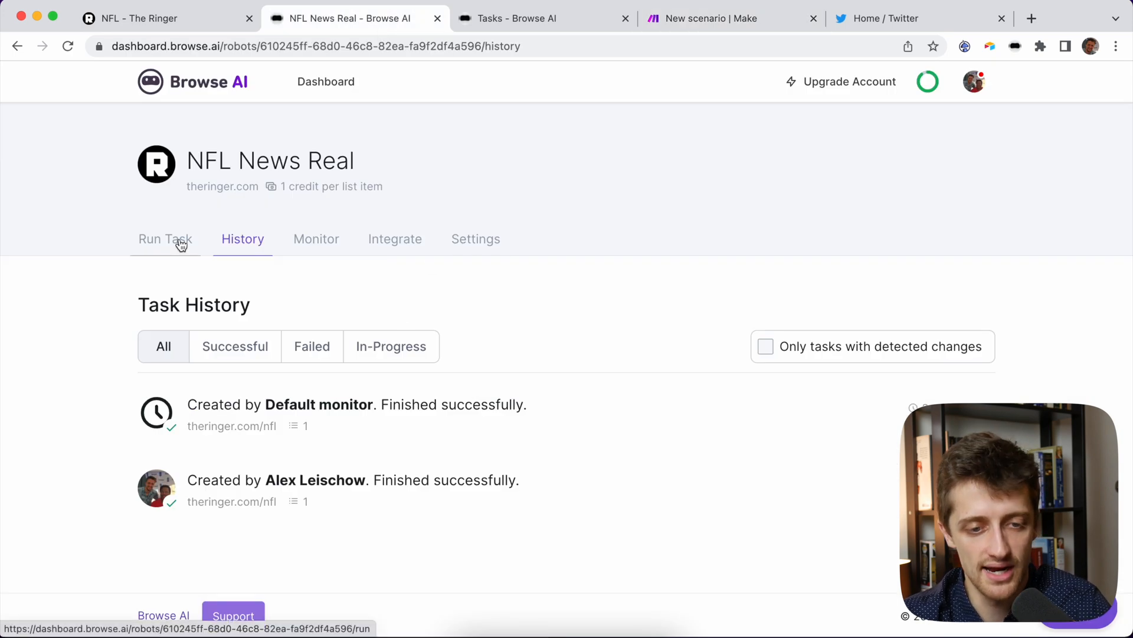
click(165, 238)
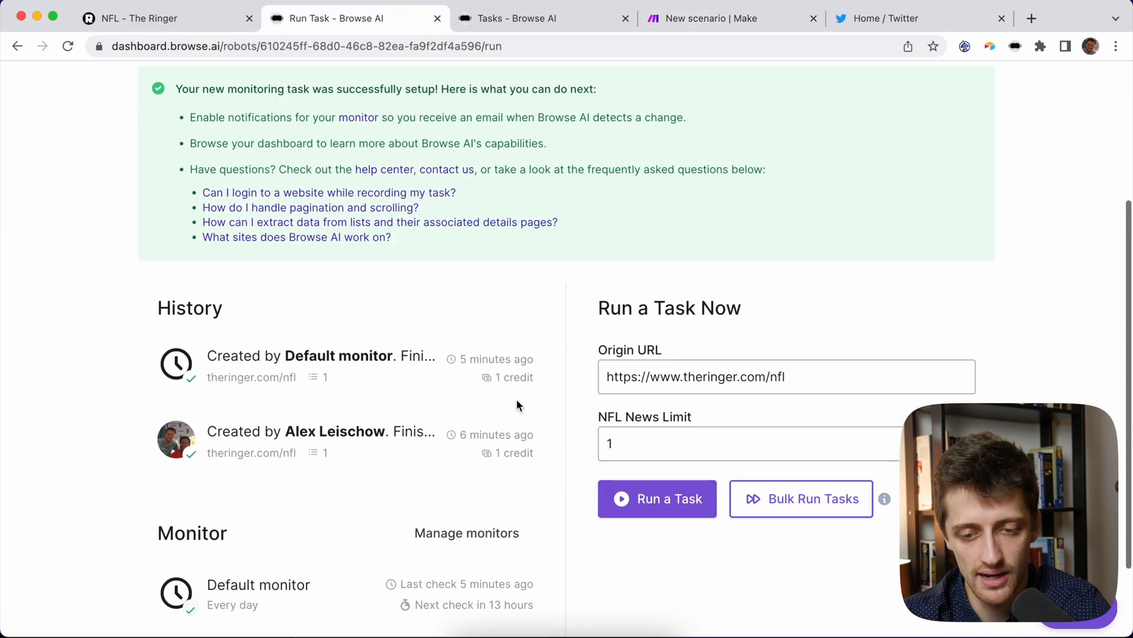
click(657, 498)
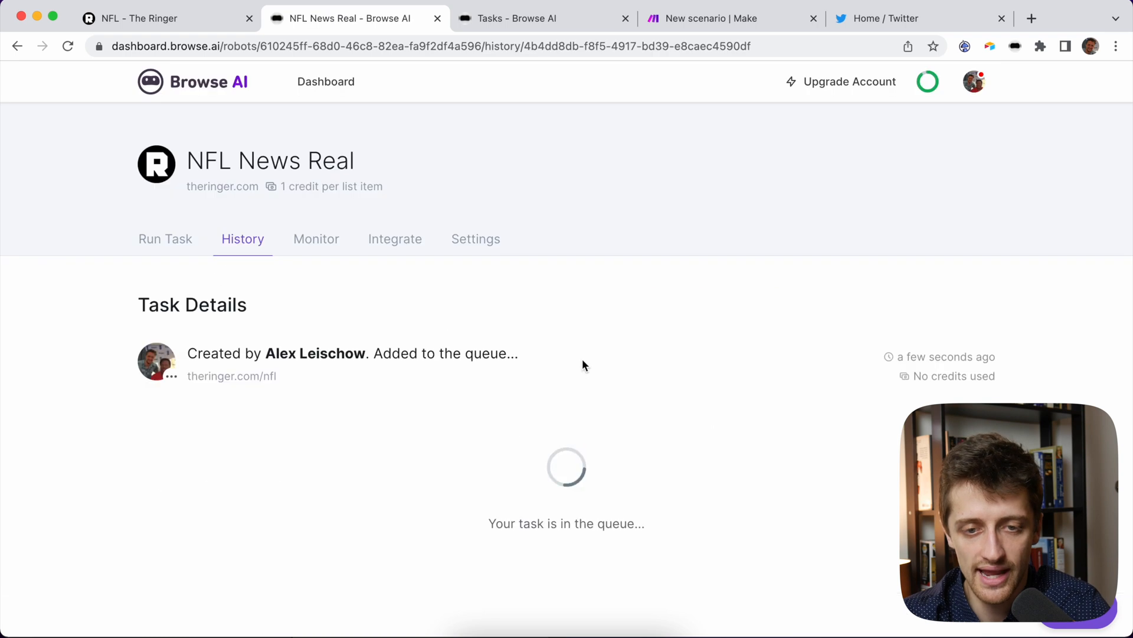
scroll(down, 3)
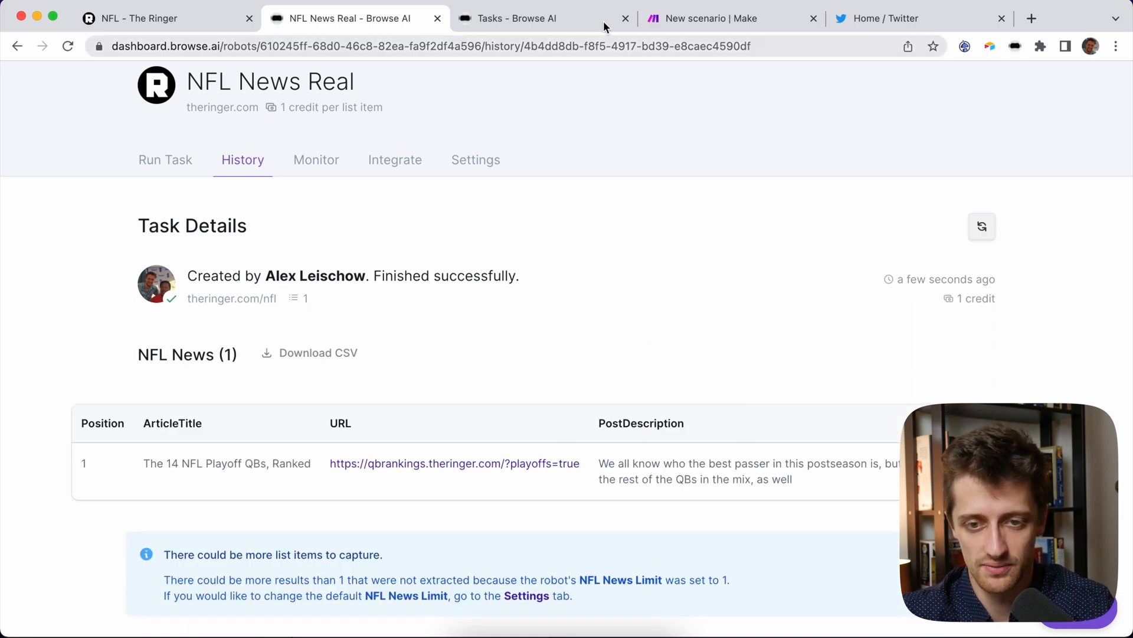
click(723, 18)
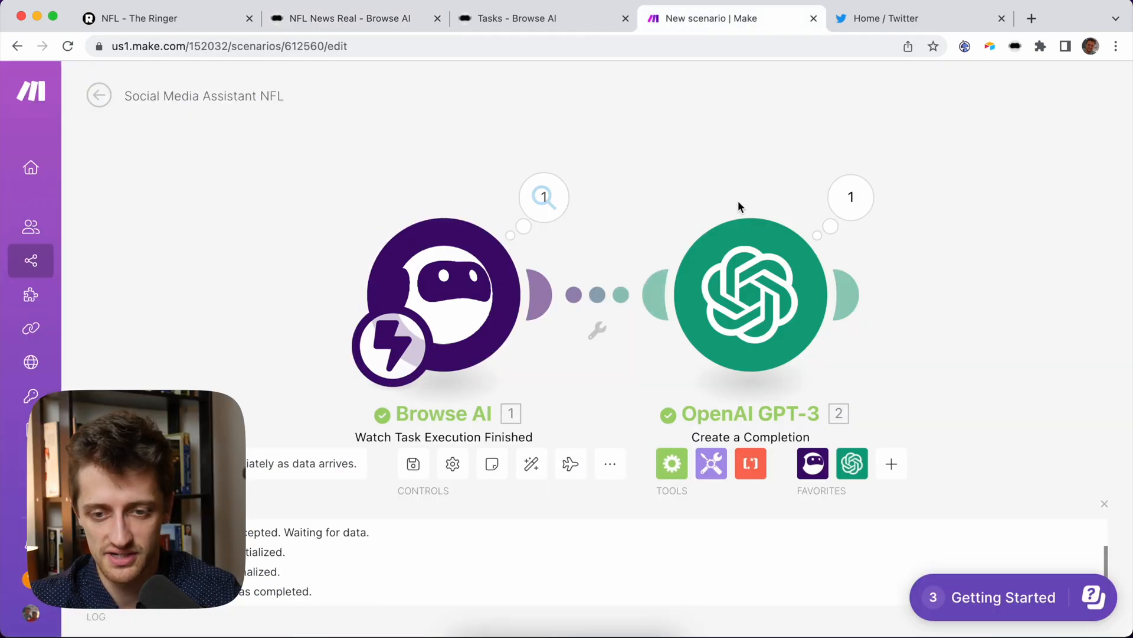
mouse_move(749, 293)
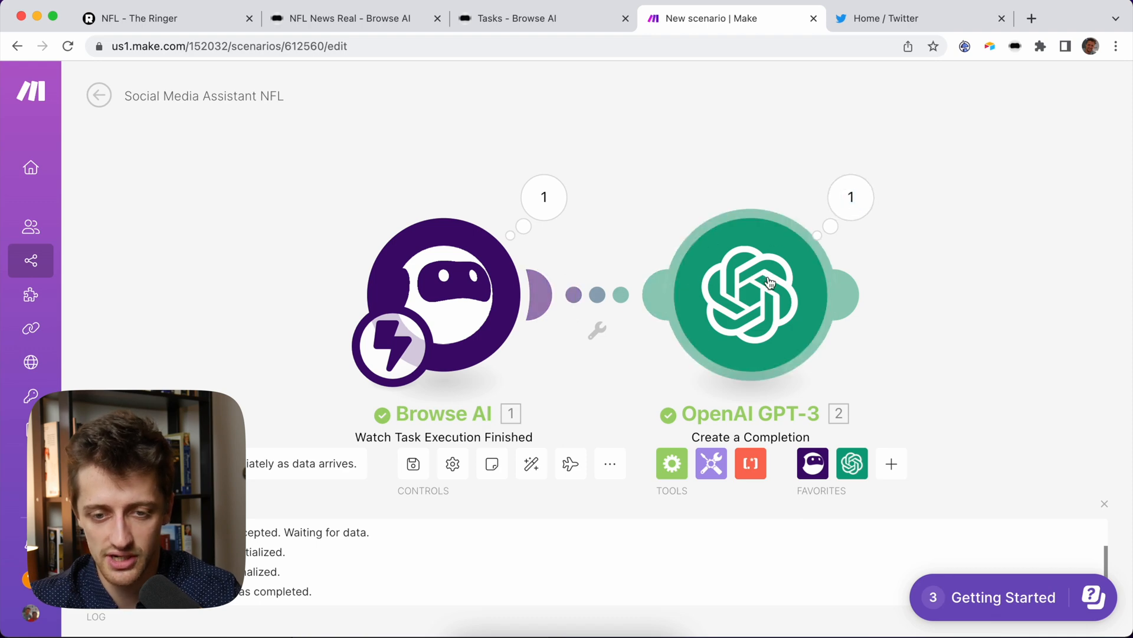
click(543, 197)
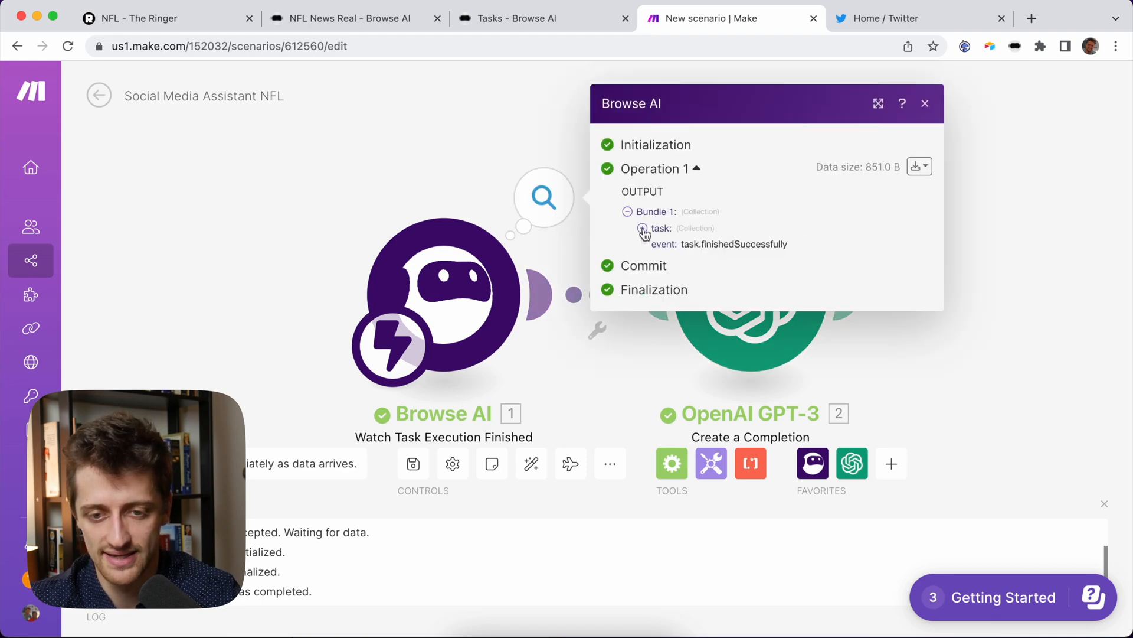
click(643, 232)
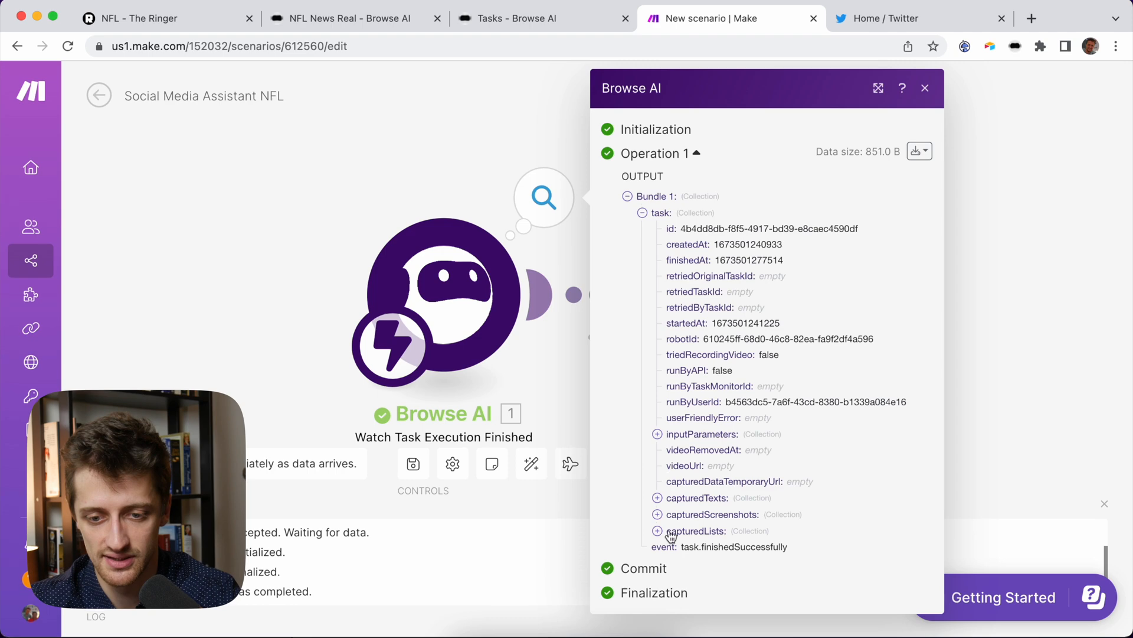
click(657, 530)
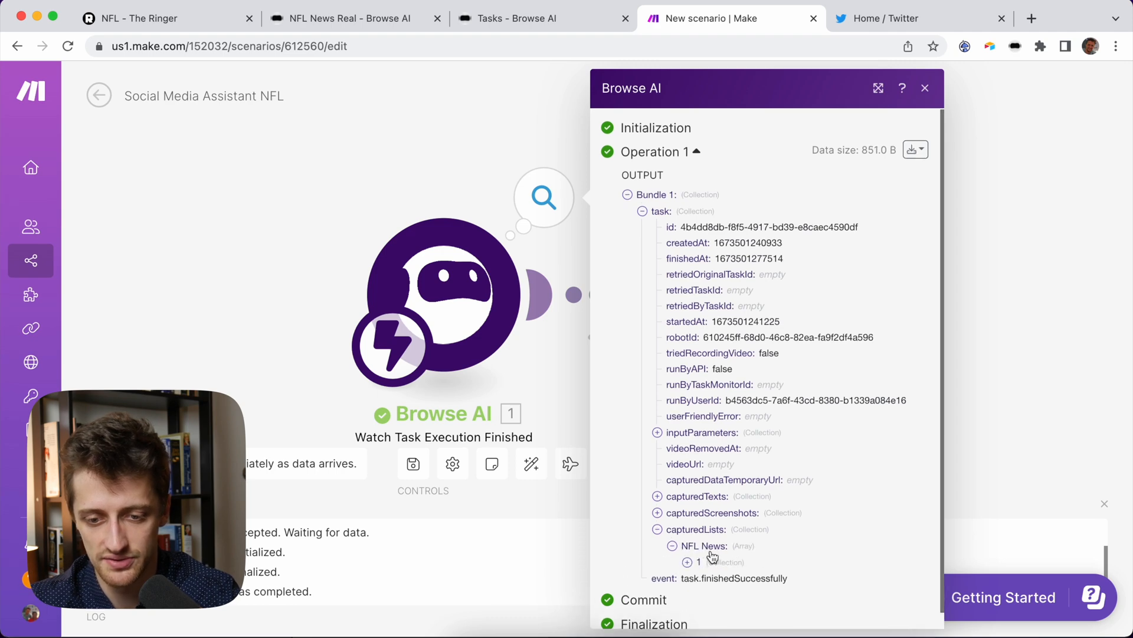
click(686, 560)
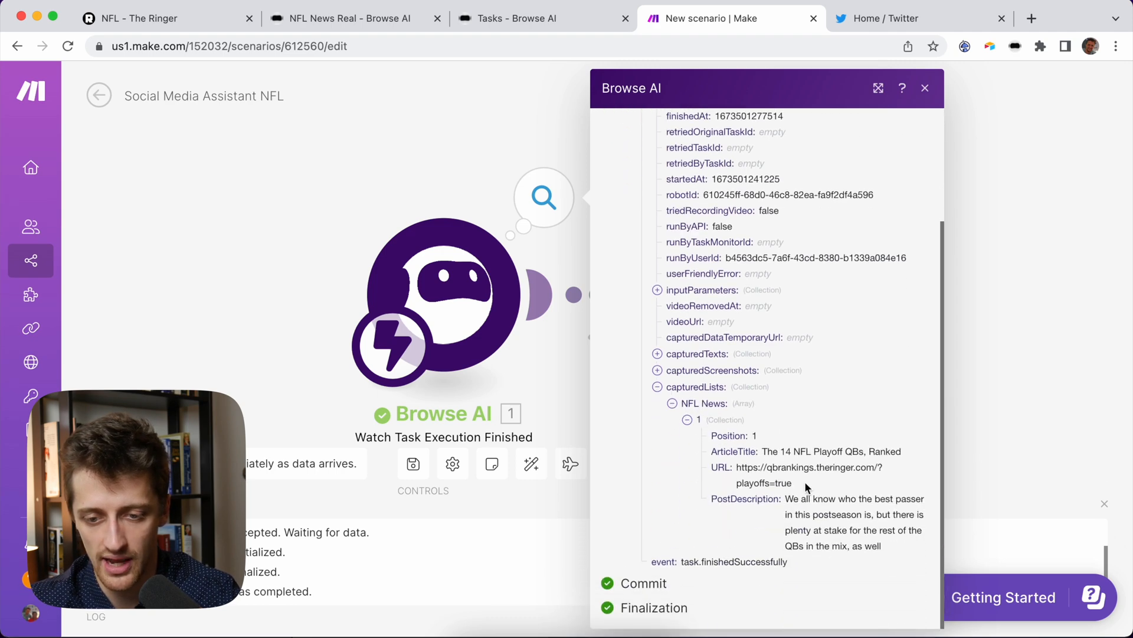
click(924, 88)
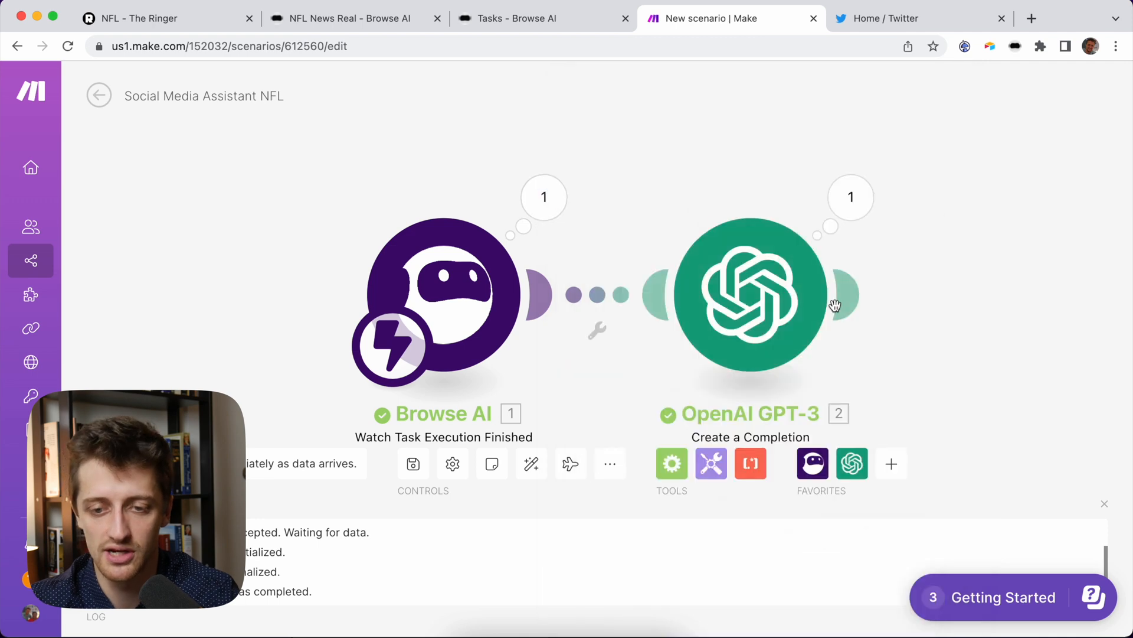
Rewrite the prompt as 'Write me a tweet about this subject:' with NFL News ArticleTitle mapped.
click(750, 294)
text(W)
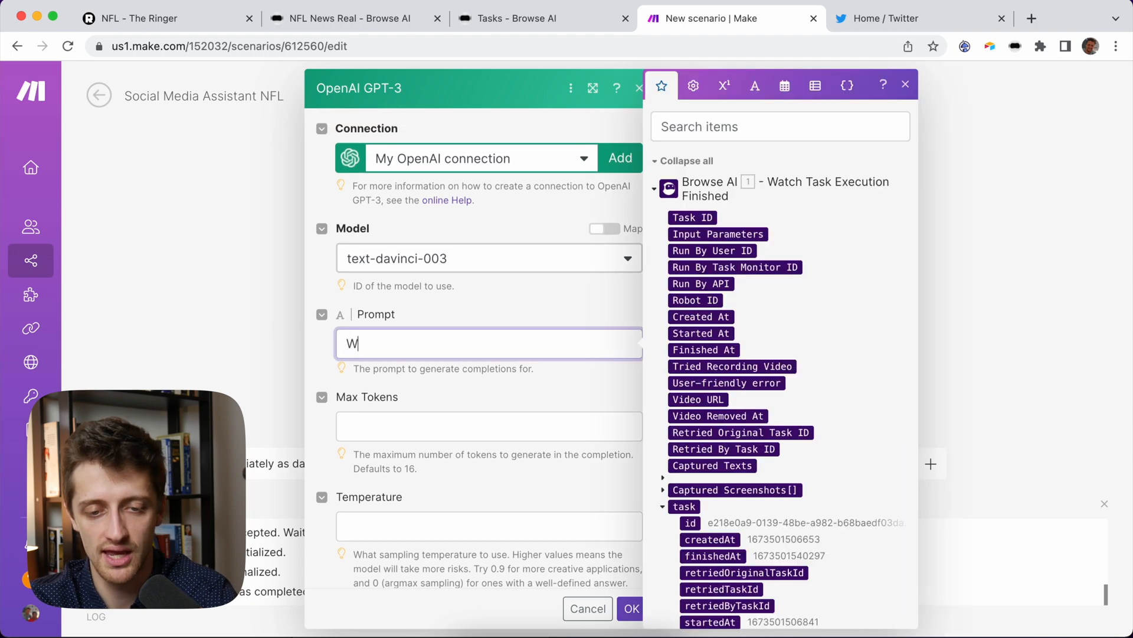
text(rite me a tweet)
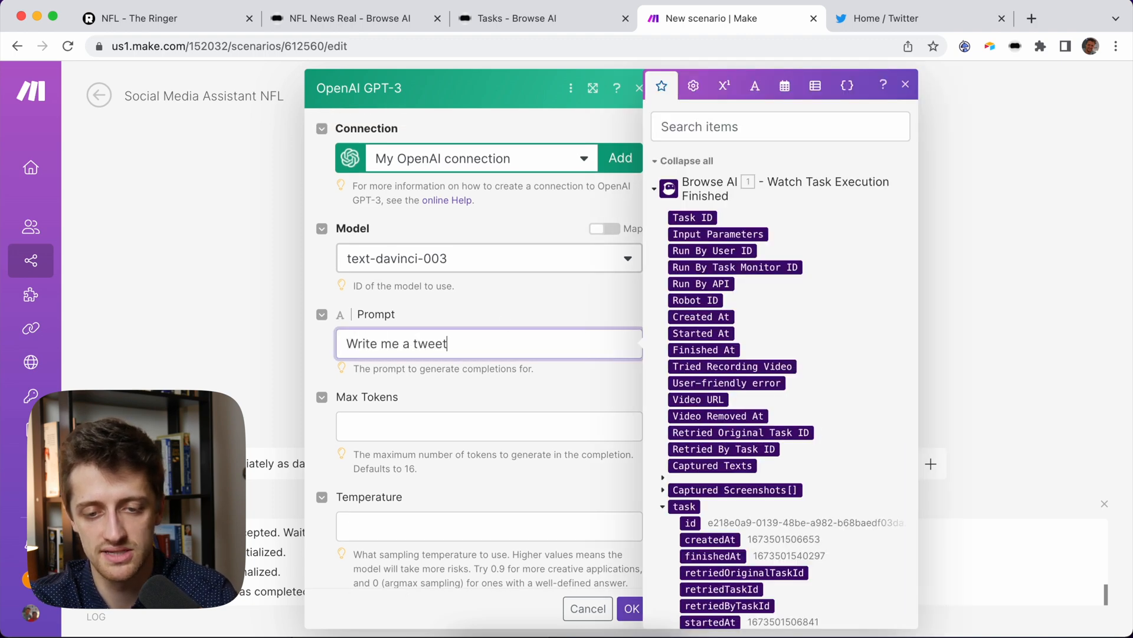
text(about this subject:)
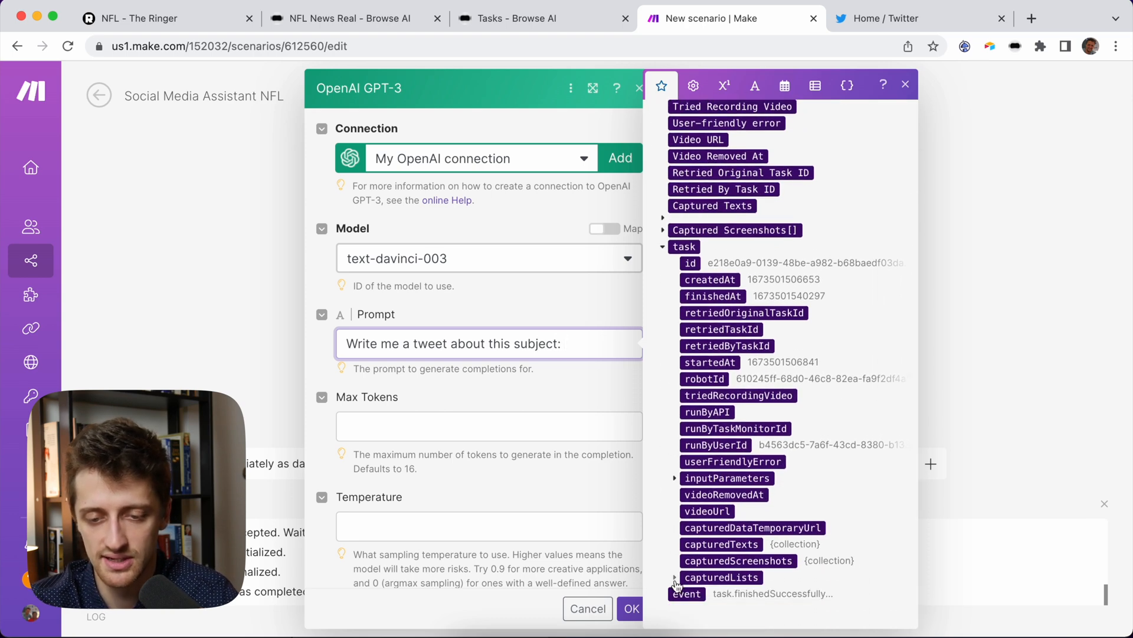
click(675, 577)
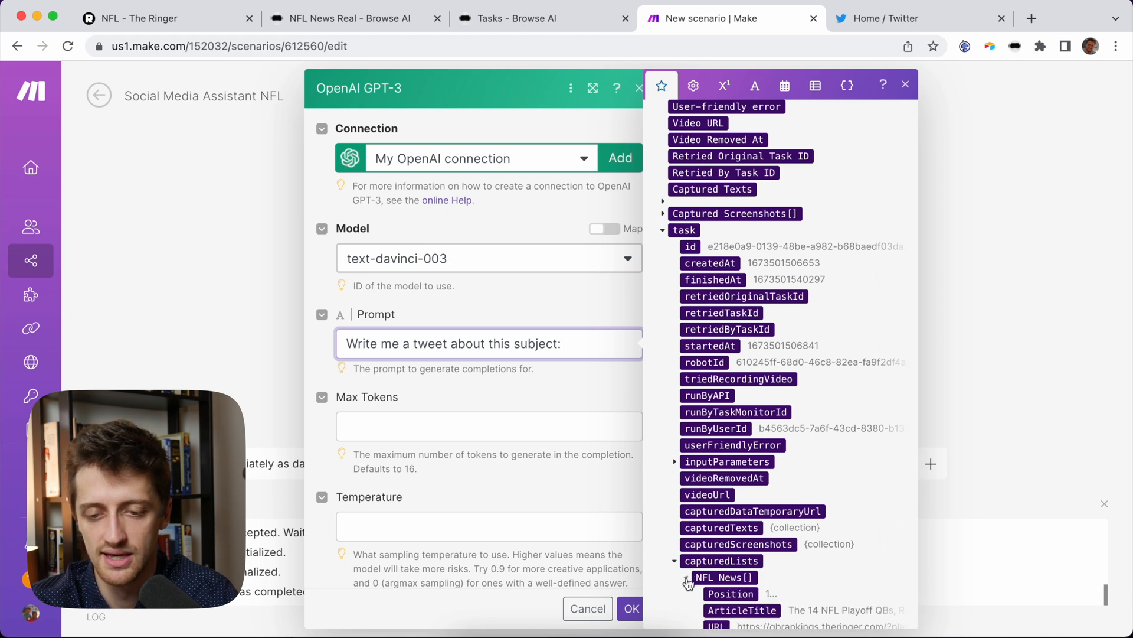
scroll(down, 3)
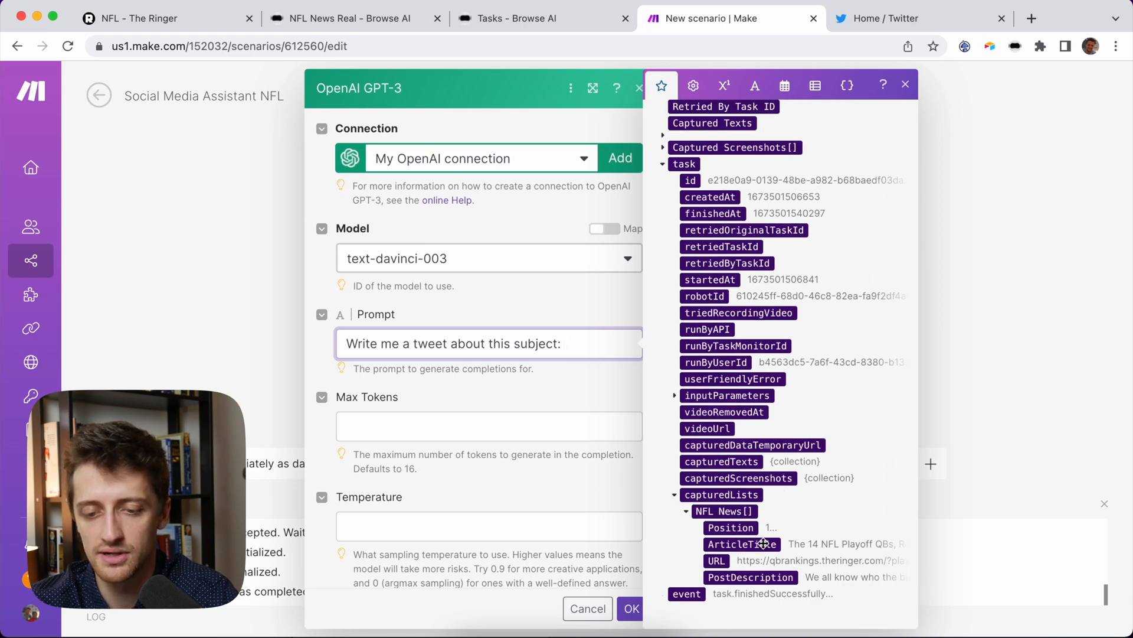
mouse_move(741, 543)
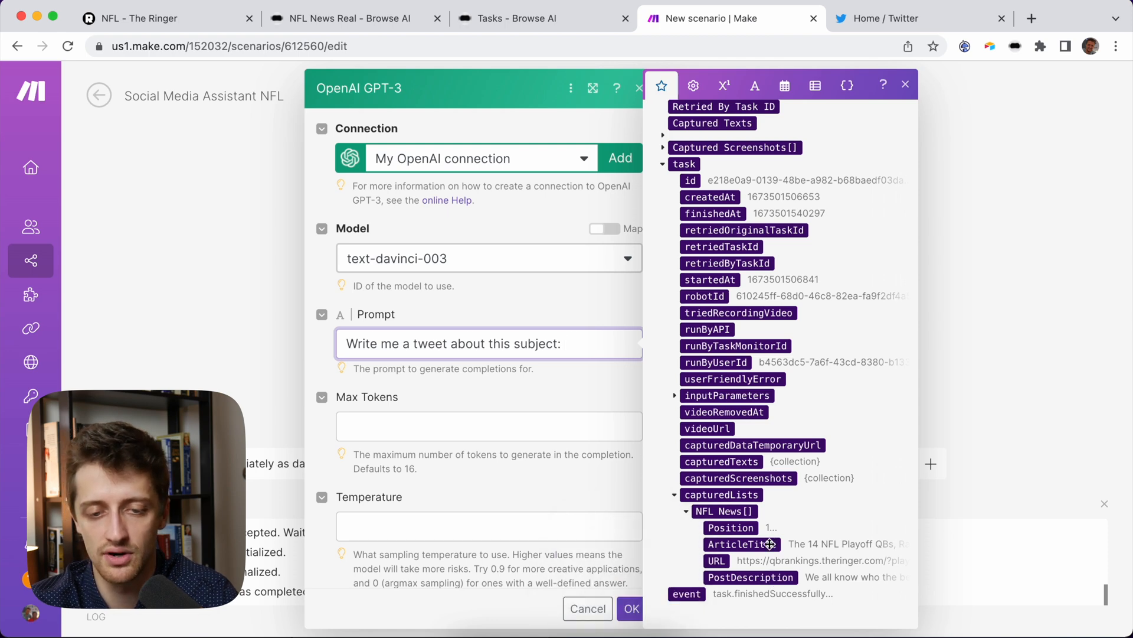
click(742, 544)
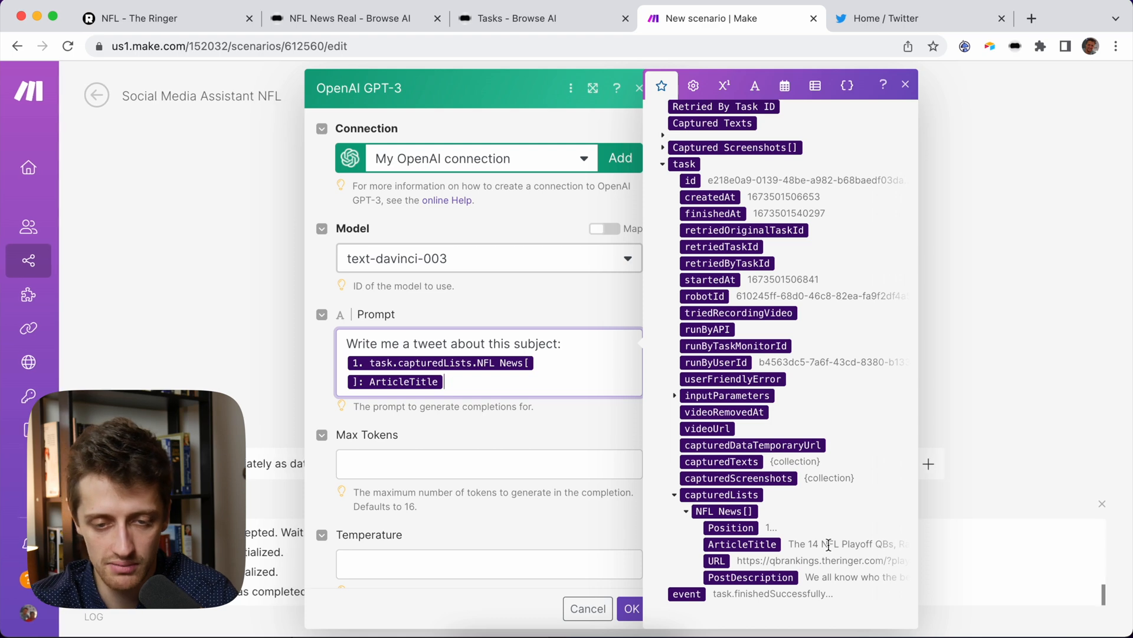
mouse_move(560, 438)
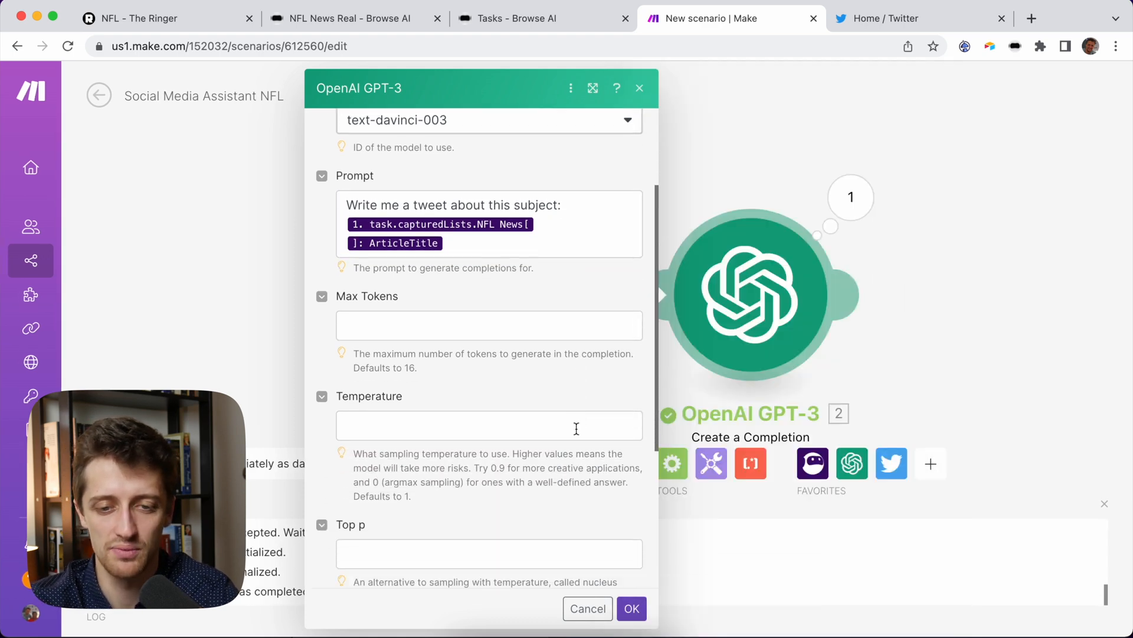
mouse_move(480, 315)
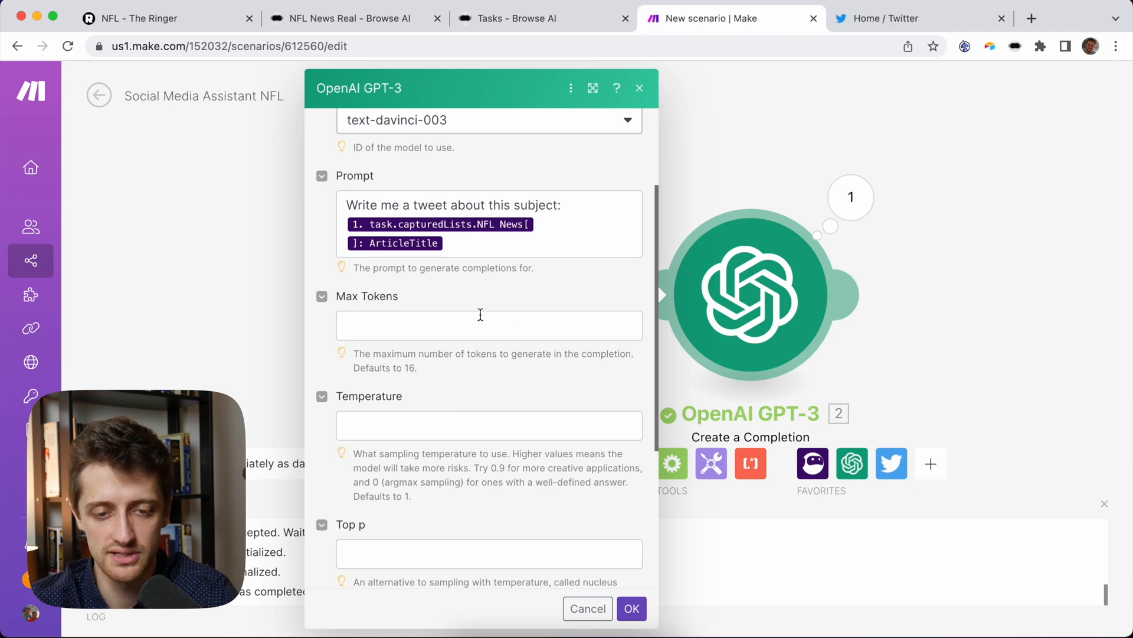
Set GPT-3 Max Tokens to 1000 and Temperature to 0.9, then save the module.
scroll(up, 3)
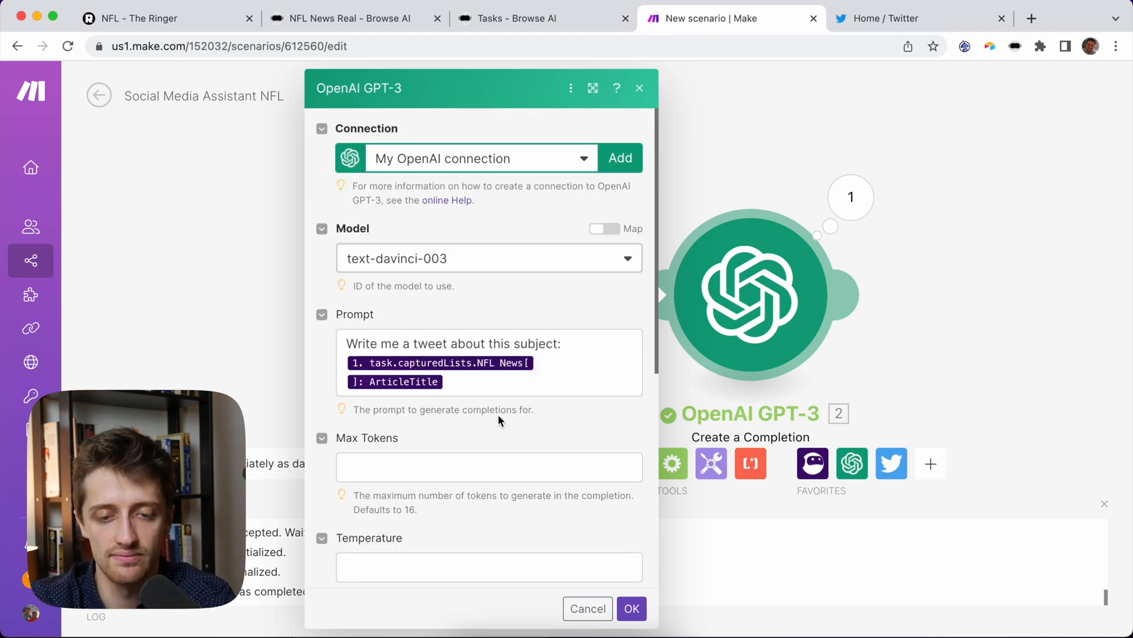
text(1000)
text(.9)
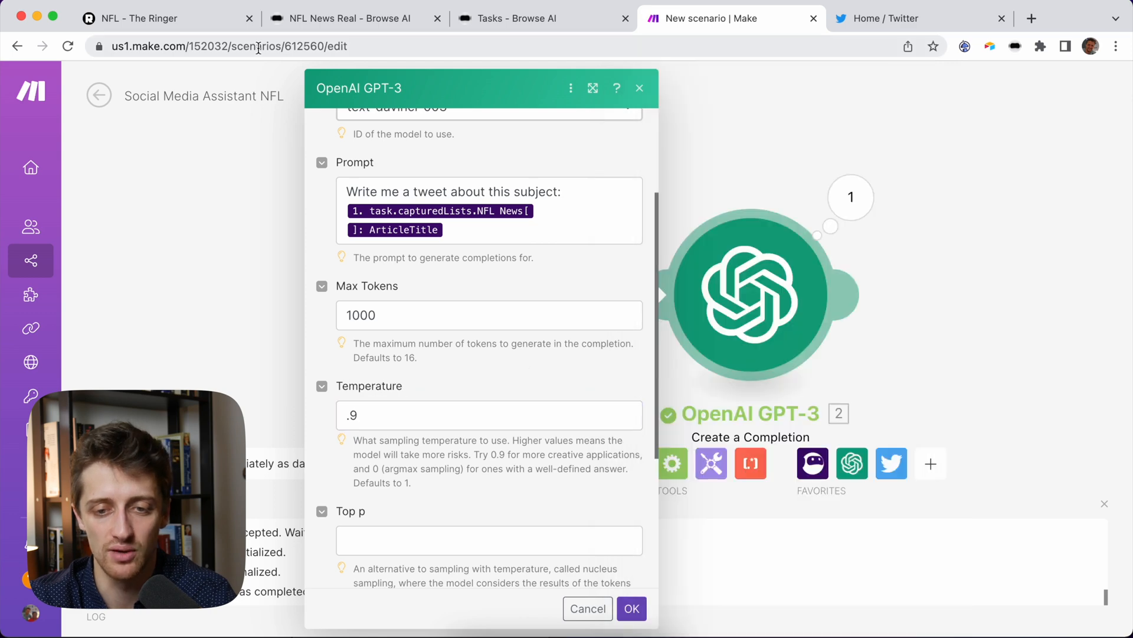
click(166, 18)
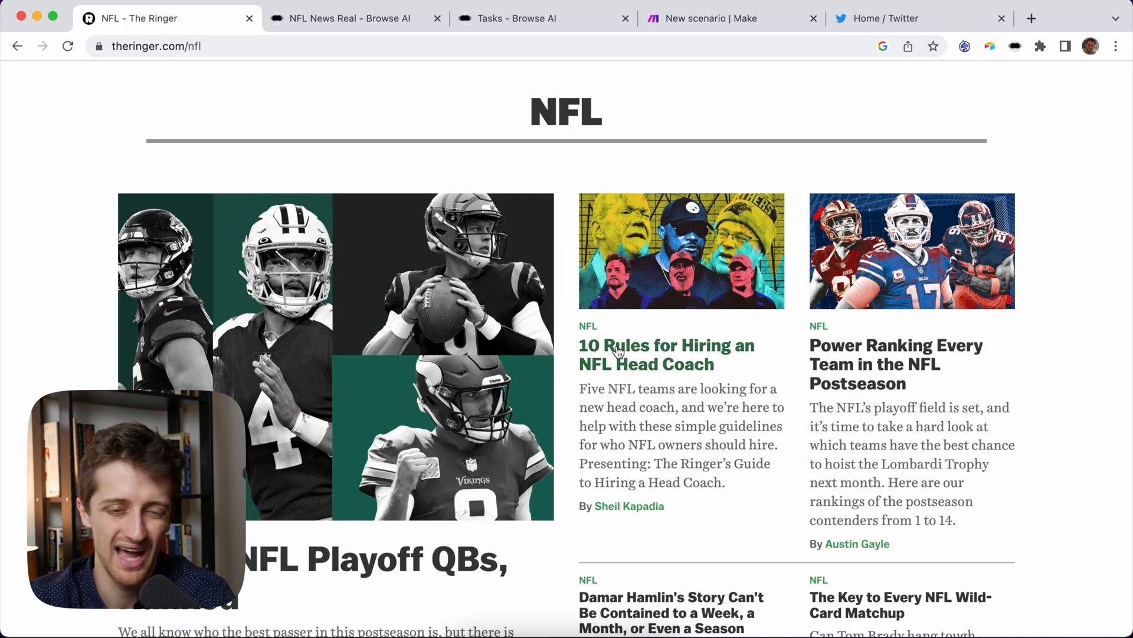
mouse_move(375, 26)
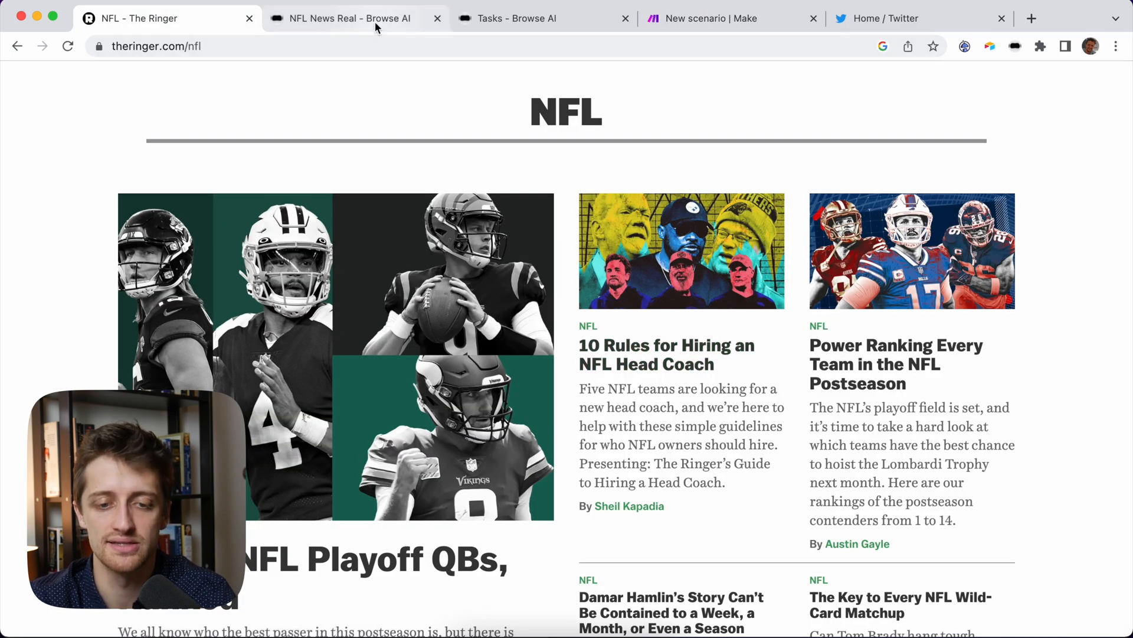
click(730, 18)
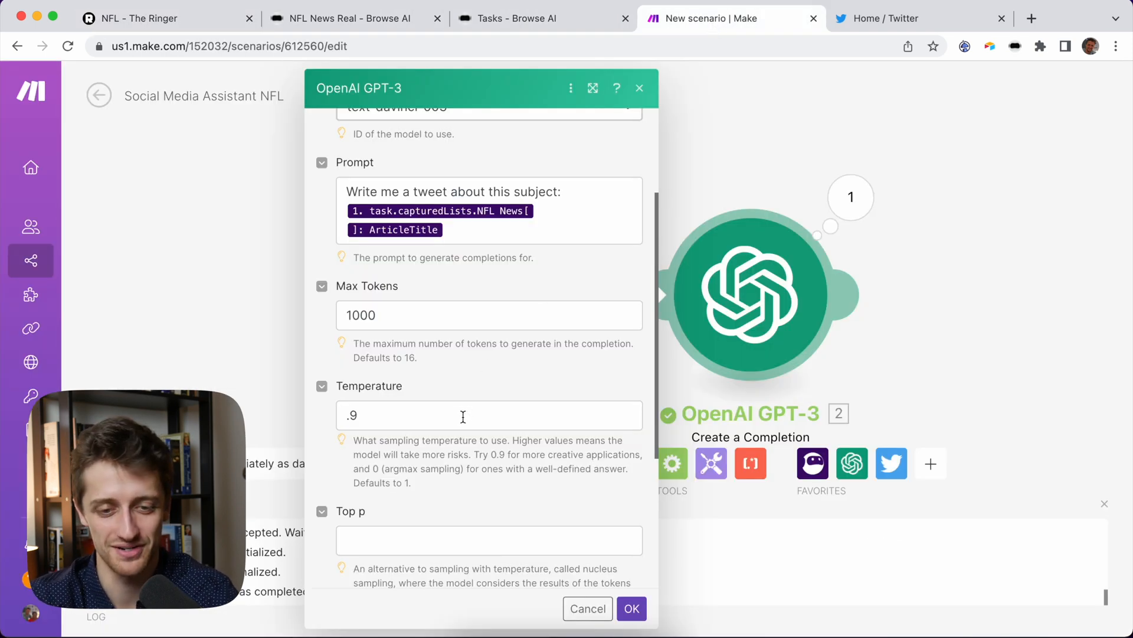
scroll(down, 3)
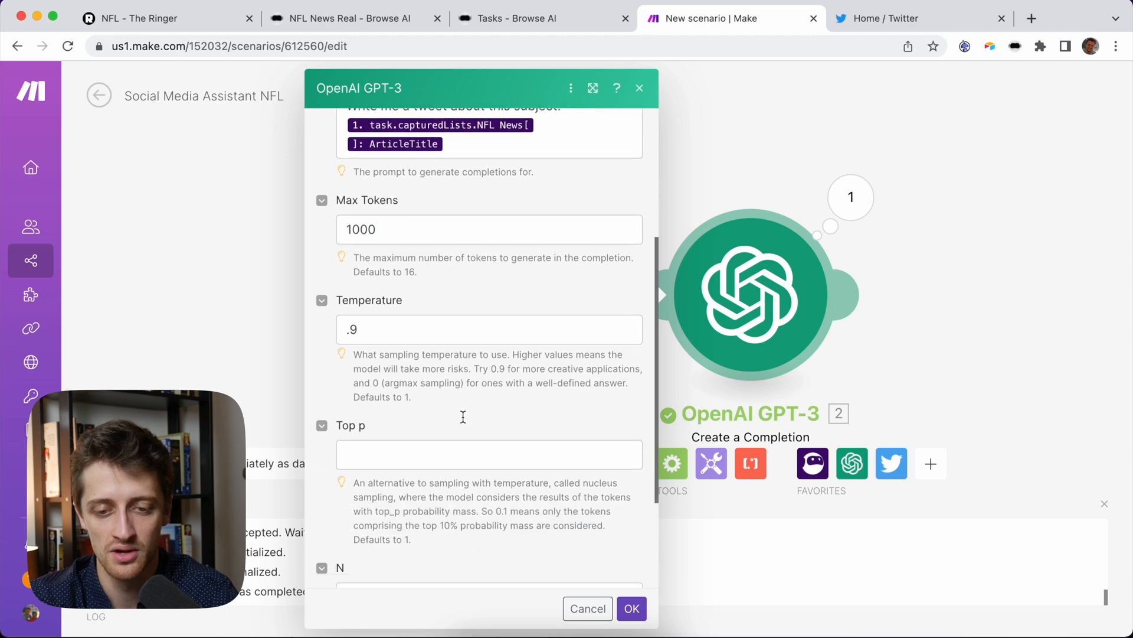
click(631, 608)
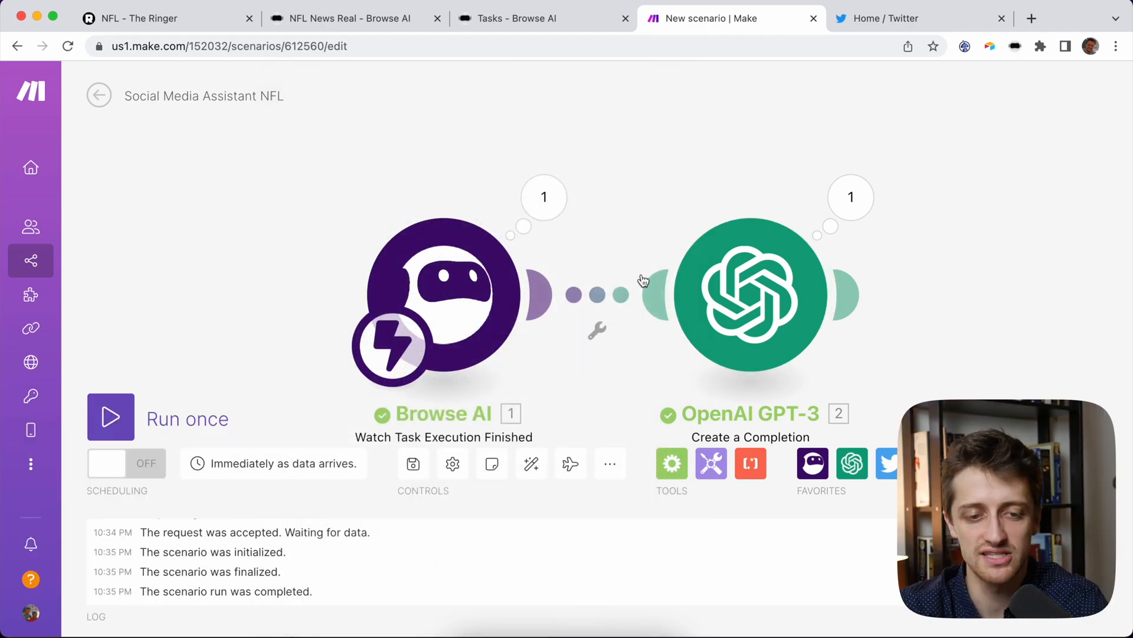
Run the scenario once on a freshly started Browse AI scraping task.
click(110, 417)
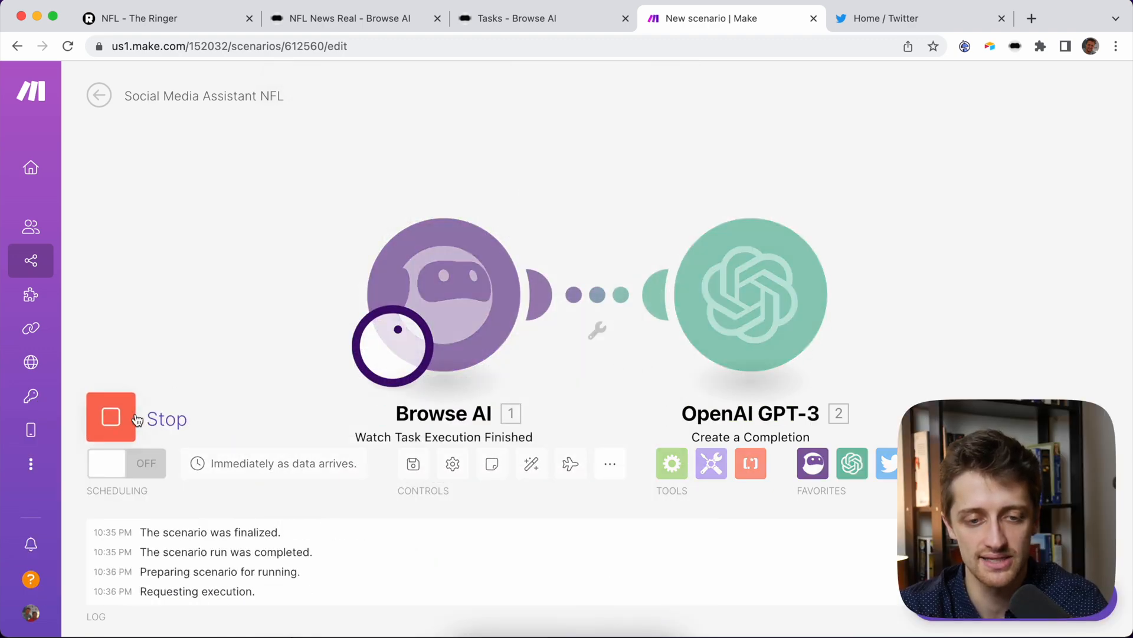
click(349, 18)
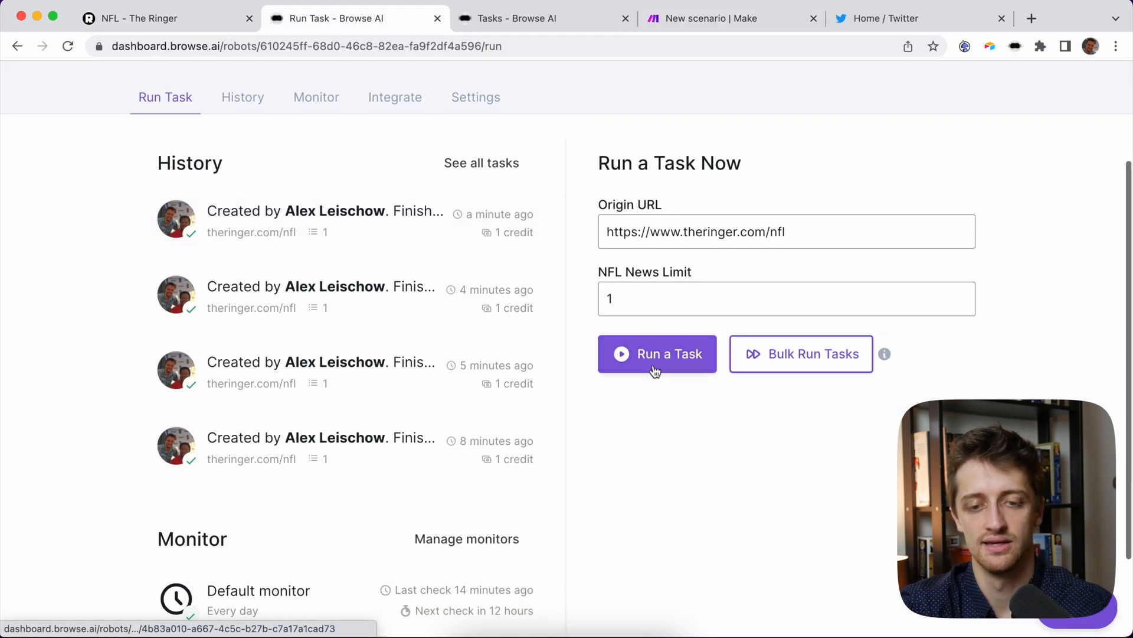
click(731, 19)
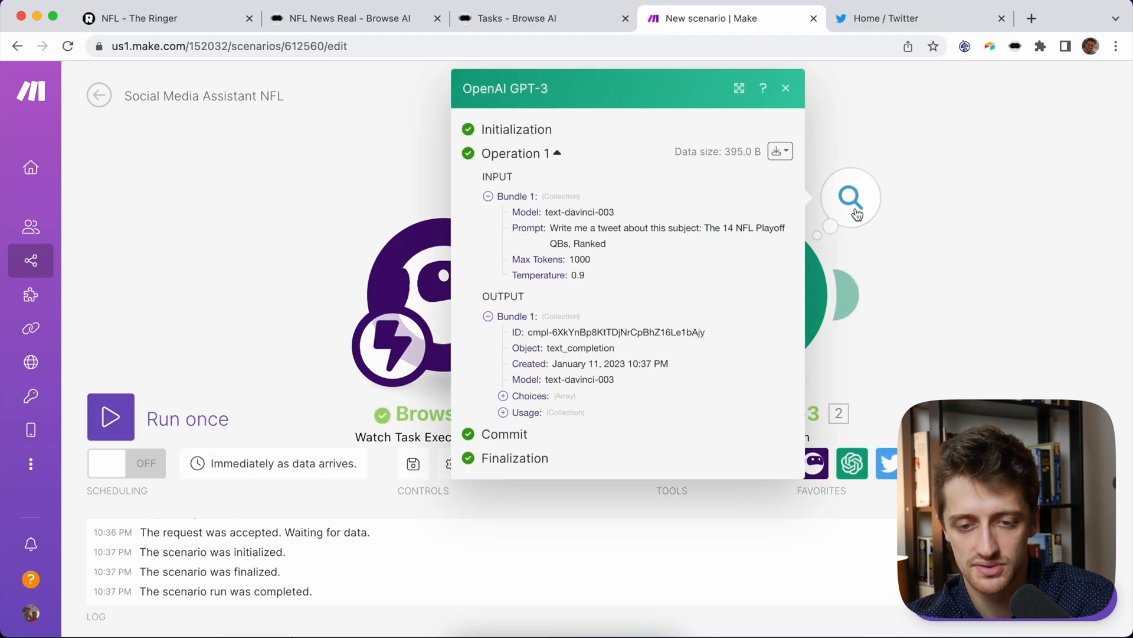
Reveal GPT-3's generated tweet under Choices and add a Twitter module after GPT-3.
click(503, 395)
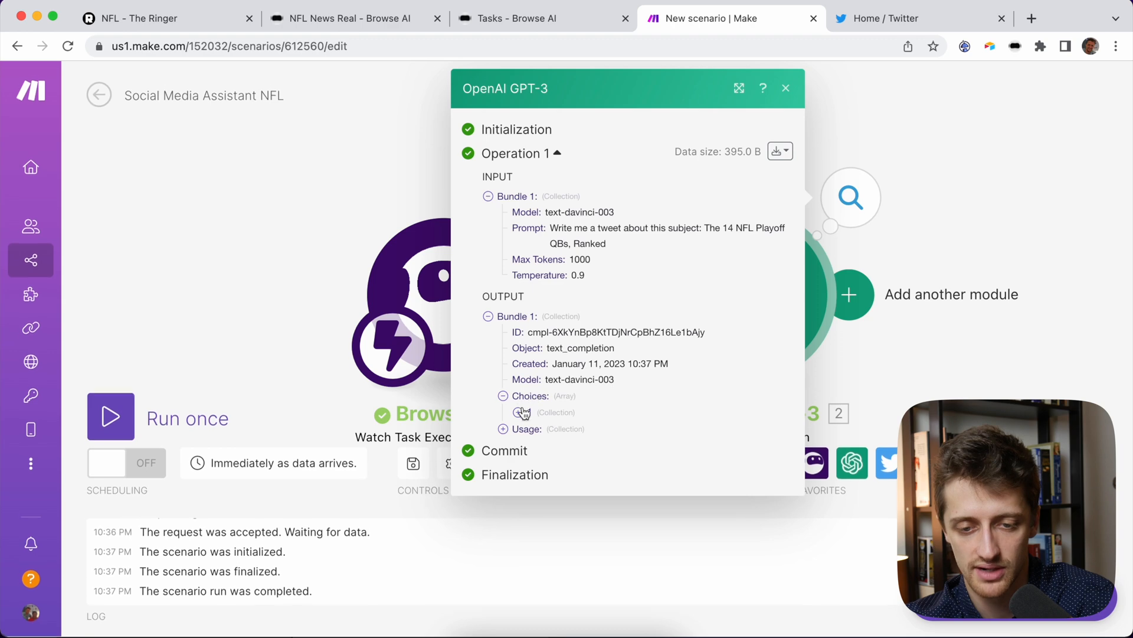
click(517, 412)
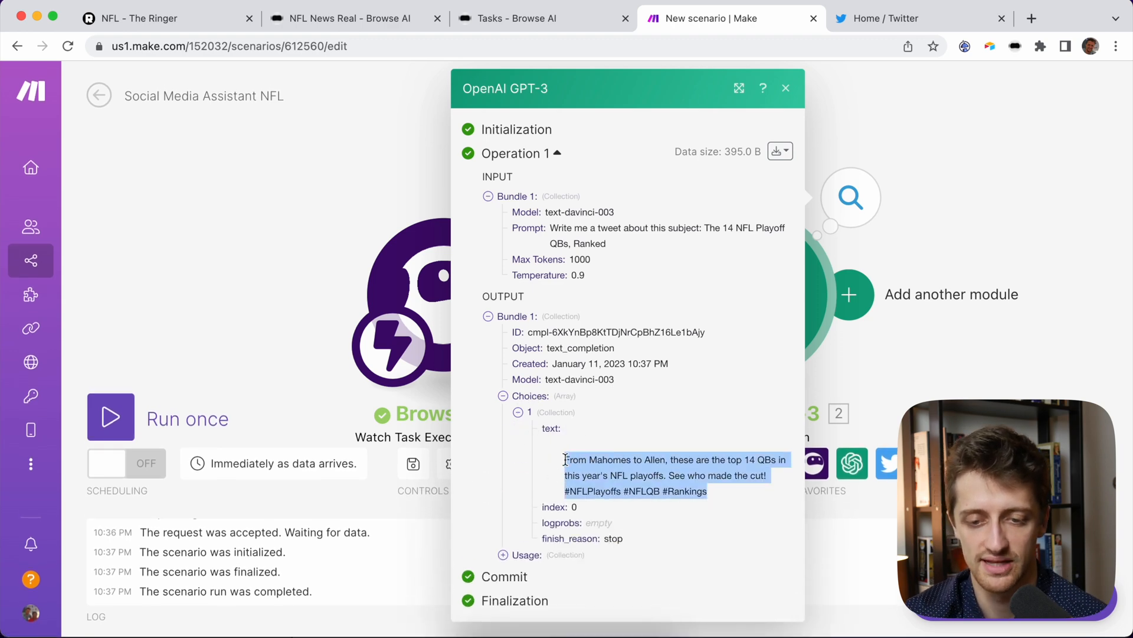
click(785, 88)
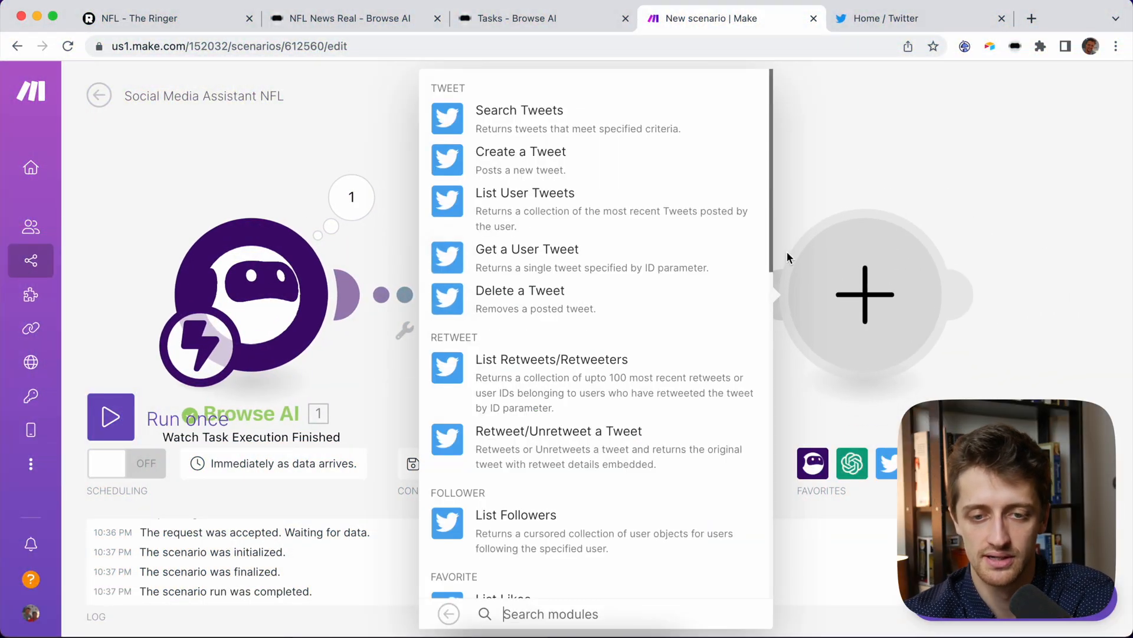
mouse_move(589, 163)
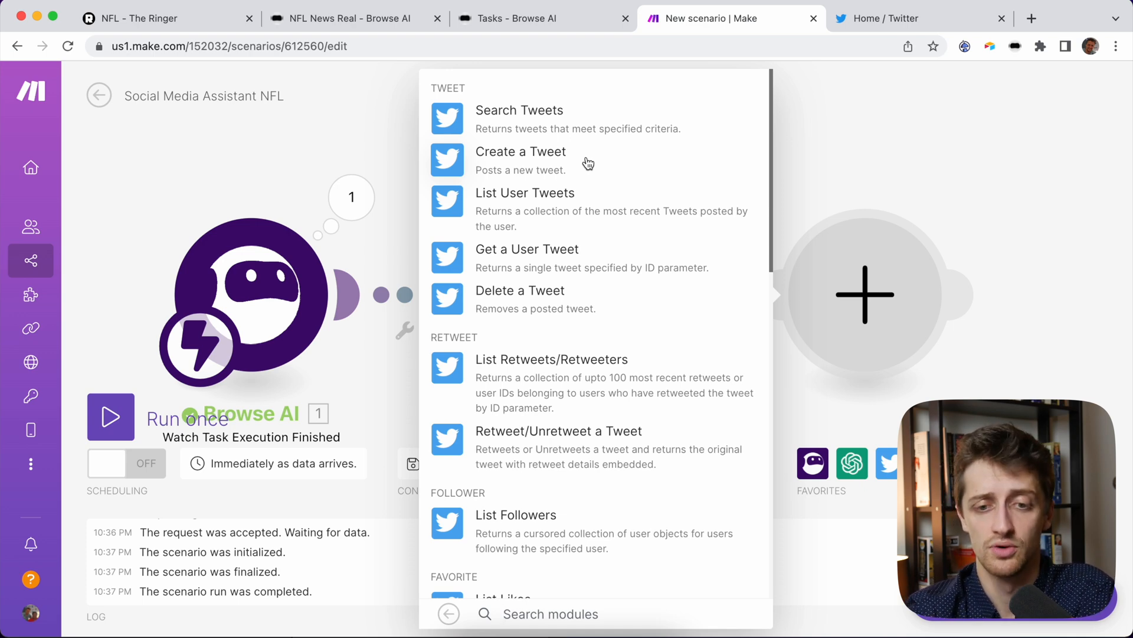
Choose the Twitter Create a Tweet action for the new module.
click(520, 151)
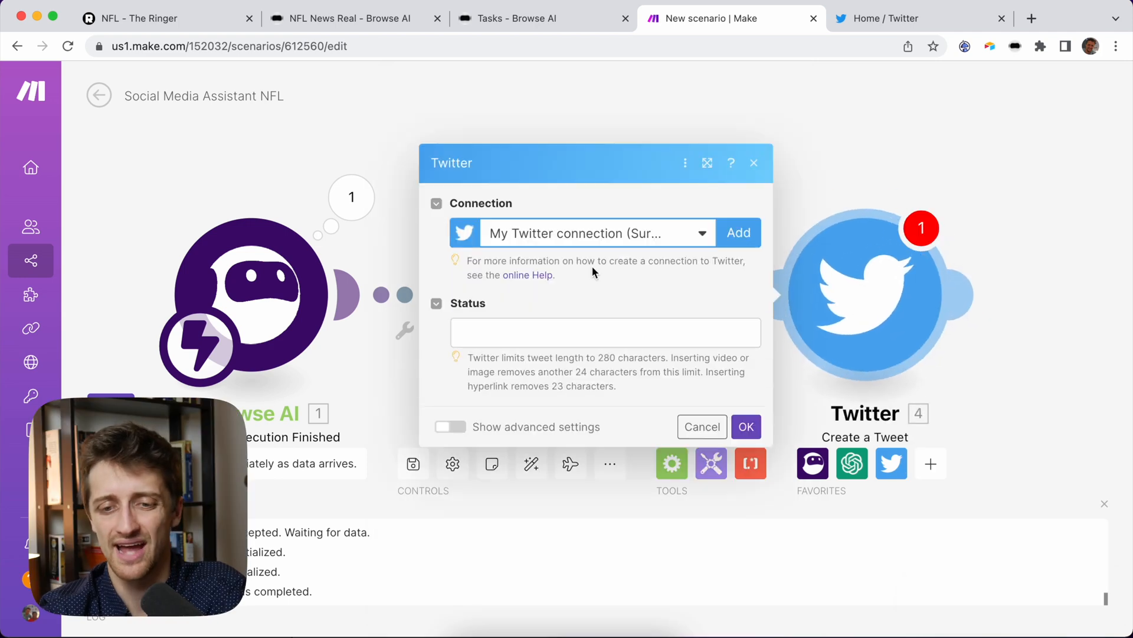
mouse_move(654, 236)
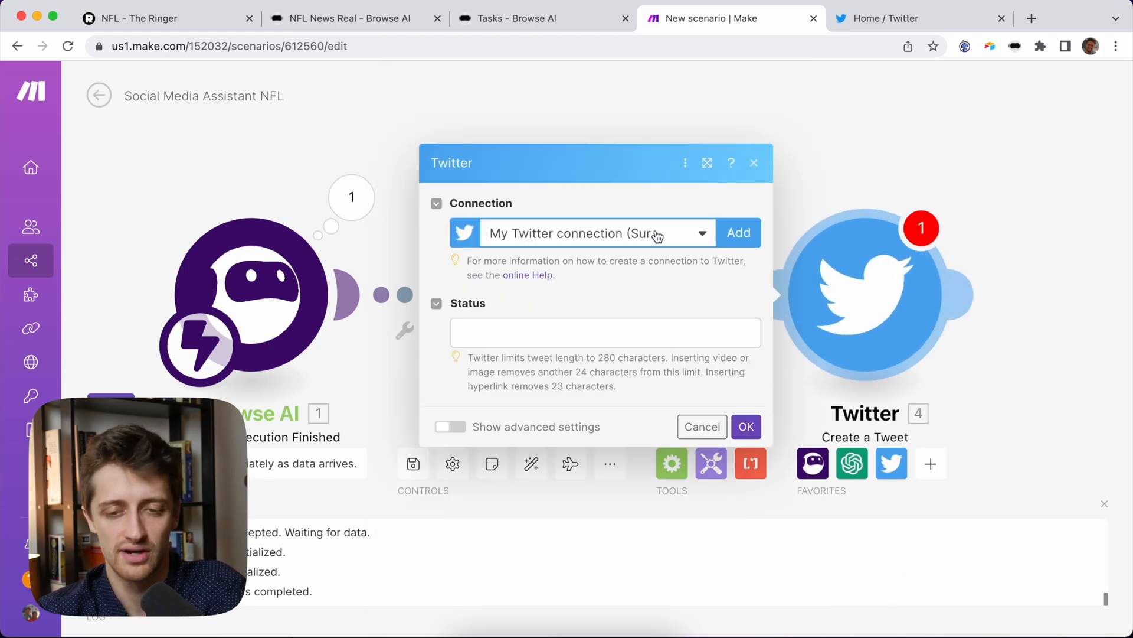
Map the tweet status to GPT-3's Choices text and expand the task's NFL News captured list.
click(605, 332)
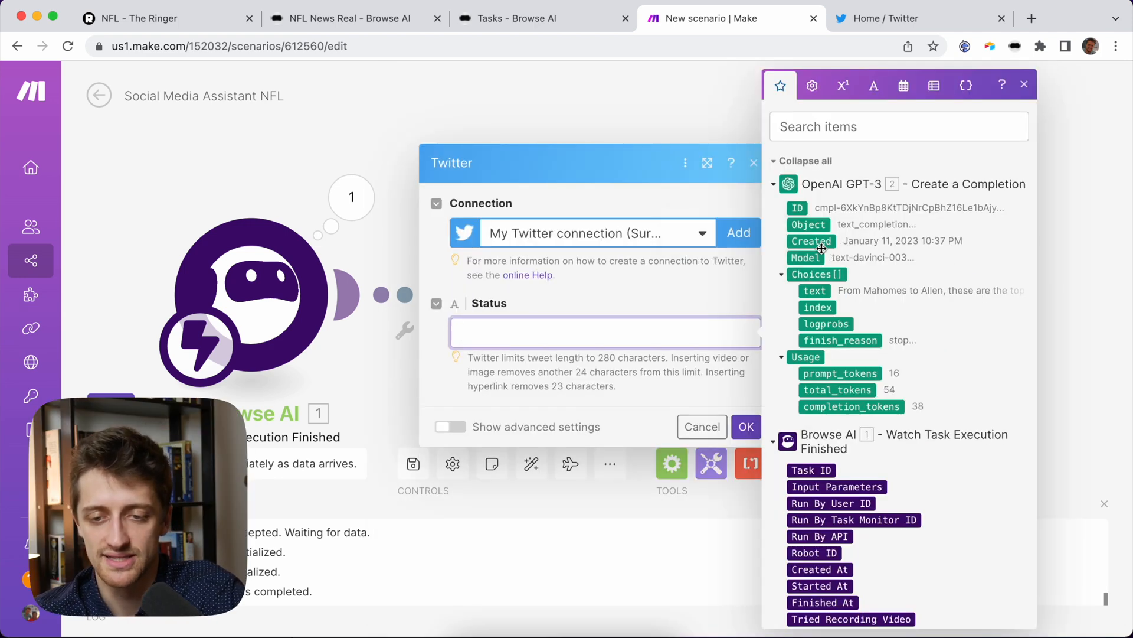
click(814, 289)
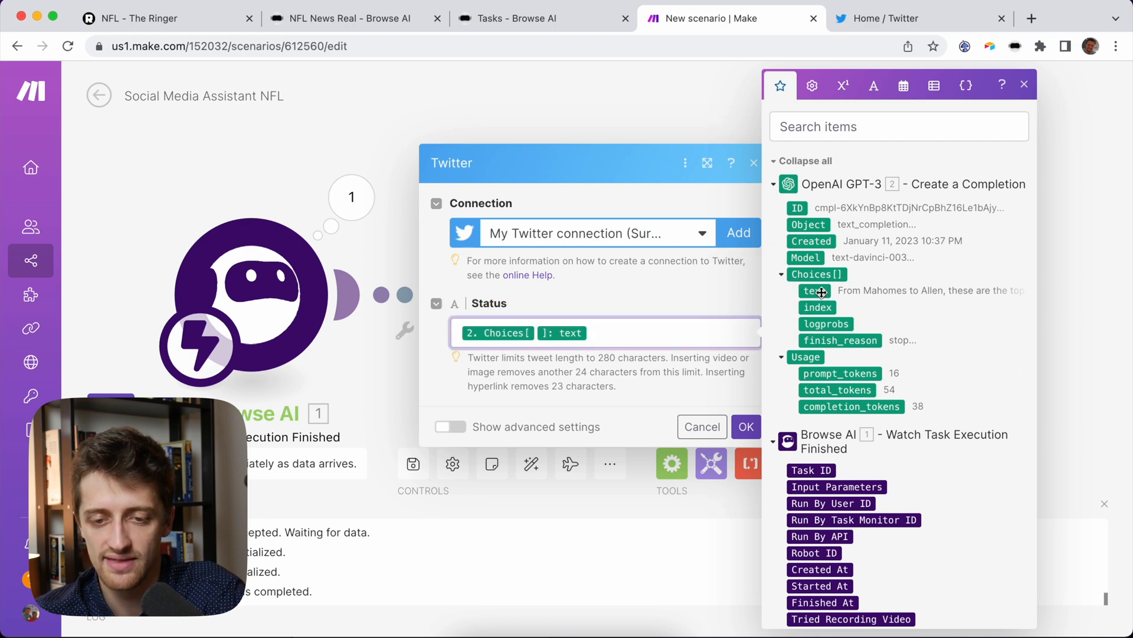
mouse_move(832, 397)
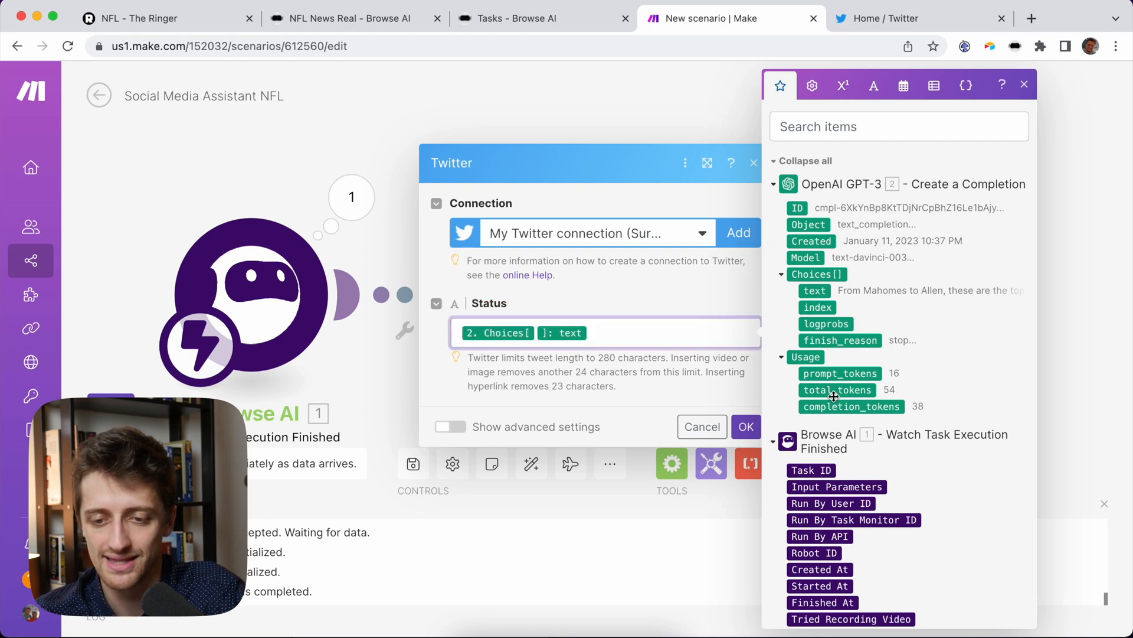
scroll(down, 3)
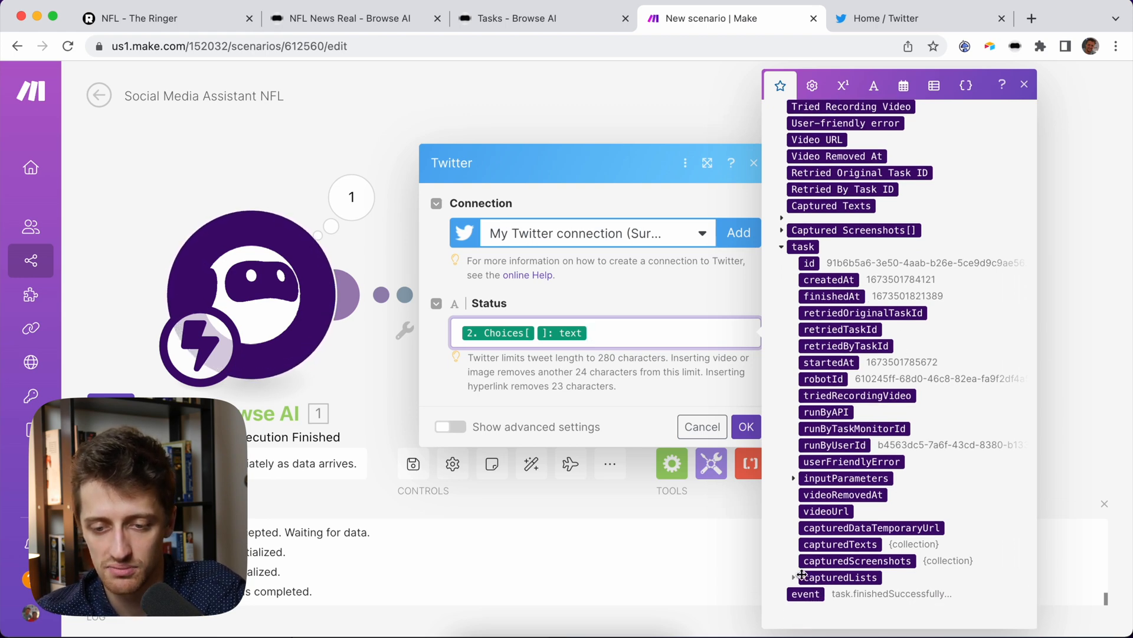
click(793, 561)
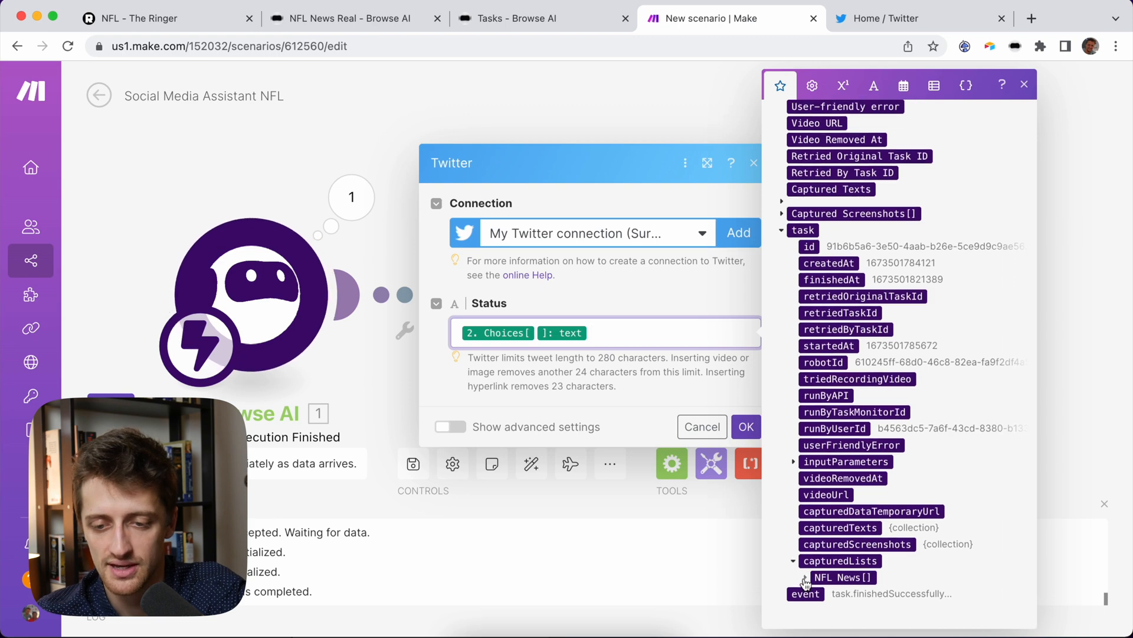
click(808, 577)
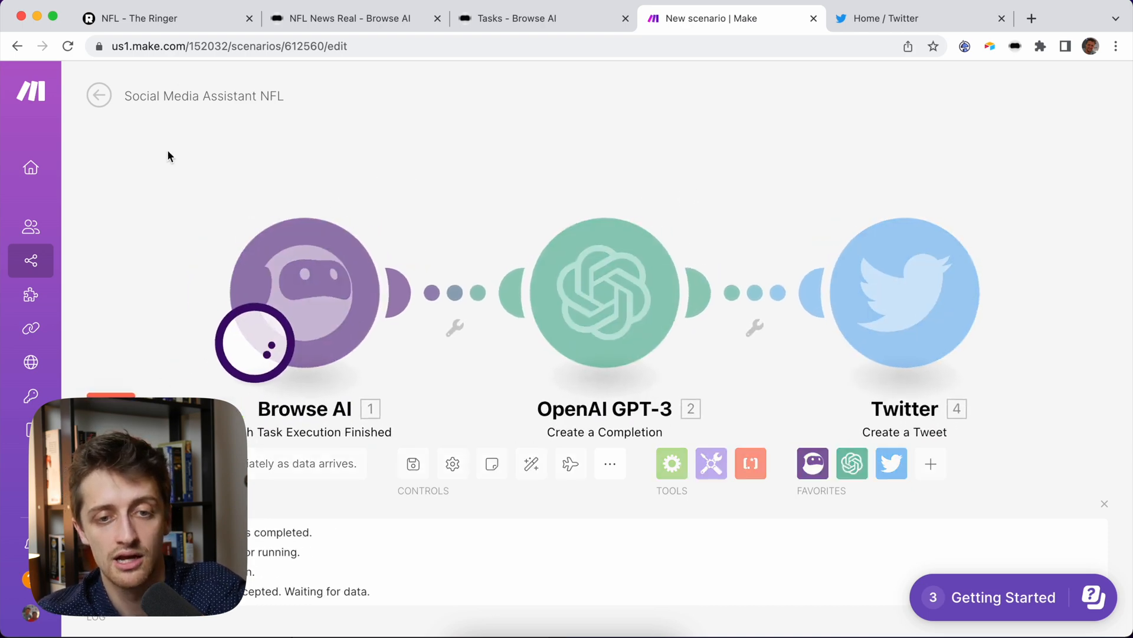
Visit the Browse AI robot page, watch the scenario run finish in Make, then go to Twitter.
click(354, 18)
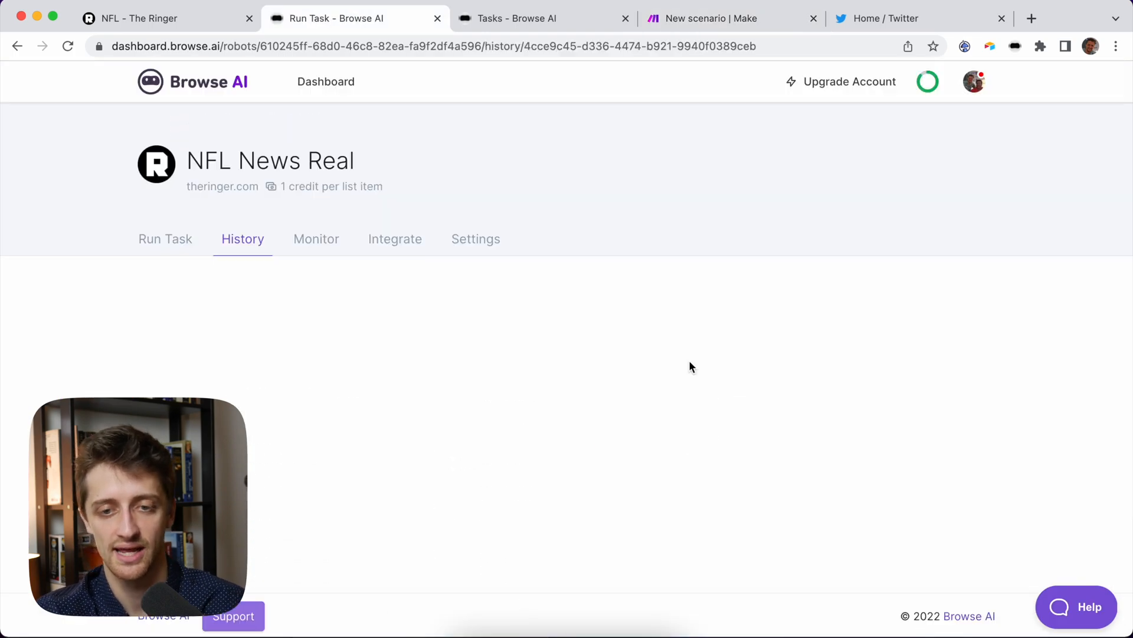
click(722, 18)
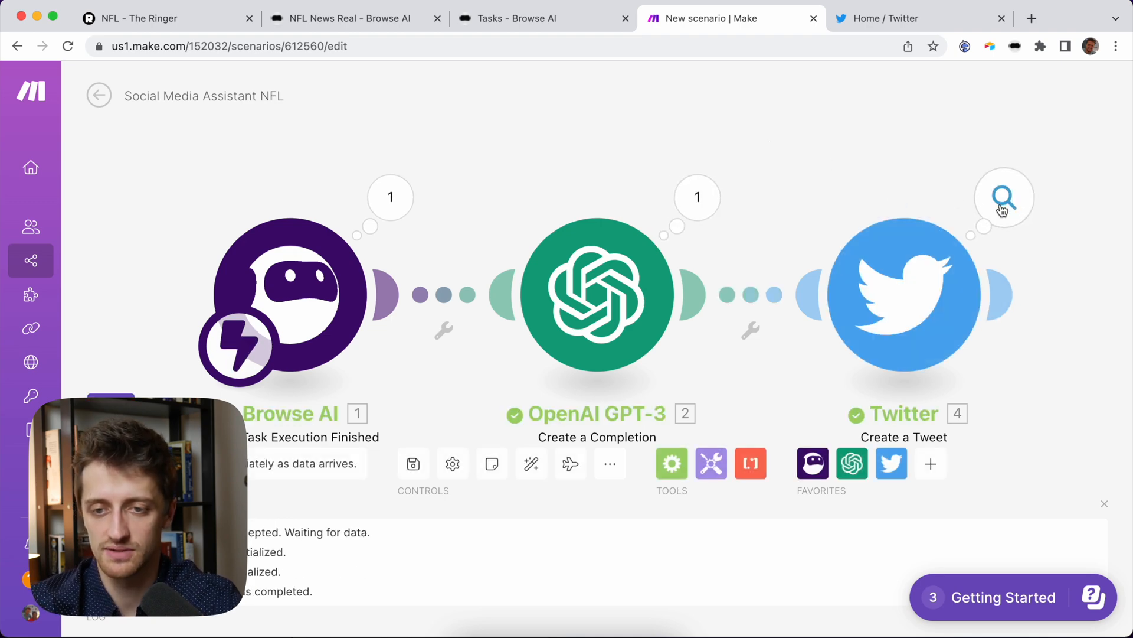
click(918, 18)
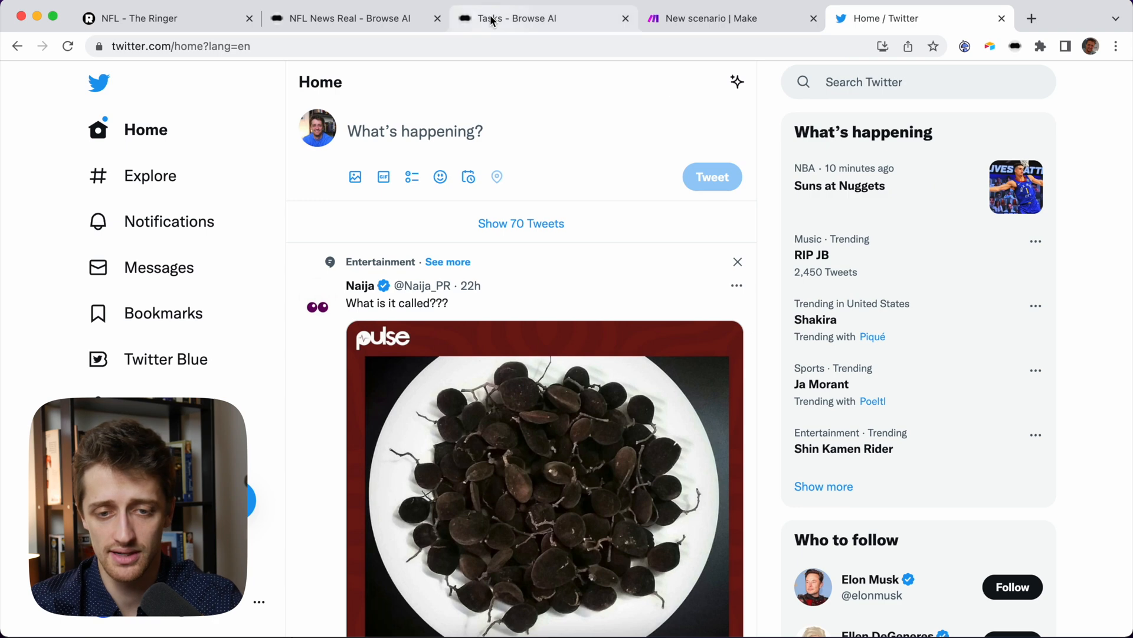
Load new tweets to show the AI-written top 14 playoff QBs tweet with The Ringer link.
click(521, 223)
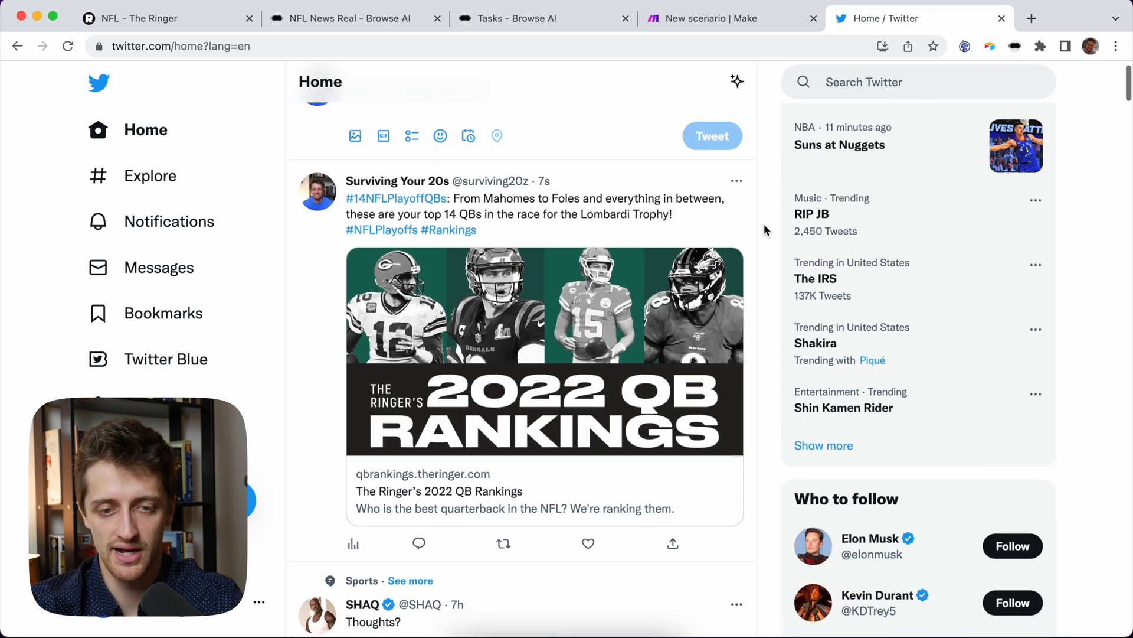
mouse_move(361, 222)
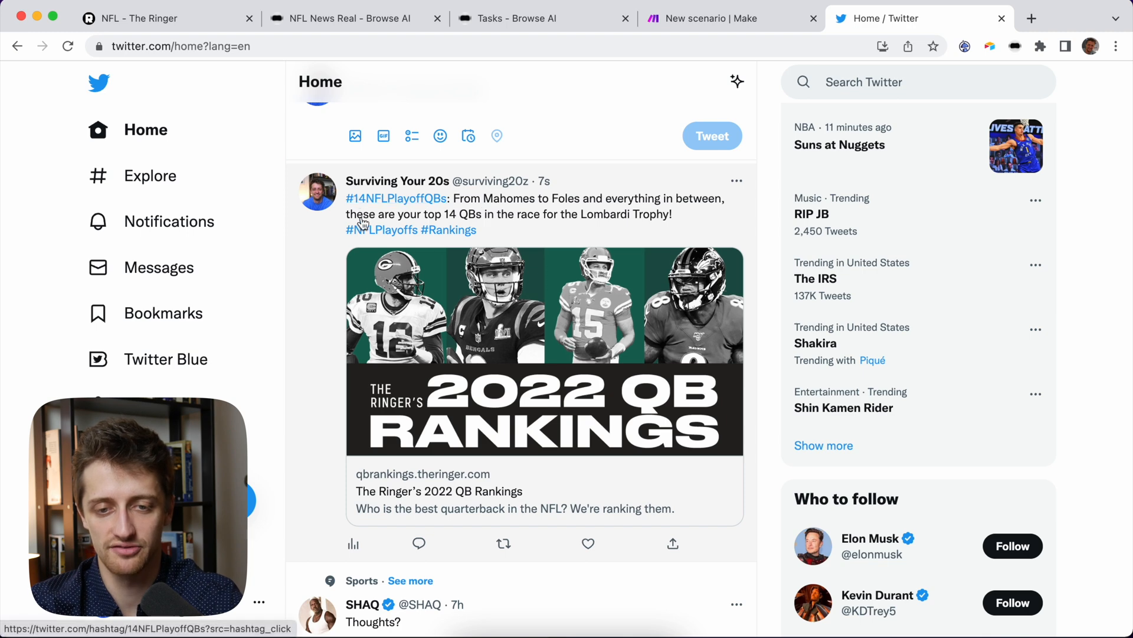
mouse_move(641, 207)
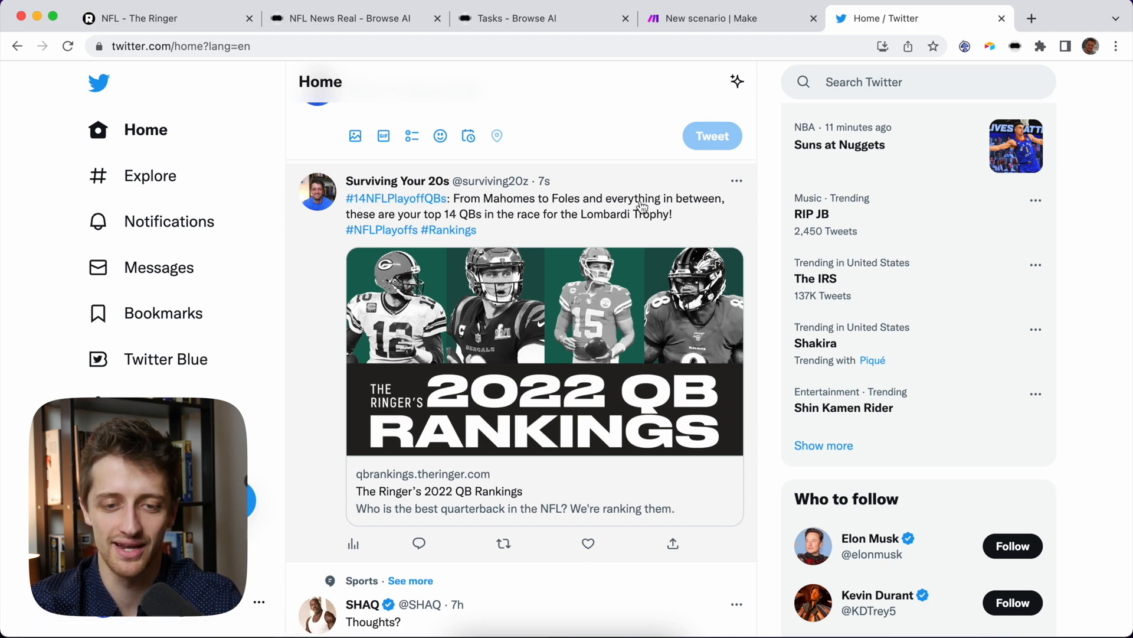
mouse_move(490, 224)
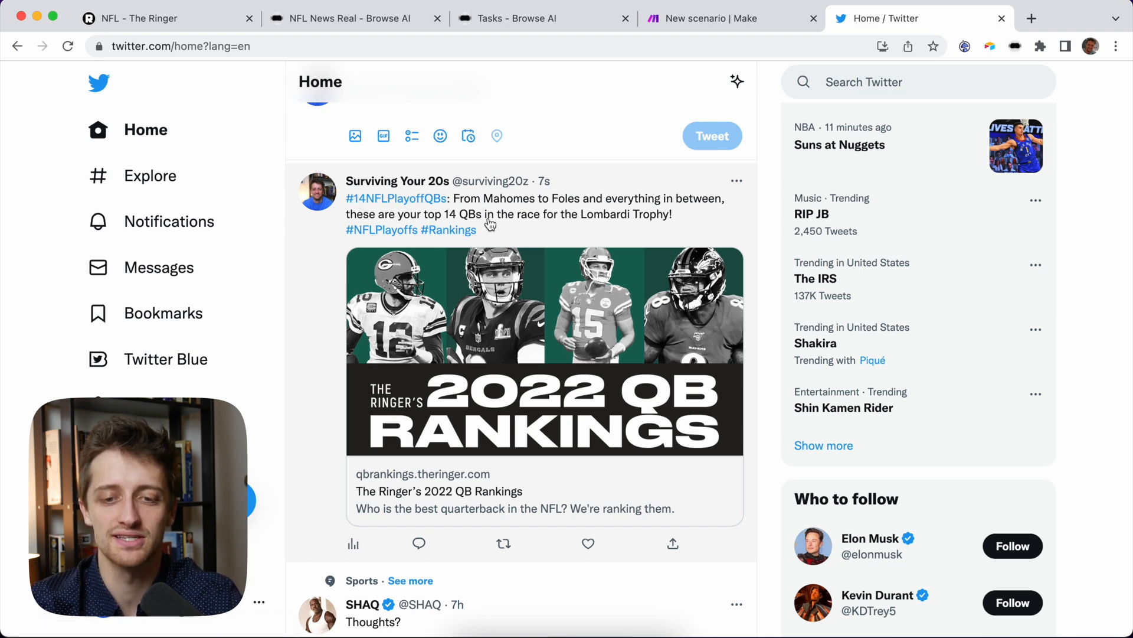
mouse_move(664, 220)
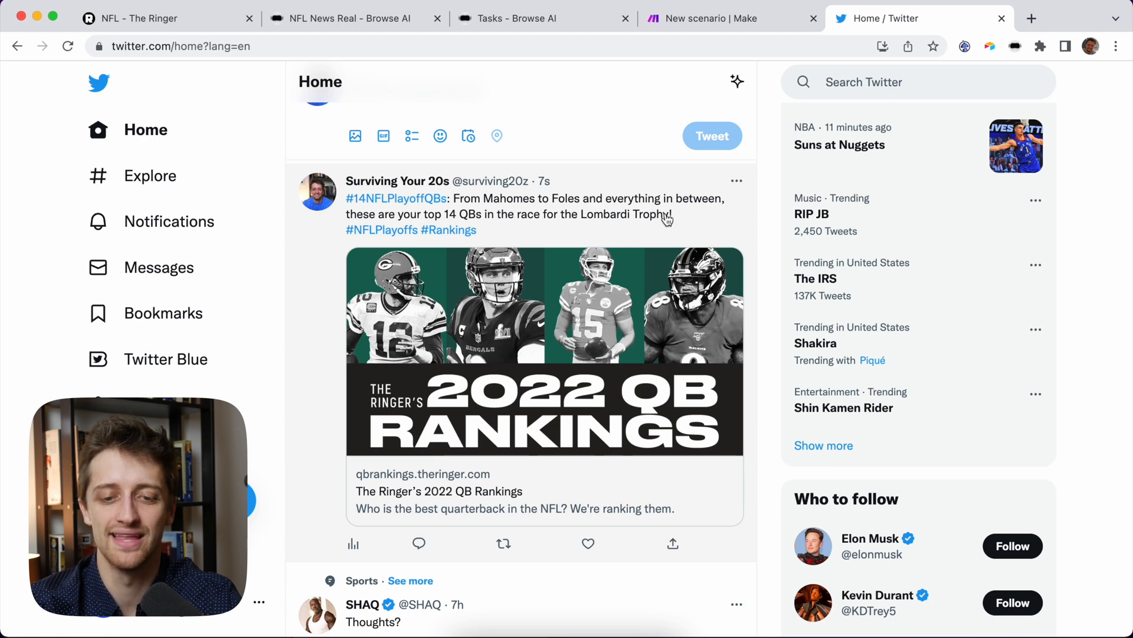